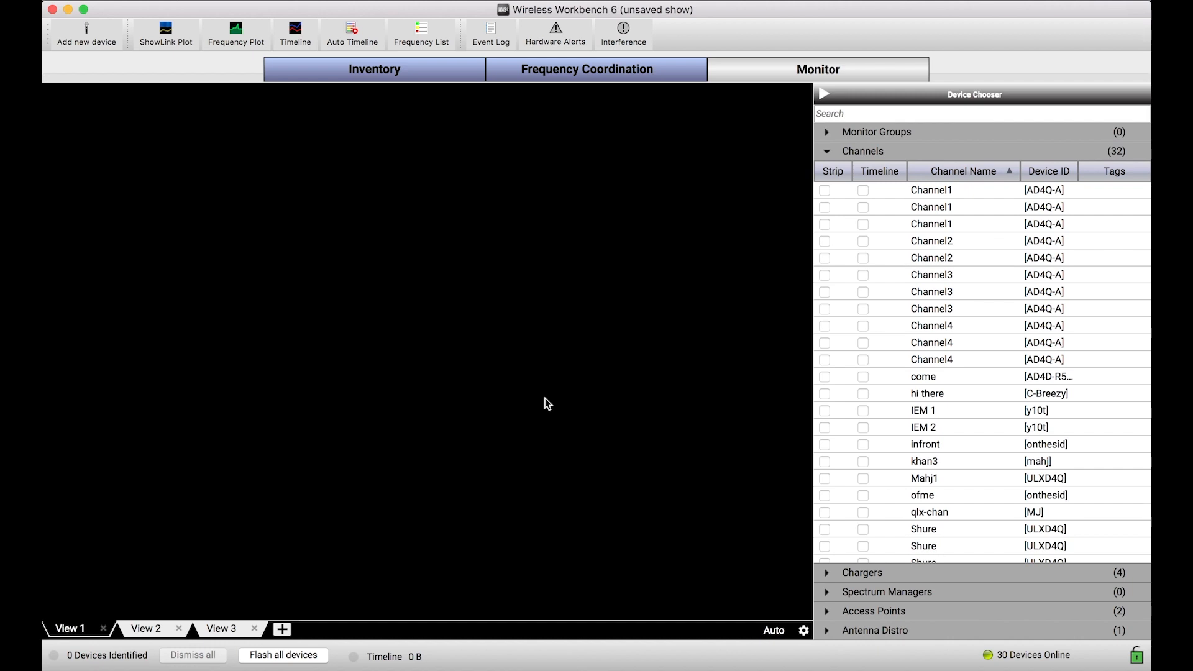
{"action": "mouse_move", "coordinate": [525, 455]}
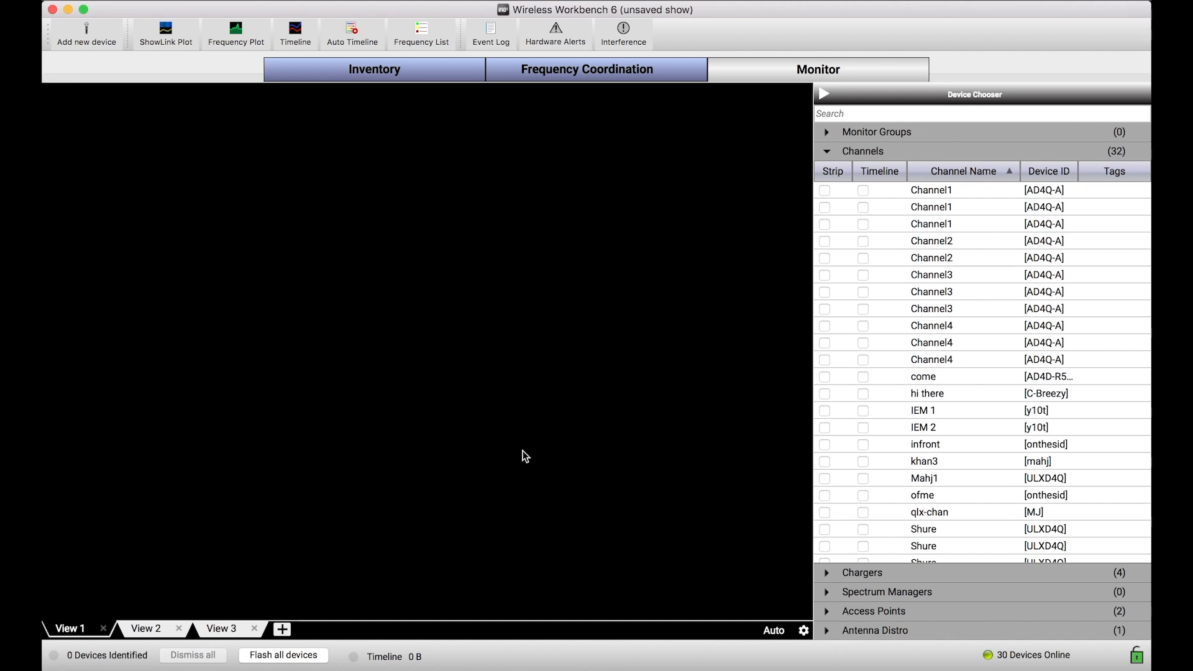
{"action": "mouse_move", "coordinate": [556, 491]}
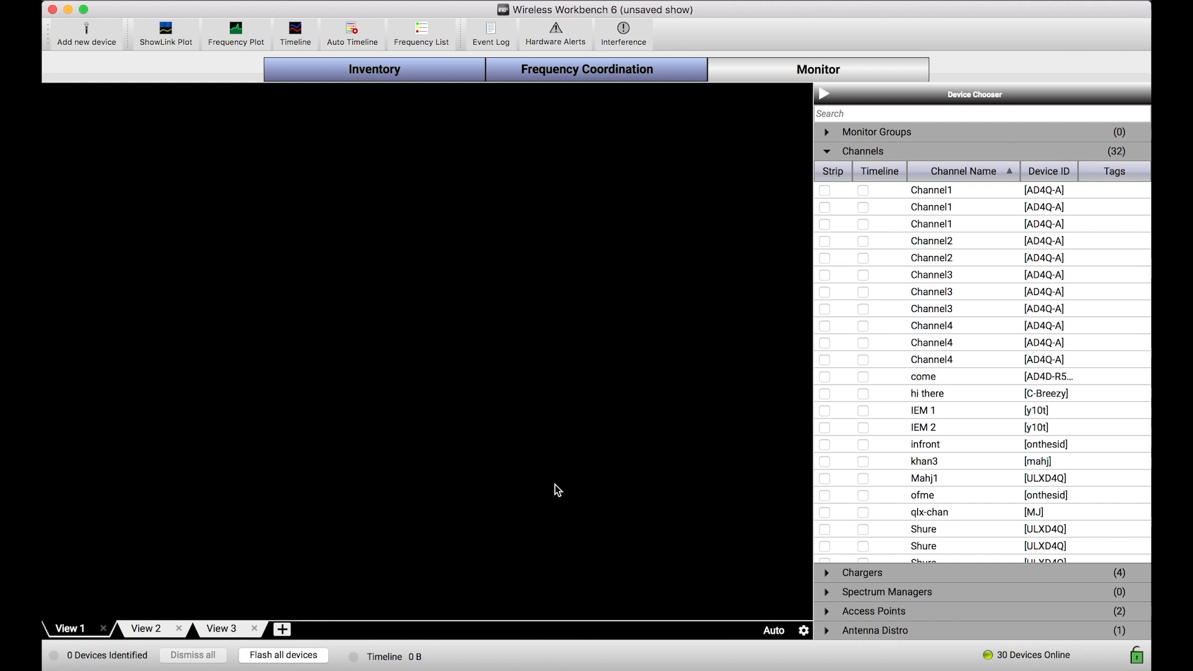
{"action": "mouse_move", "coordinate": [296, 371]}
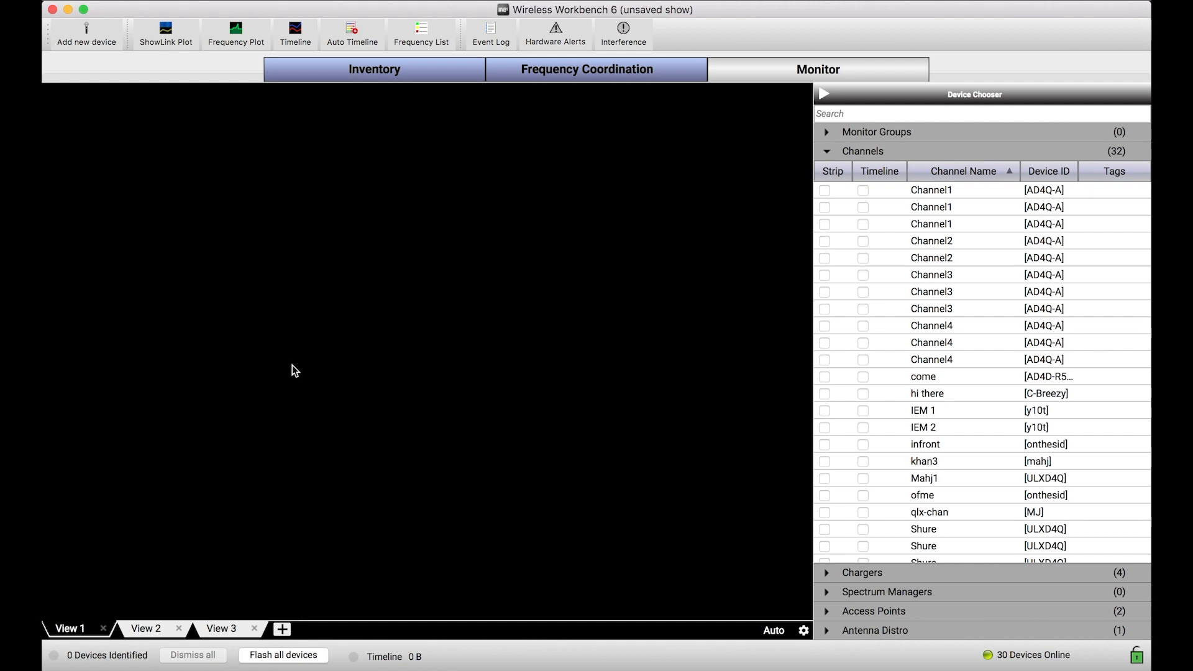
{"action": "mouse_move", "coordinate": [963, 239]}
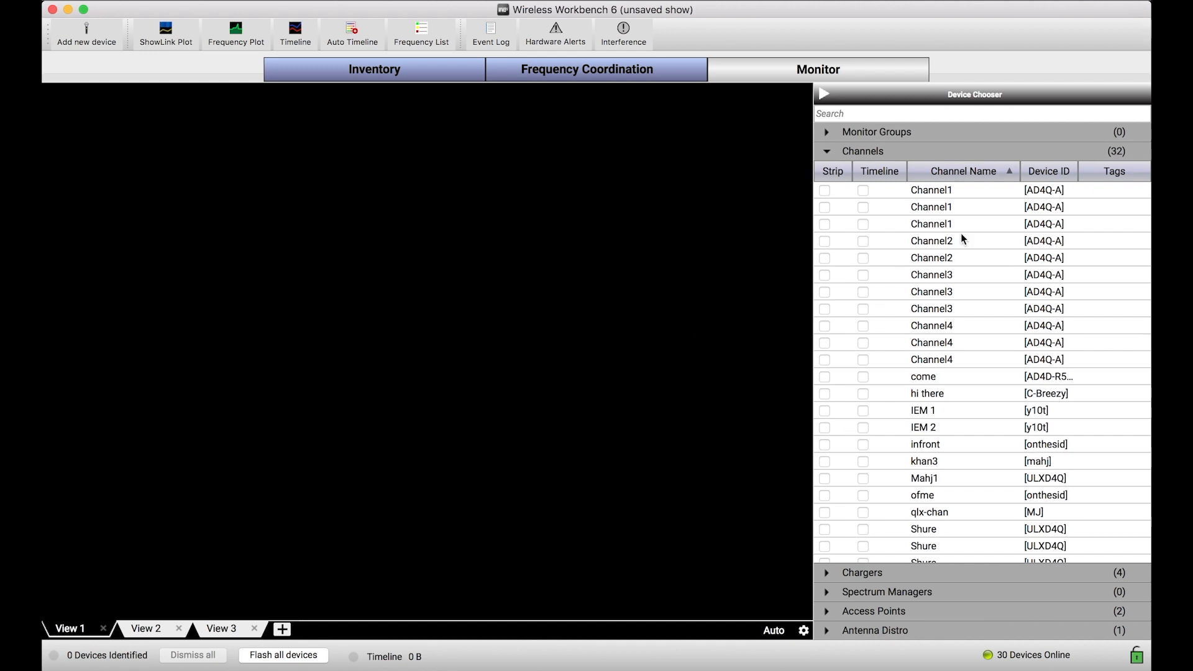
{"action": "mouse_move", "coordinate": [991, 102]}
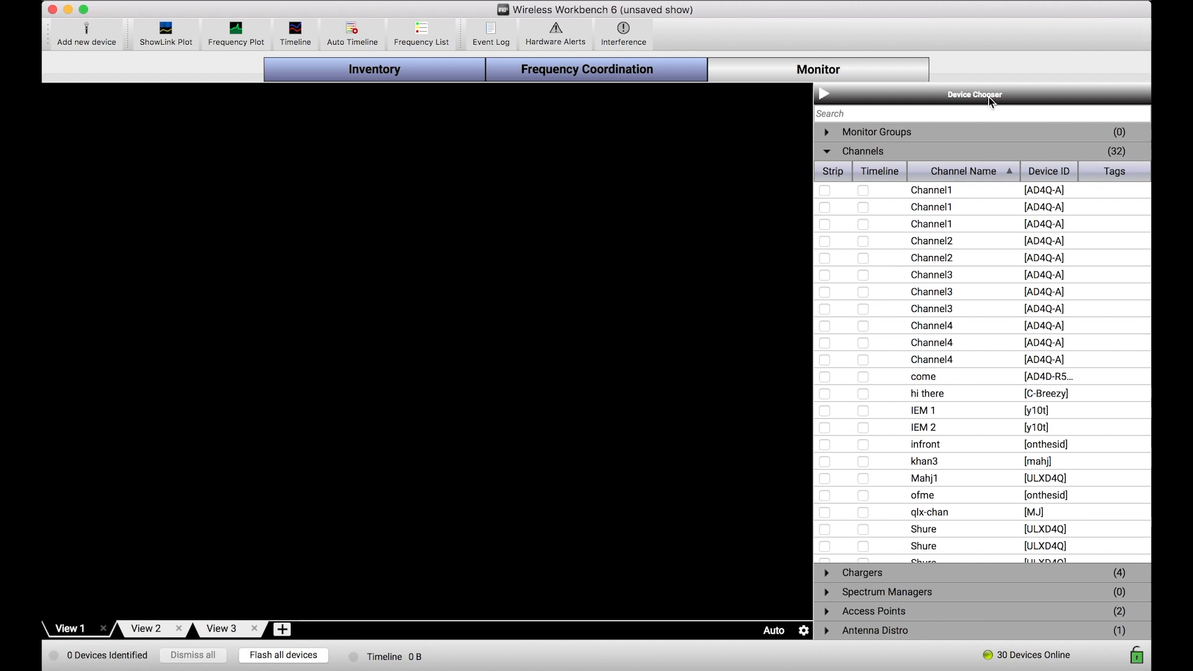
Show the first Channel1 entry as a strip in View 1 from the Device Chooser
{"action": "scroll", "scroll_direction": "down", "scroll_amount": 3}
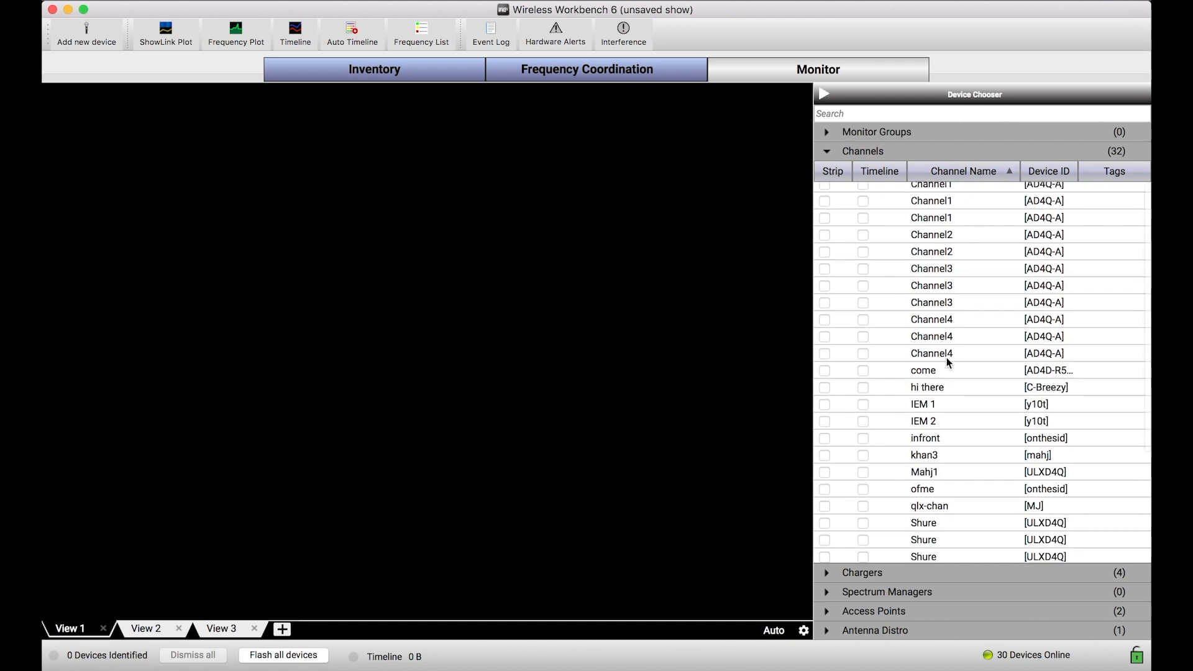
{"action": "scroll", "scroll_direction": "up", "scroll_amount": 3}
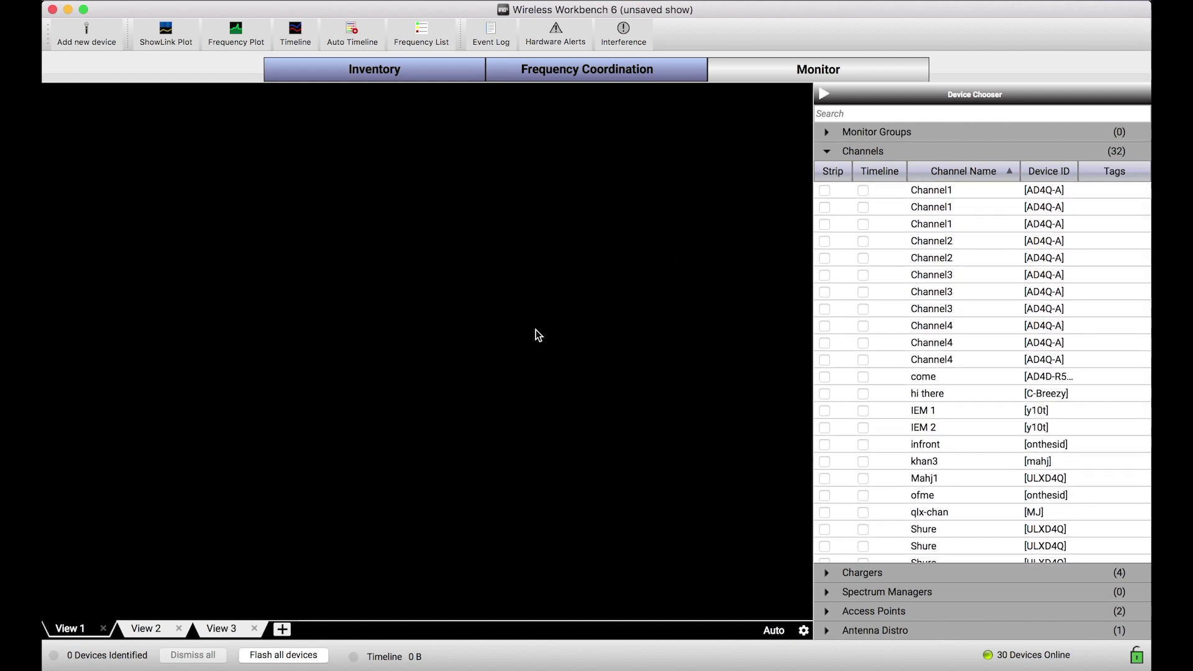
{"action": "mouse_move", "coordinate": [307, 384]}
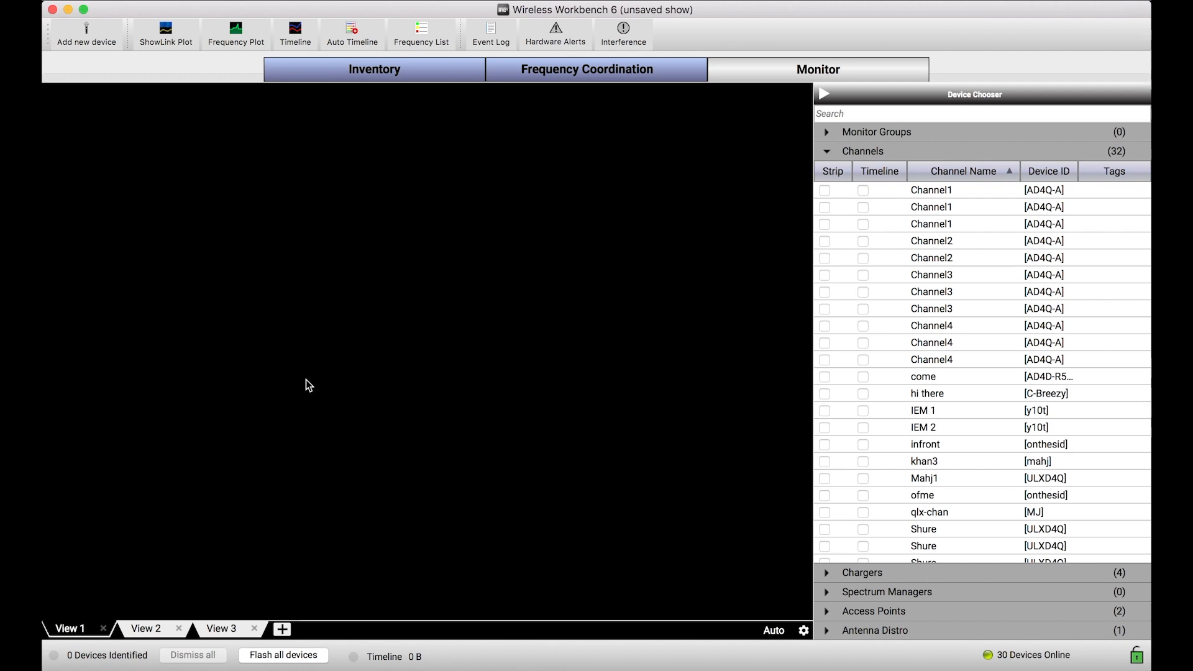
{"action": "mouse_move", "coordinate": [874, 220]}
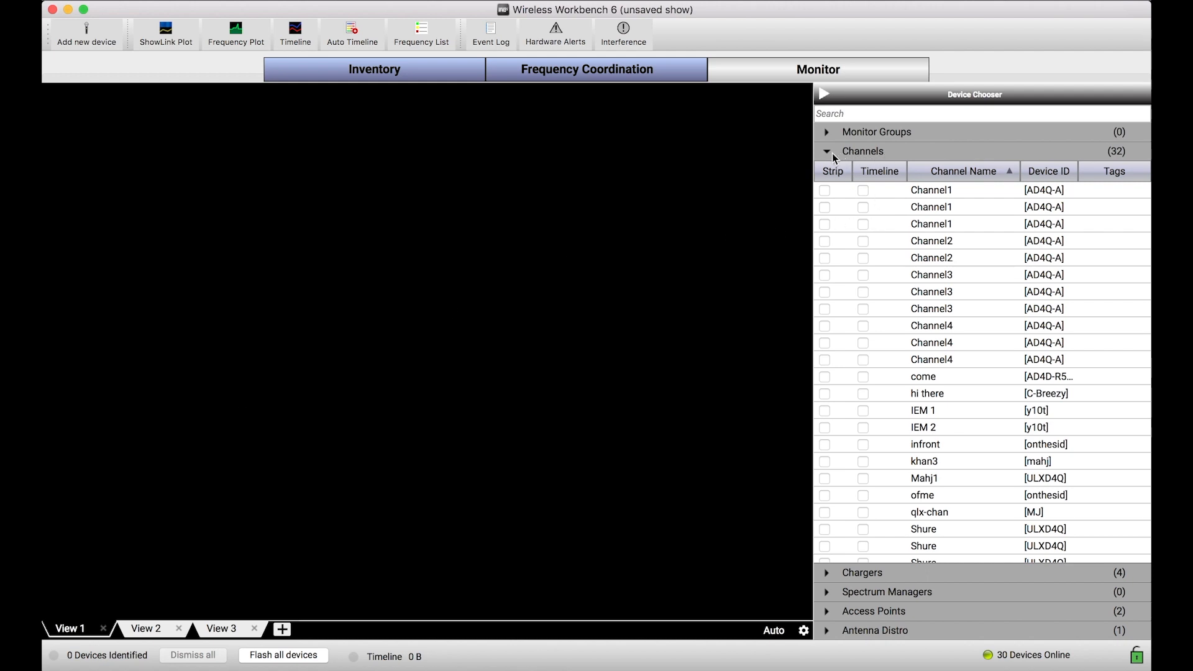
{"action": "mouse_move", "coordinate": [882, 237]}
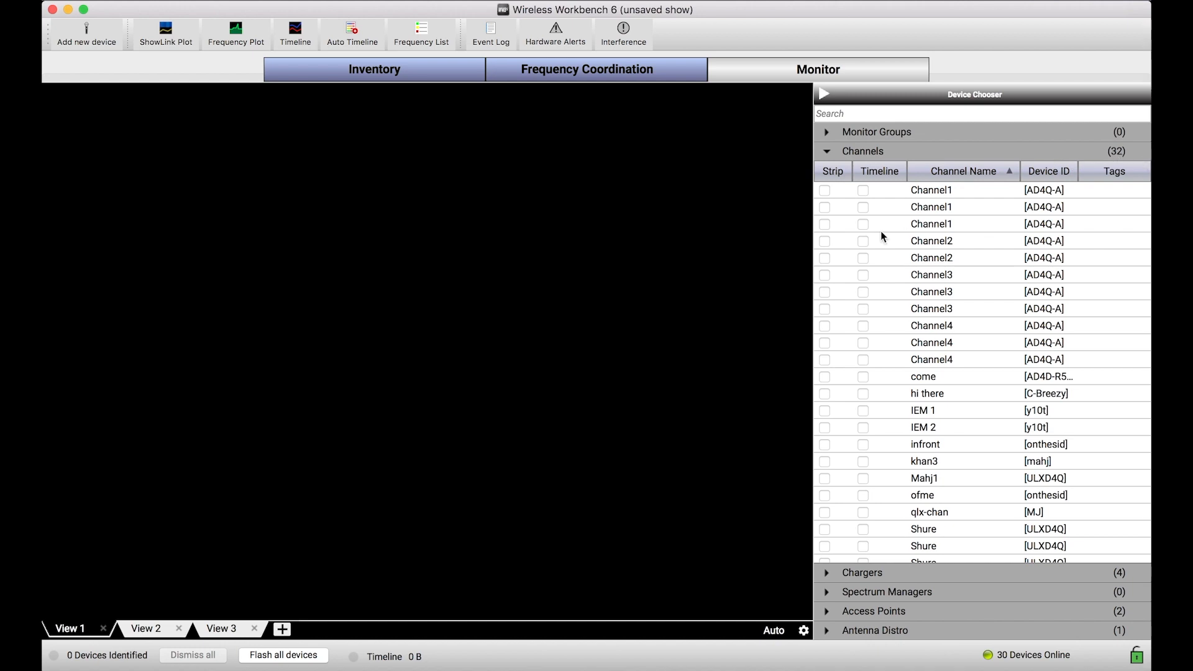
{"action": "mouse_move", "coordinate": [830, 192]}
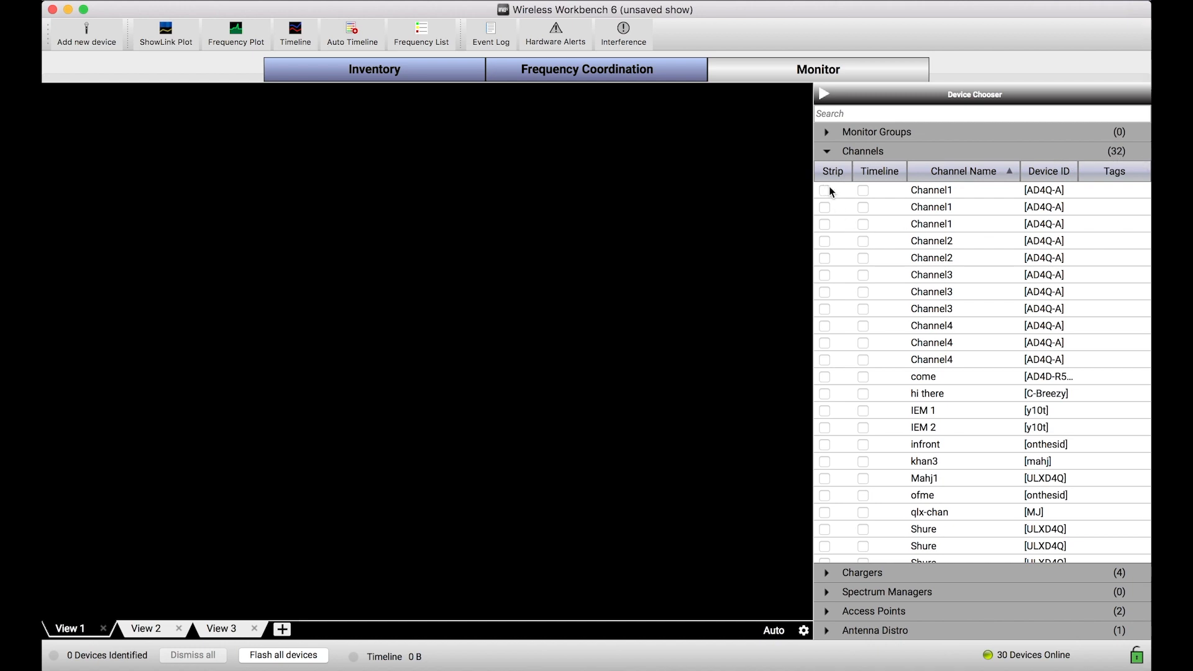
{"action": "left_click", "coordinate": [932, 224]}
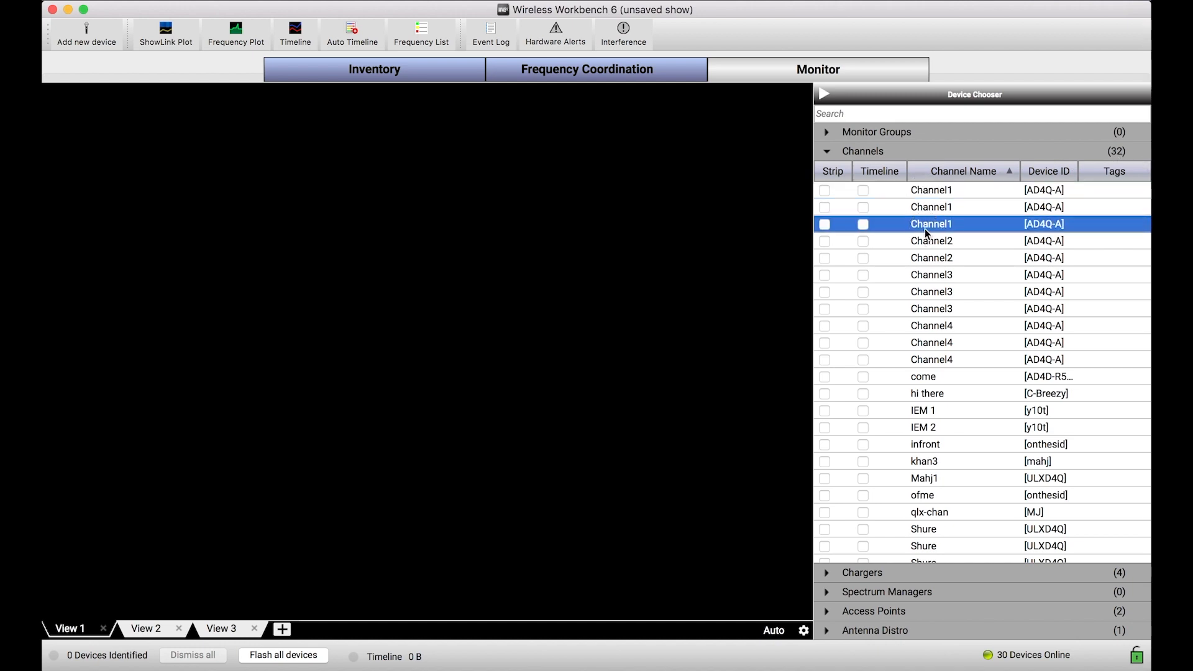
{"action": "left_click", "coordinate": [932, 240]}
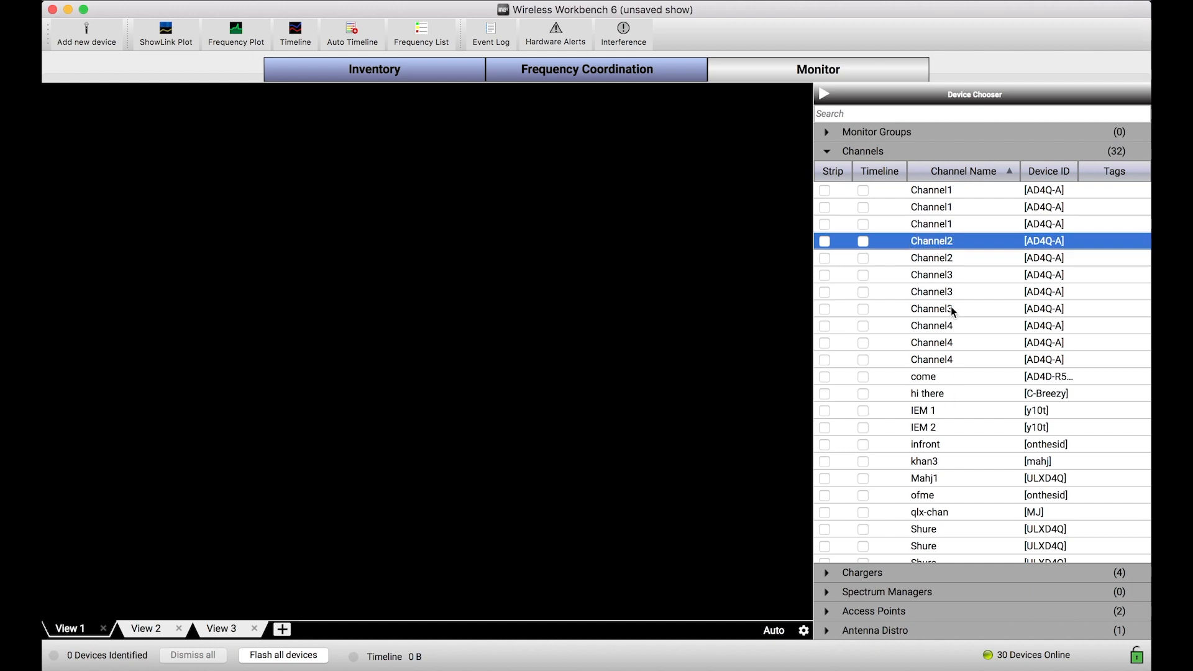
{"action": "mouse_move", "coordinate": [706, 241]}
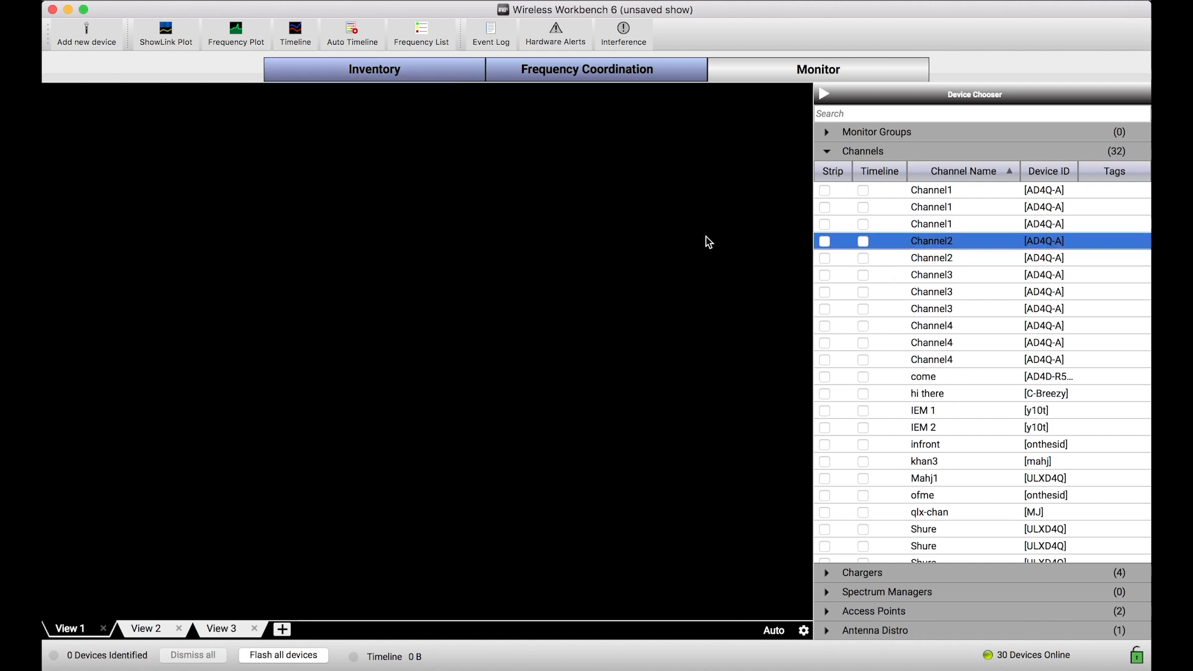
{"action": "left_click", "coordinate": [931, 189]}
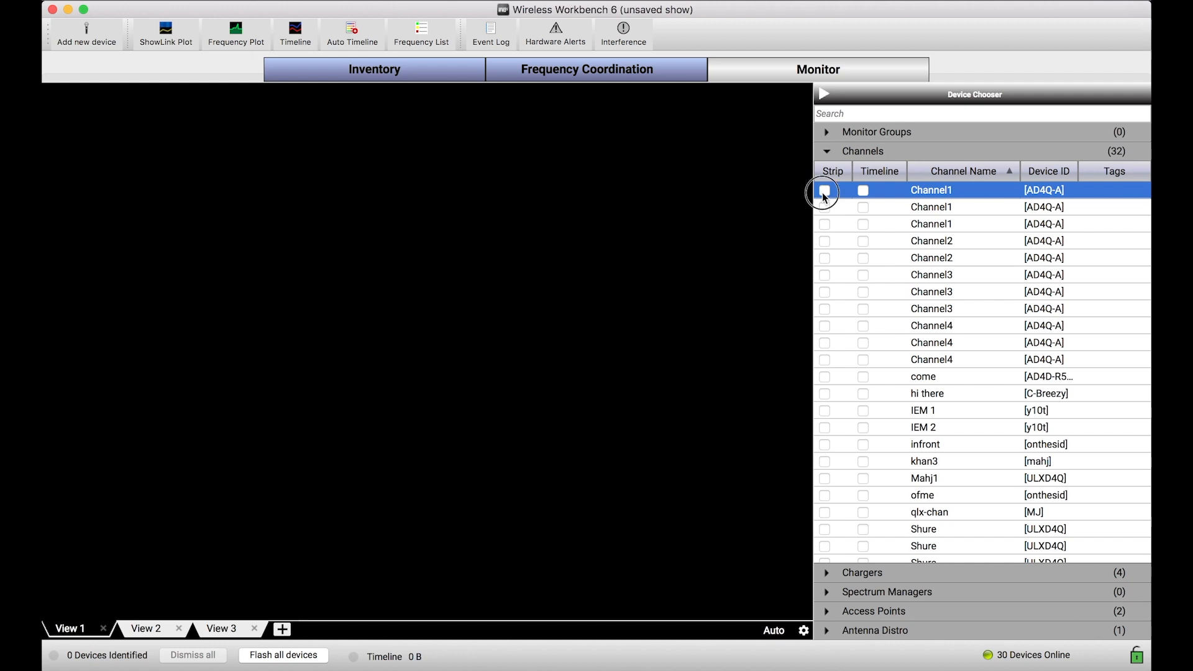
{"action": "left_click", "coordinate": [824, 189]}
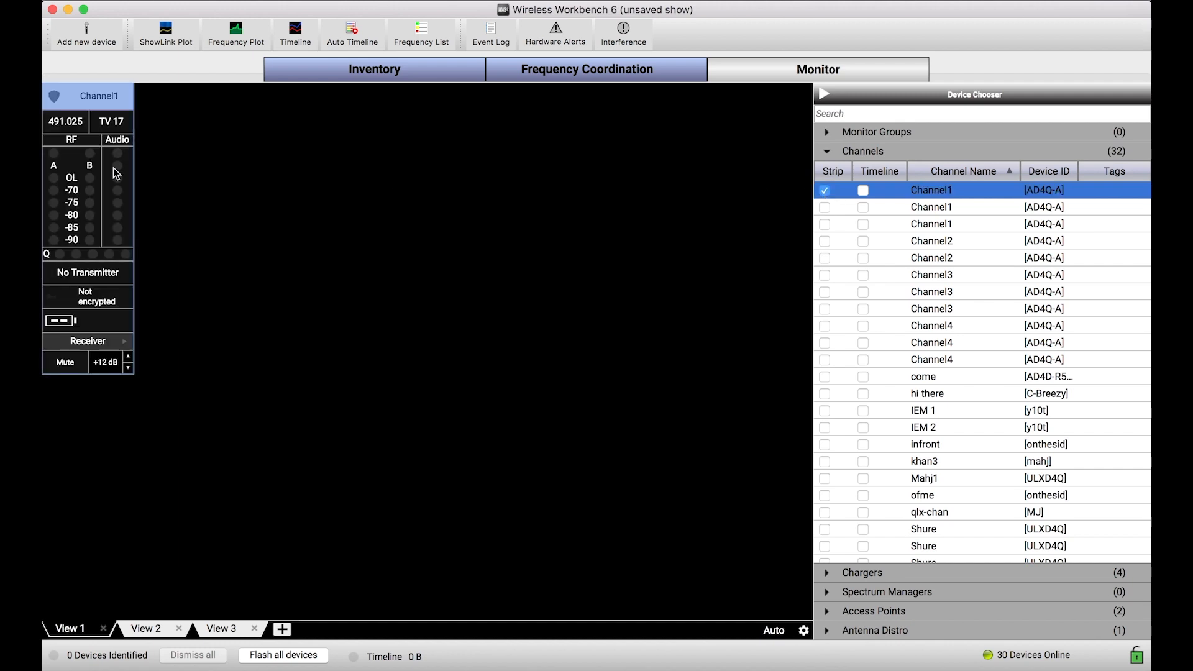
{"action": "mouse_move", "coordinate": [129, 232]}
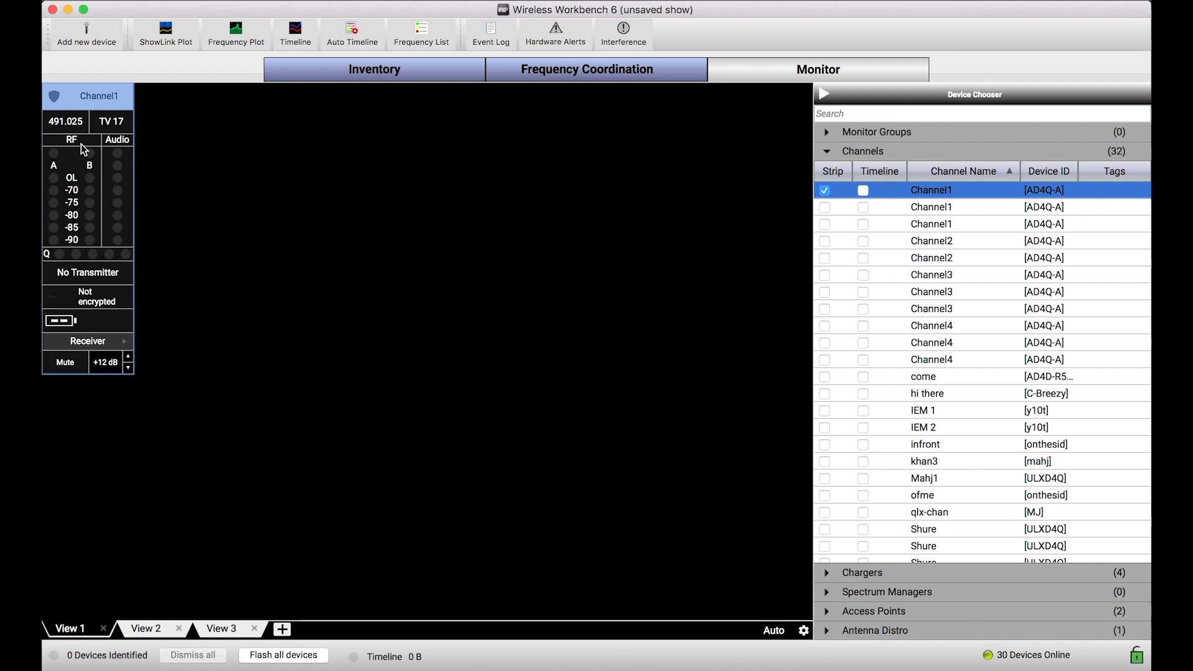
{"action": "mouse_move", "coordinate": [107, 219]}
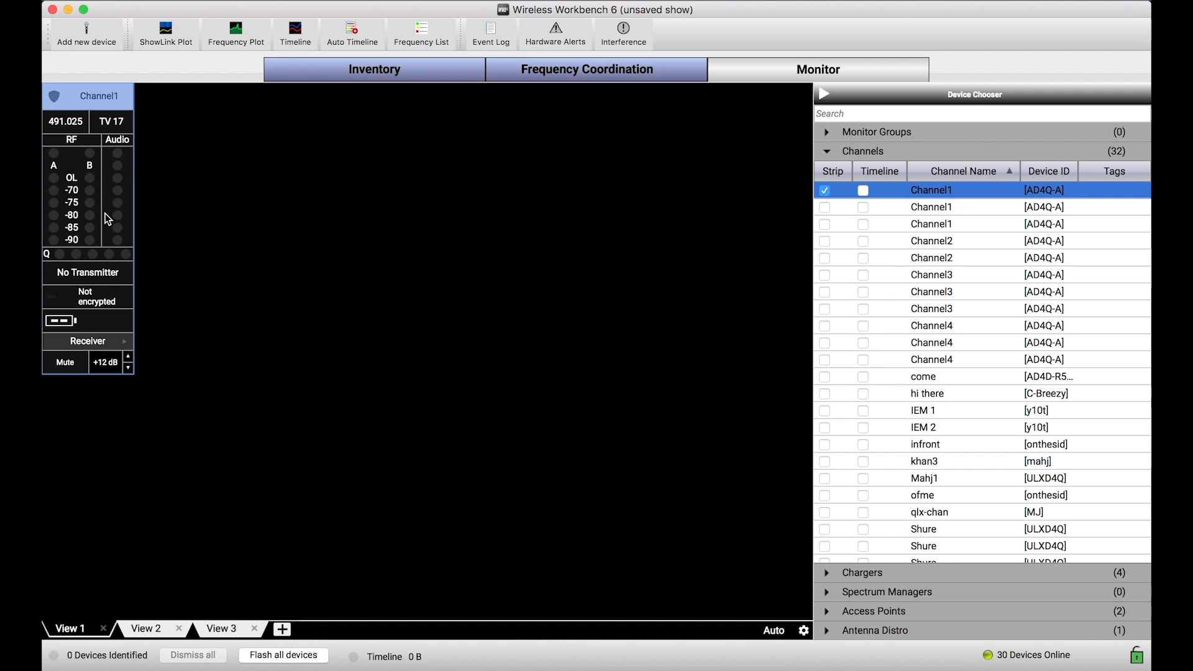
{"action": "mouse_move", "coordinate": [64, 131]}
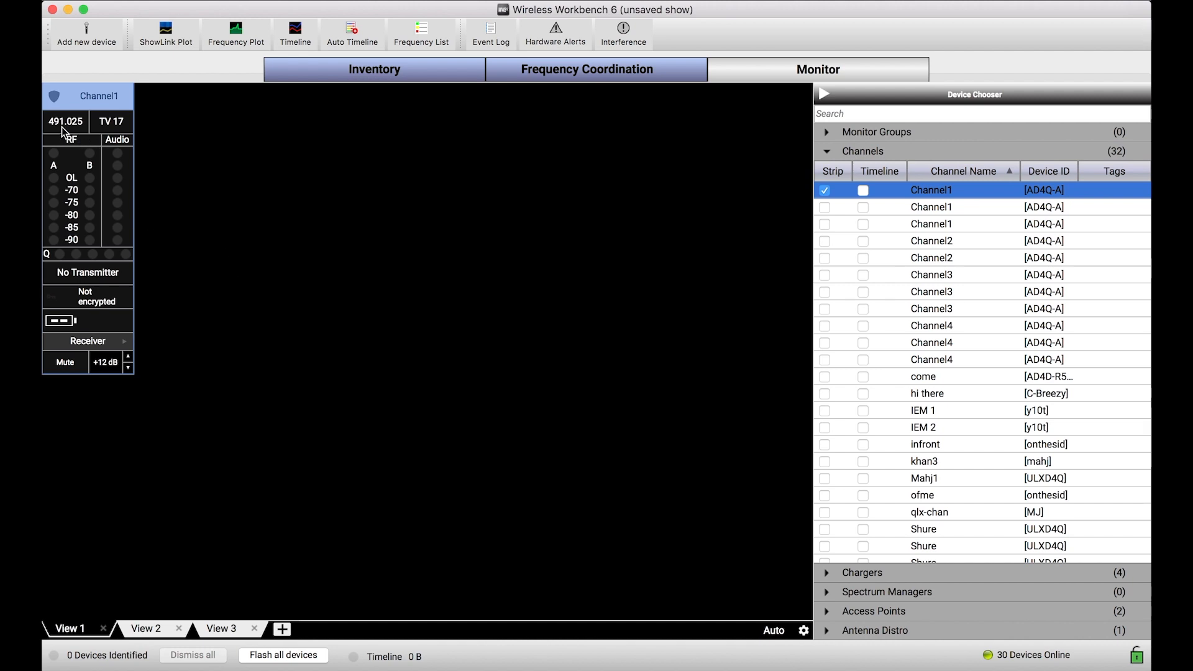
{"action": "mouse_move", "coordinate": [87, 283]}
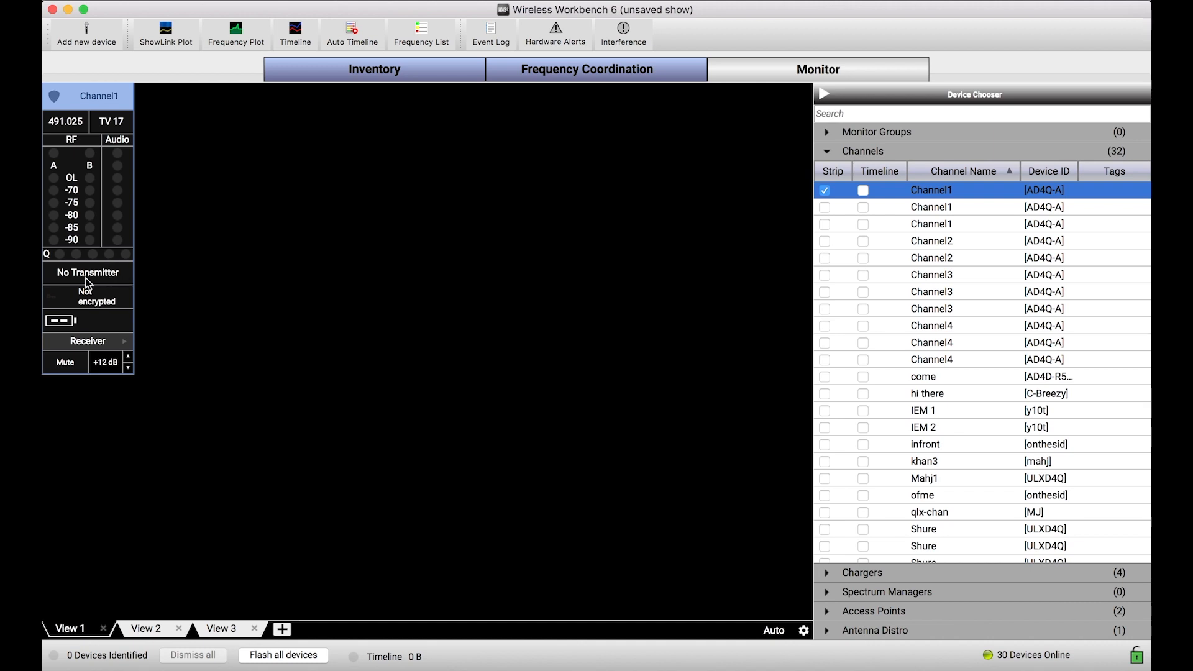
{"action": "mouse_move", "coordinate": [75, 305]}
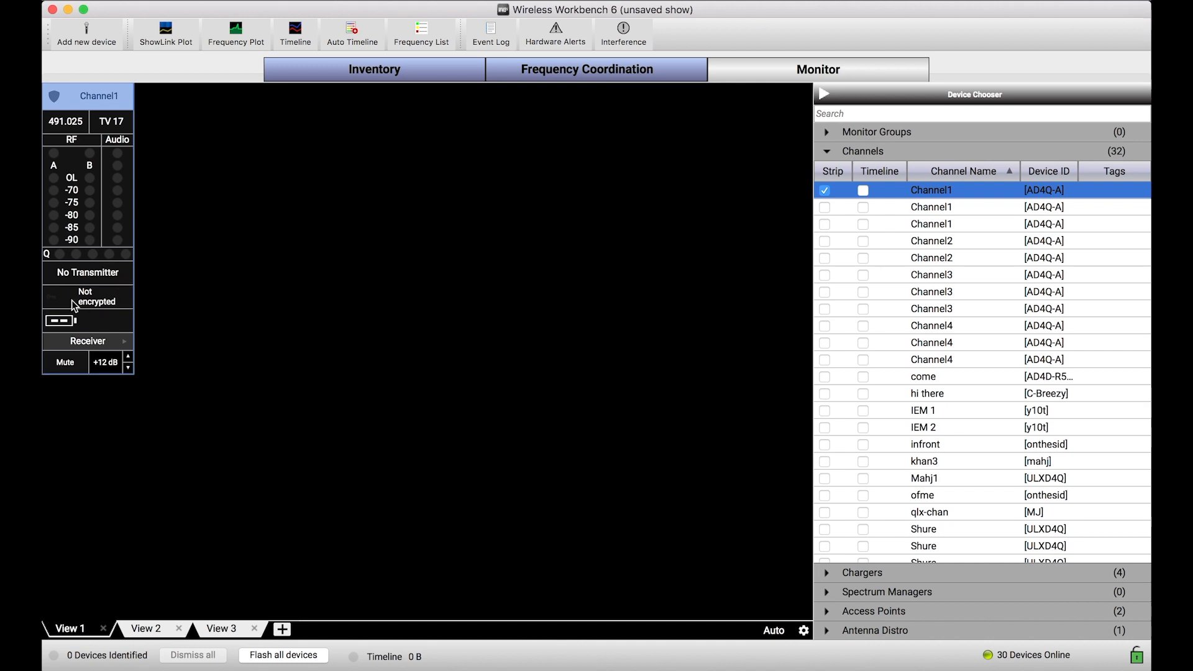
{"action": "mouse_move", "coordinate": [172, 493]}
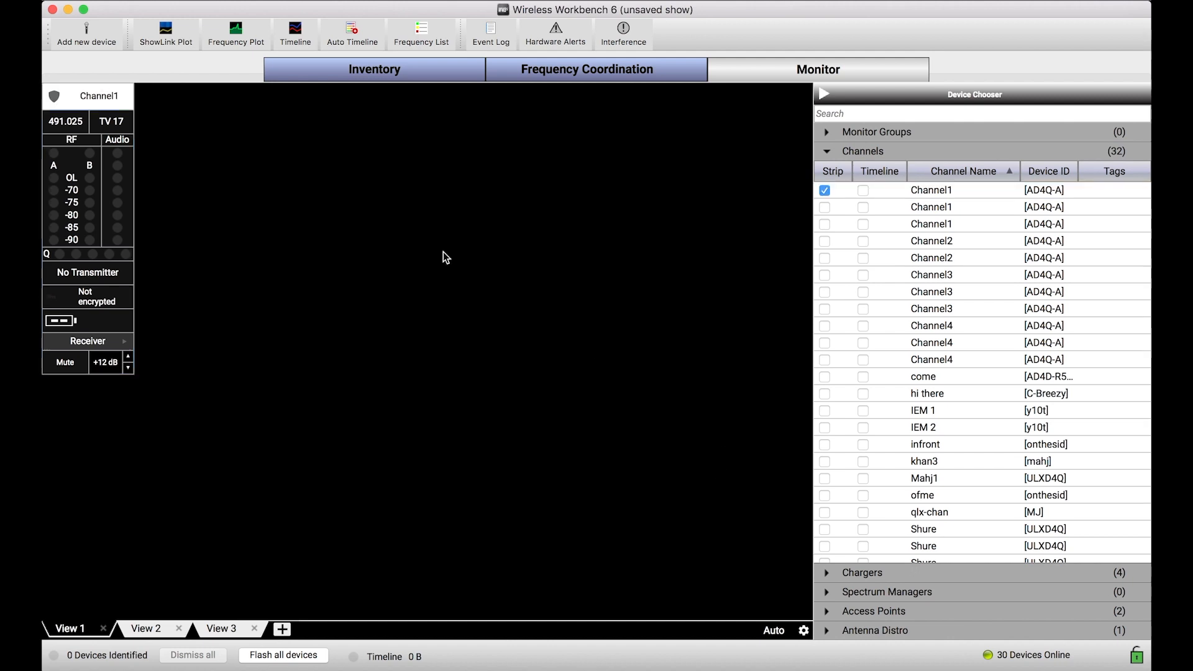
{"action": "mouse_move", "coordinate": [163, 312]}
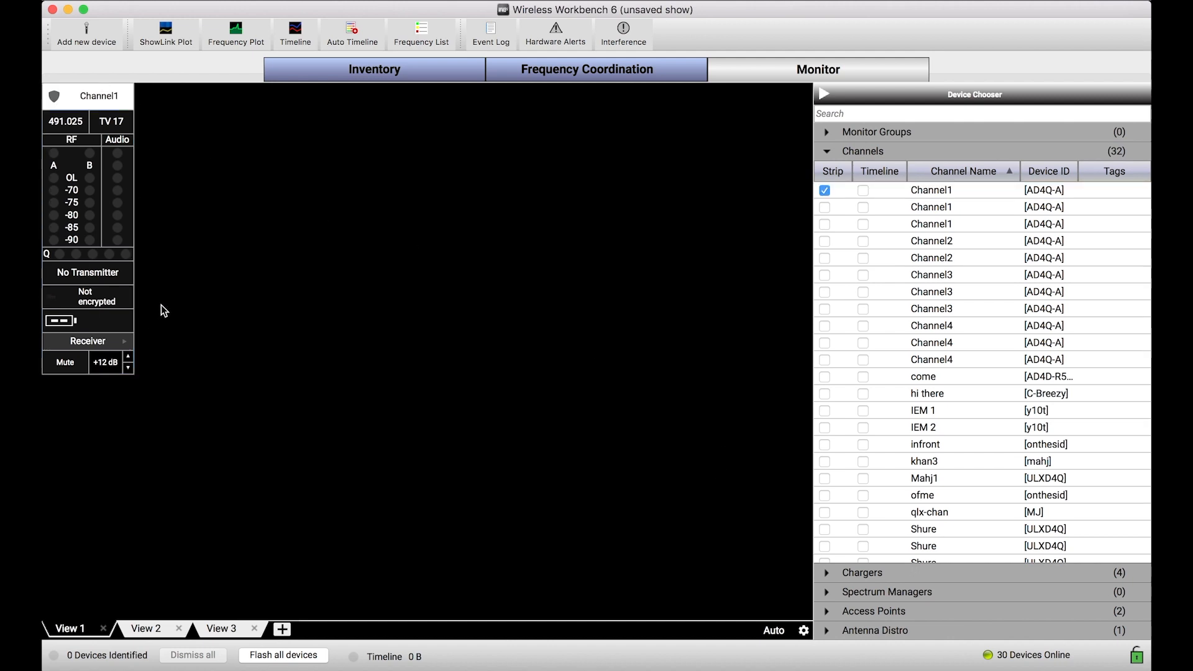
{"action": "mouse_move", "coordinate": [660, 505]}
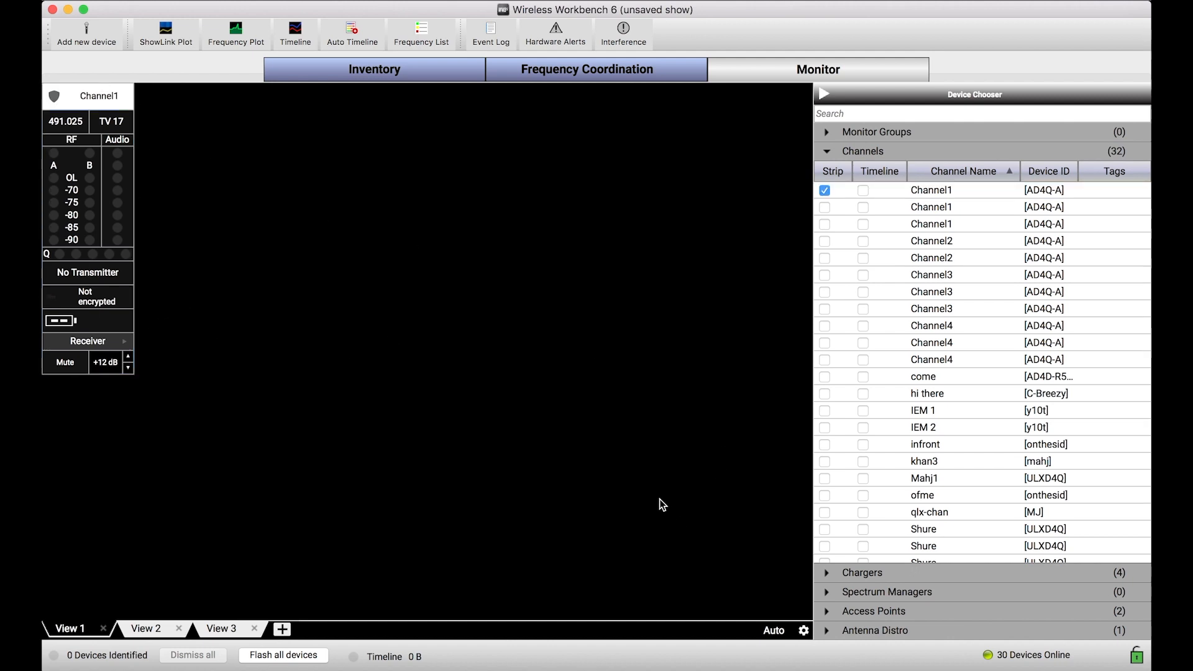
{"action": "mouse_move", "coordinate": [89, 374]}
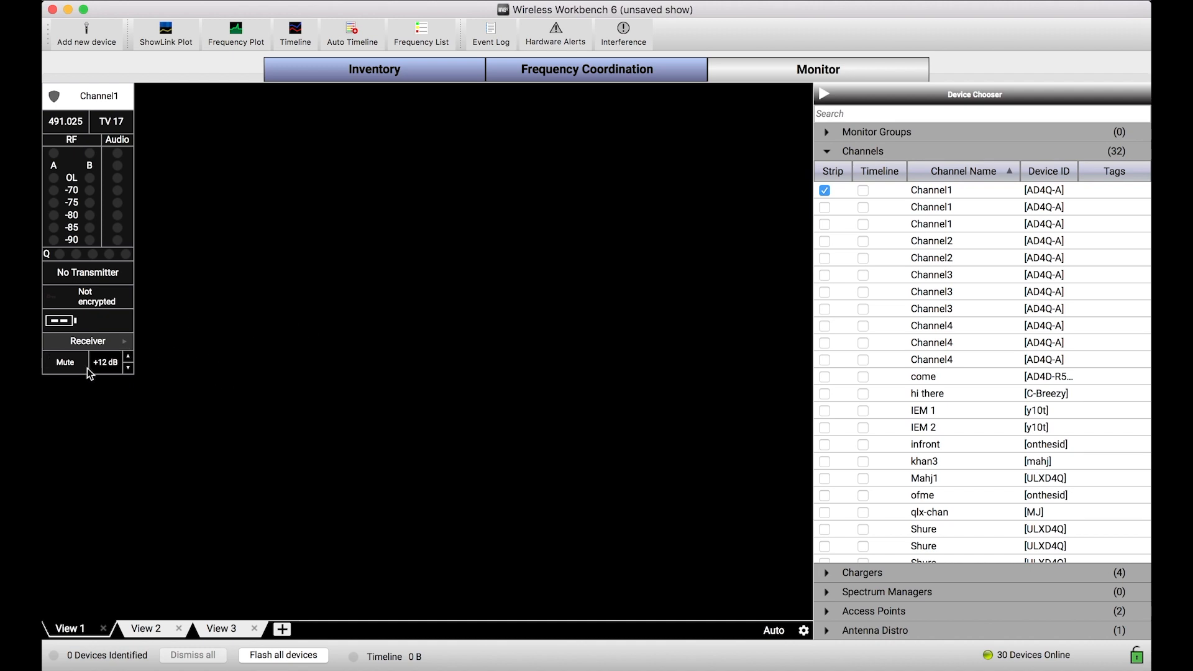
{"action": "mouse_move", "coordinate": [125, 169]}
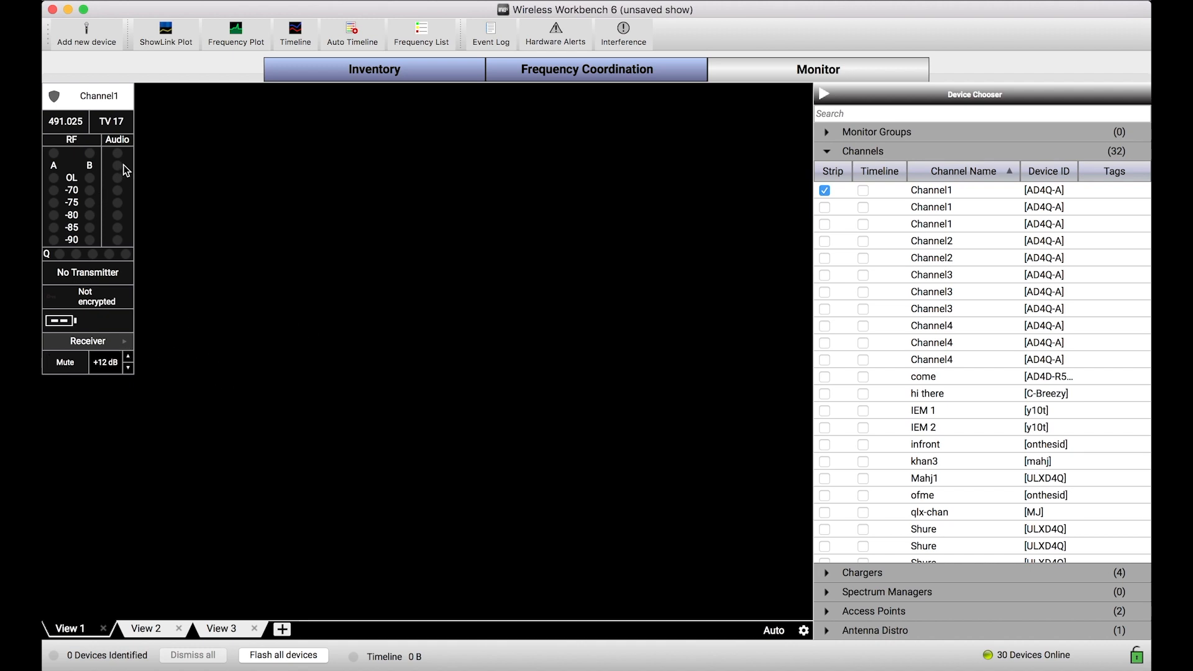
{"action": "mouse_move", "coordinate": [111, 322]}
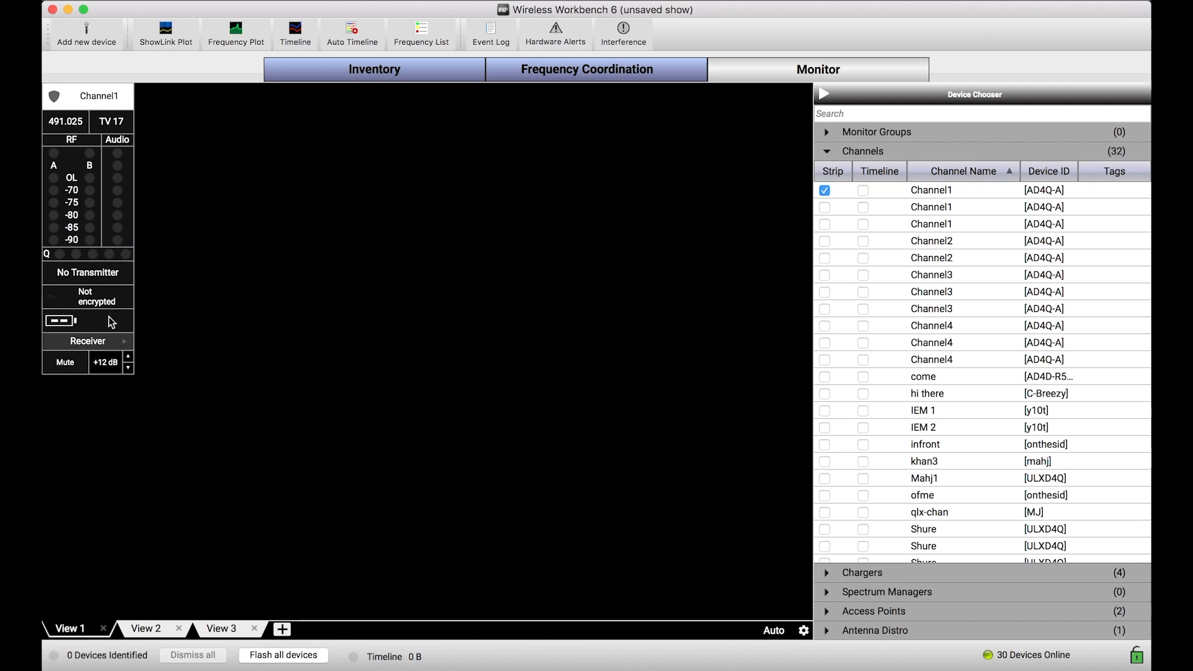
{"action": "mouse_move", "coordinate": [795, 631]}
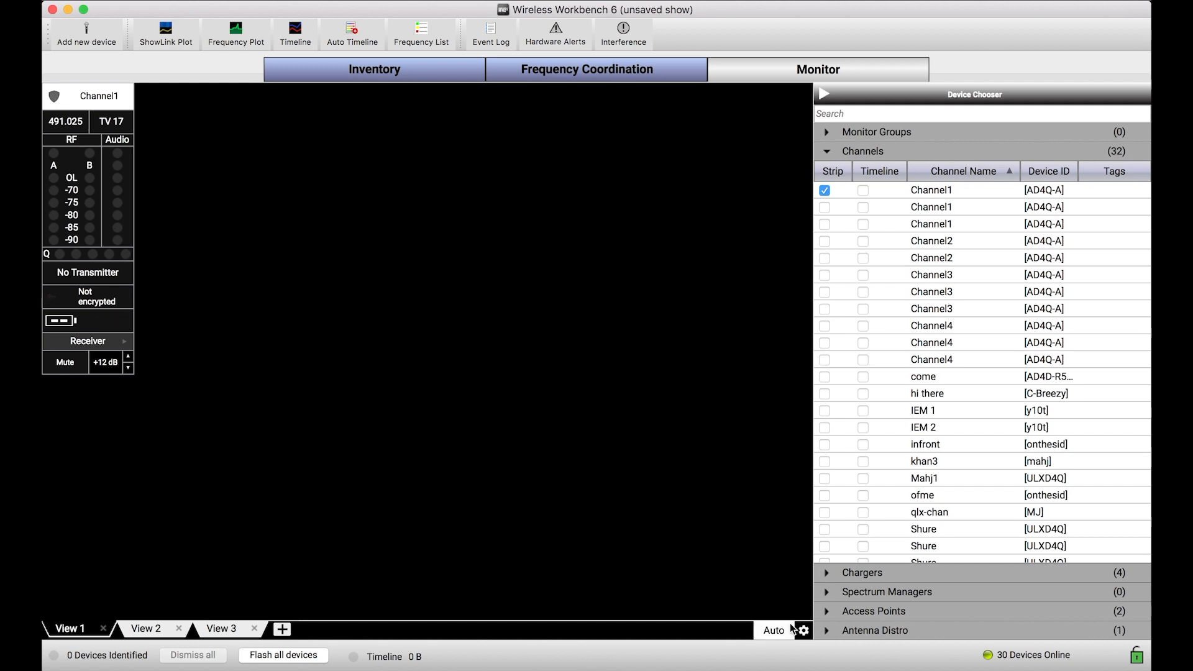
{"action": "mouse_move", "coordinate": [630, 400]}
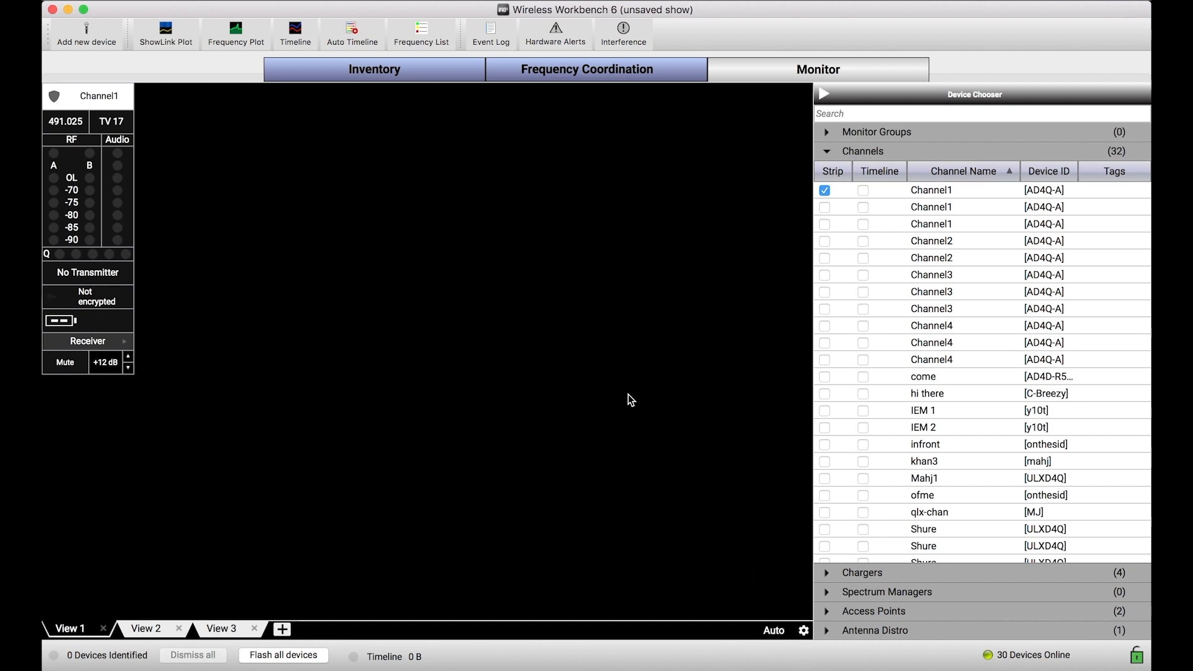
Drop Encryption and Receiver / Transmitter Controls from channel strips in Monitoring Widget Designer
{"action": "right_click", "coordinate": [630, 400]}
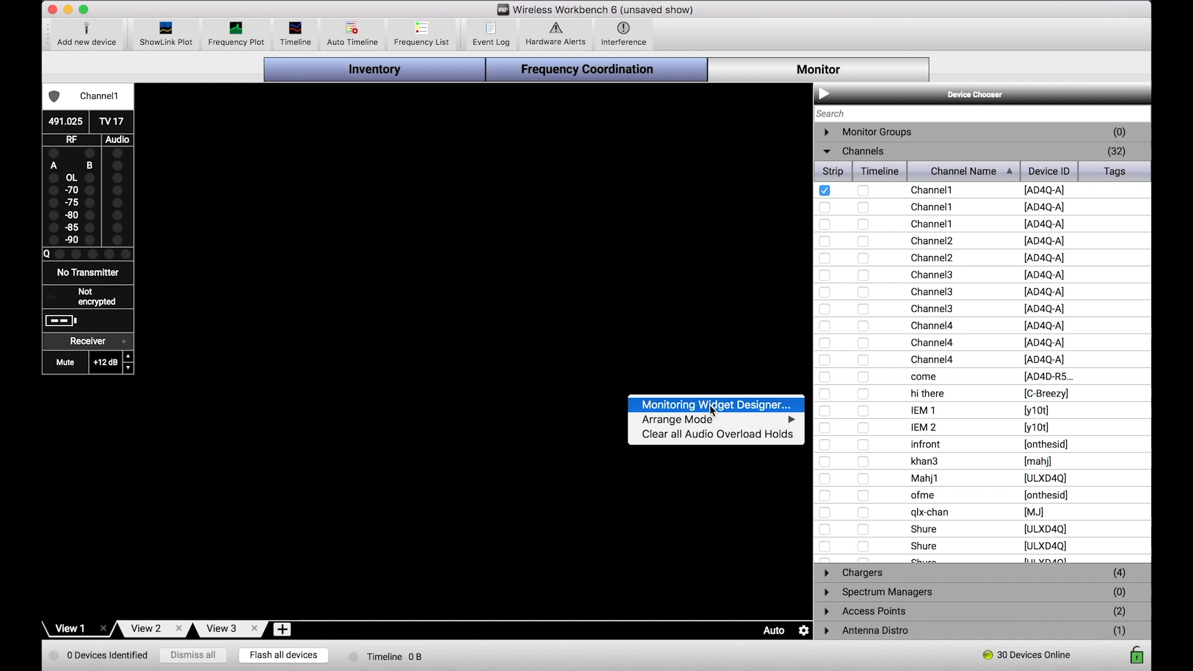
{"action": "left_click", "coordinate": [709, 404]}
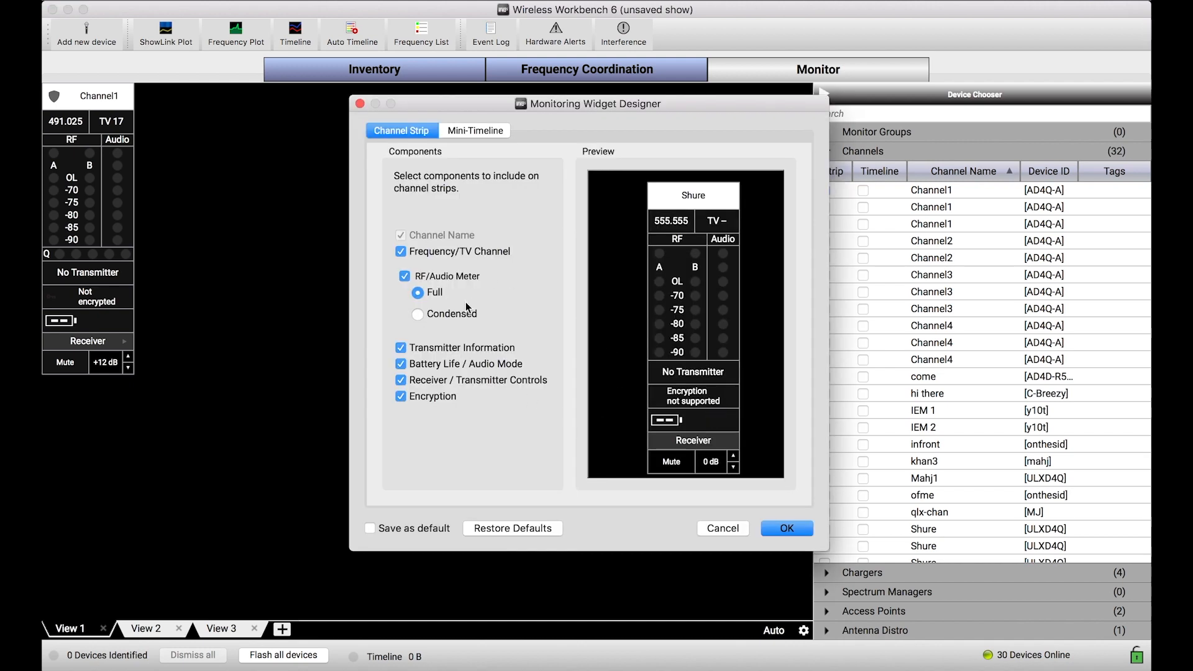
{"action": "left_click", "coordinate": [401, 396]}
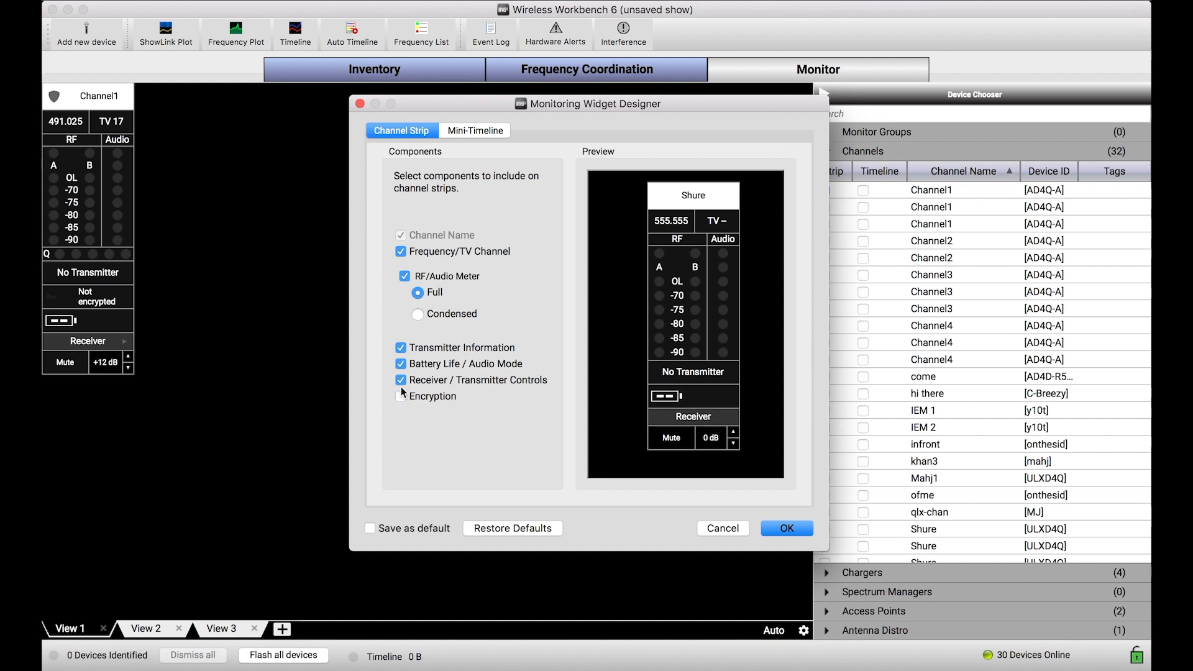
{"action": "left_click", "coordinate": [401, 380]}
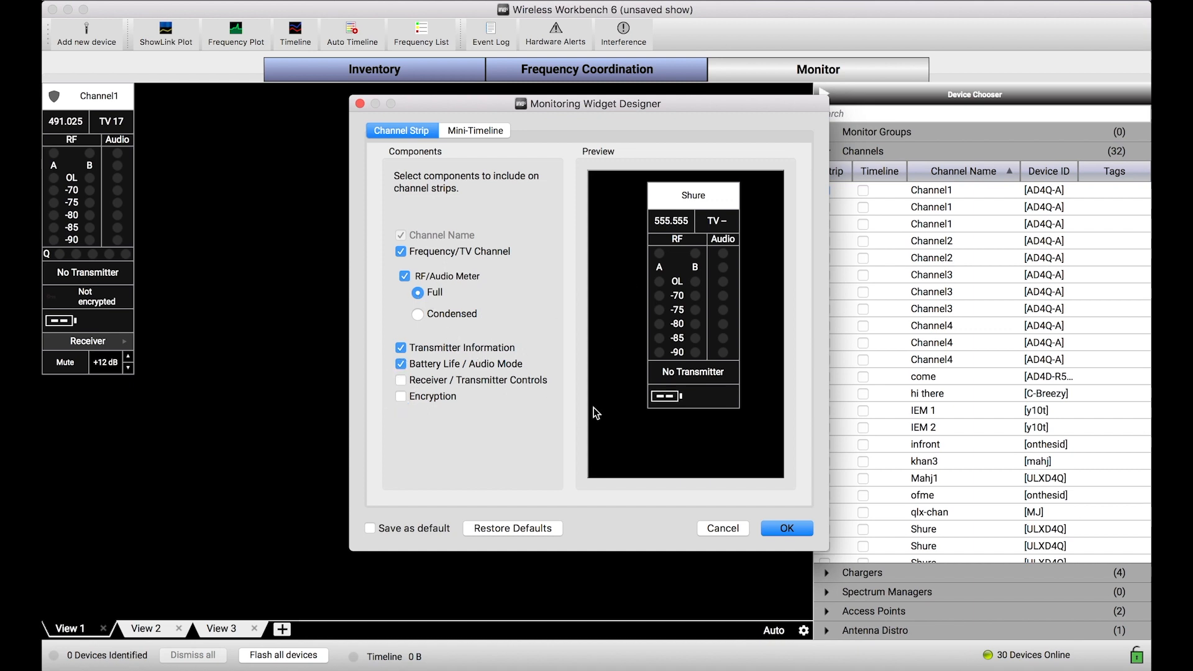
{"action": "mouse_move", "coordinate": [645, 284]}
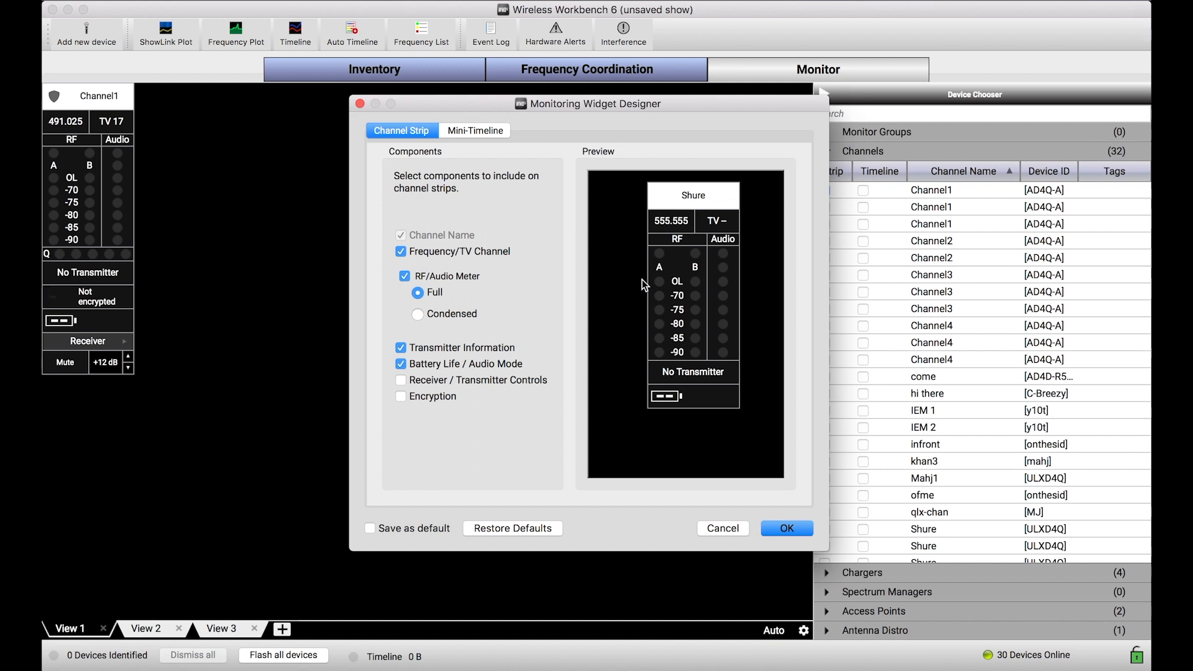
{"action": "mouse_move", "coordinate": [416, 223]}
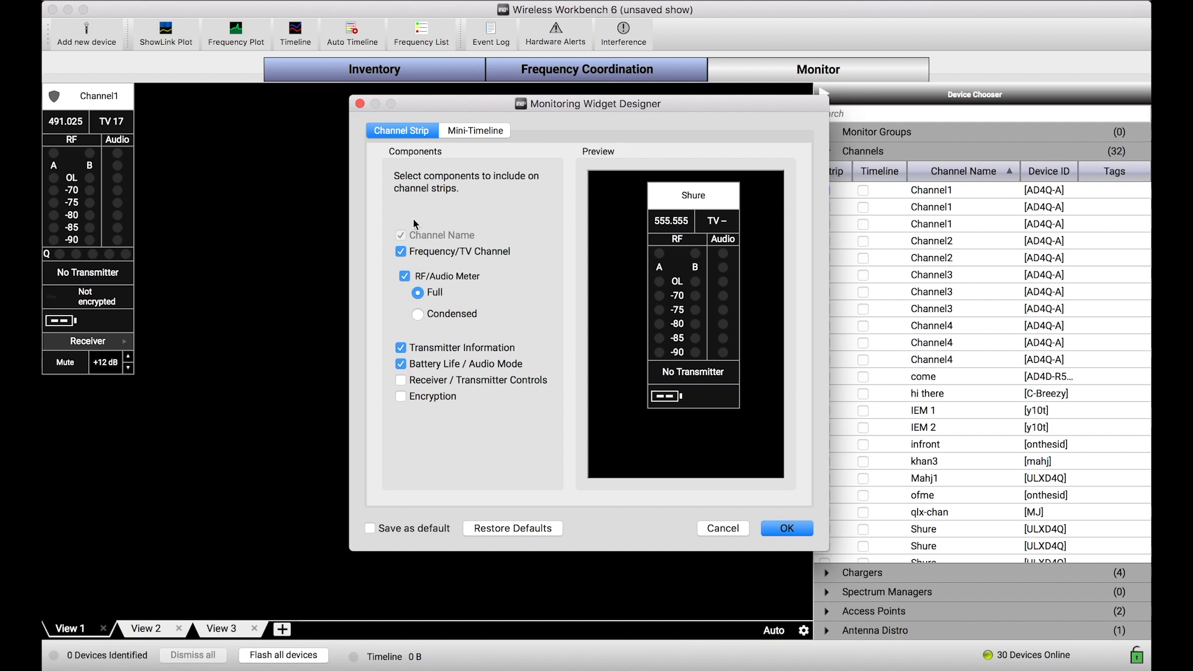
{"action": "left_click", "coordinate": [786, 528]}
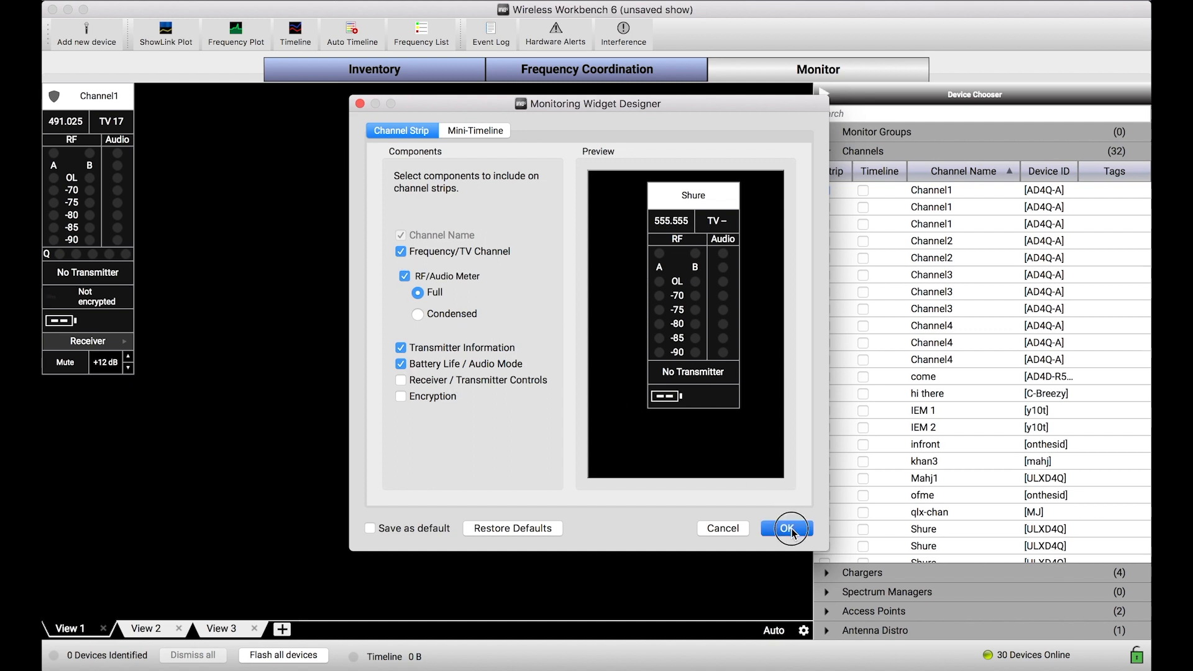
{"action": "left_click", "coordinate": [787, 529]}
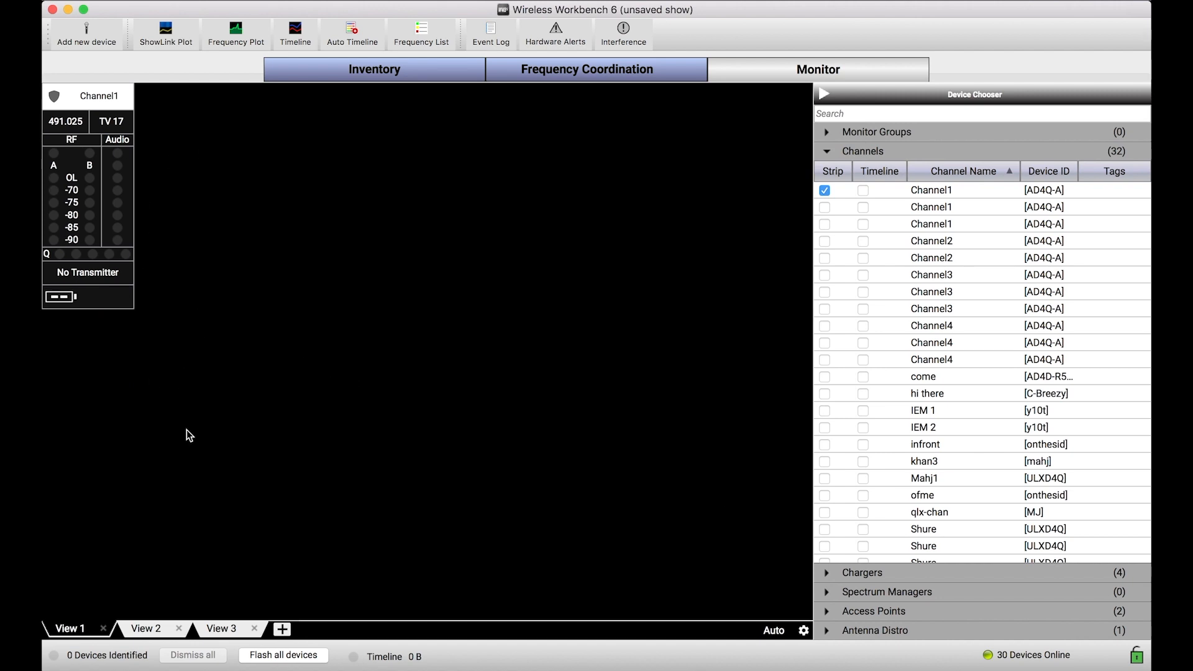
{"action": "mouse_move", "coordinate": [826, 217]}
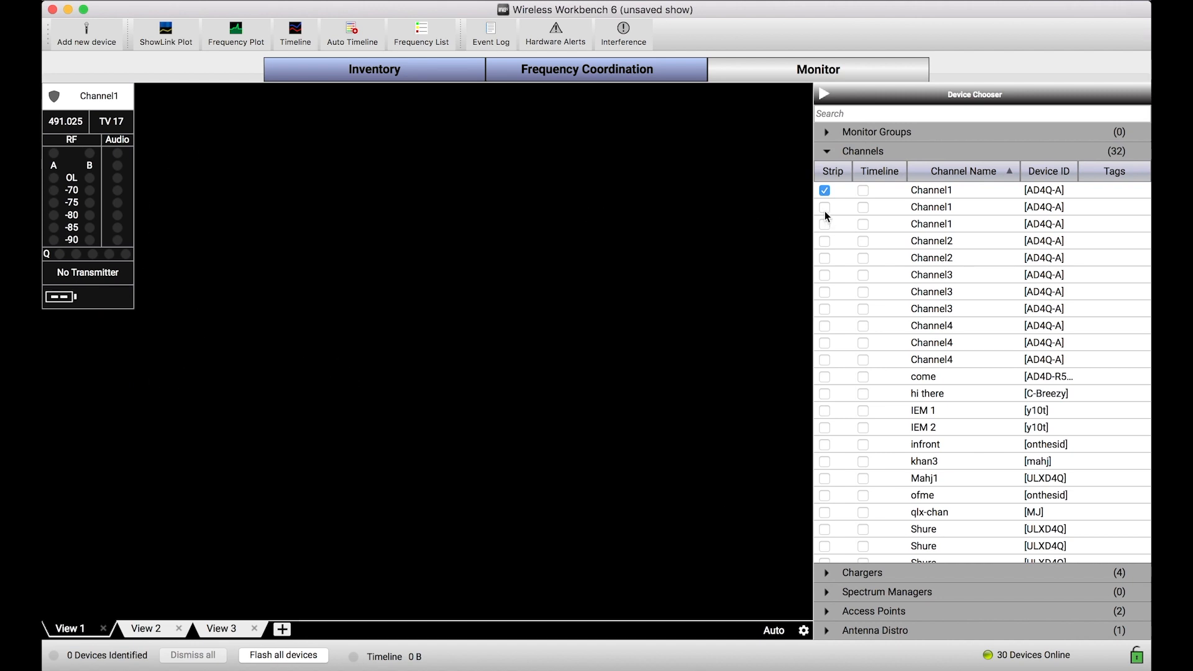
Add strips for the second and third Channel1 entries to View 1
{"action": "left_click", "coordinate": [824, 224]}
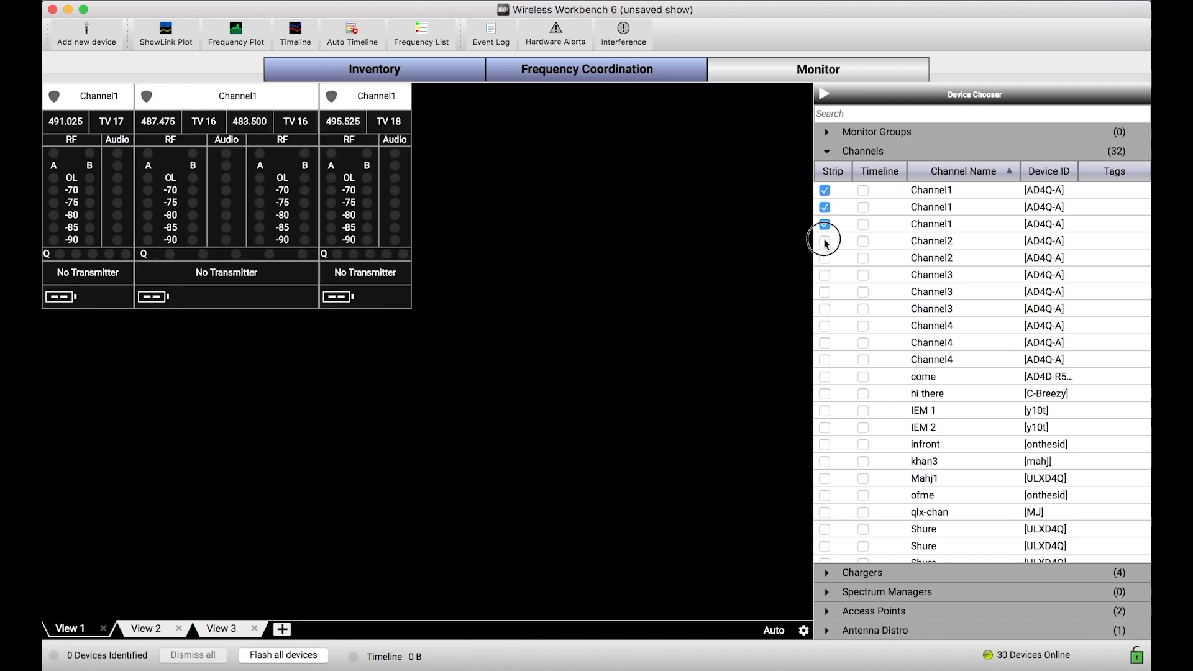
{"action": "left_click", "coordinate": [824, 257]}
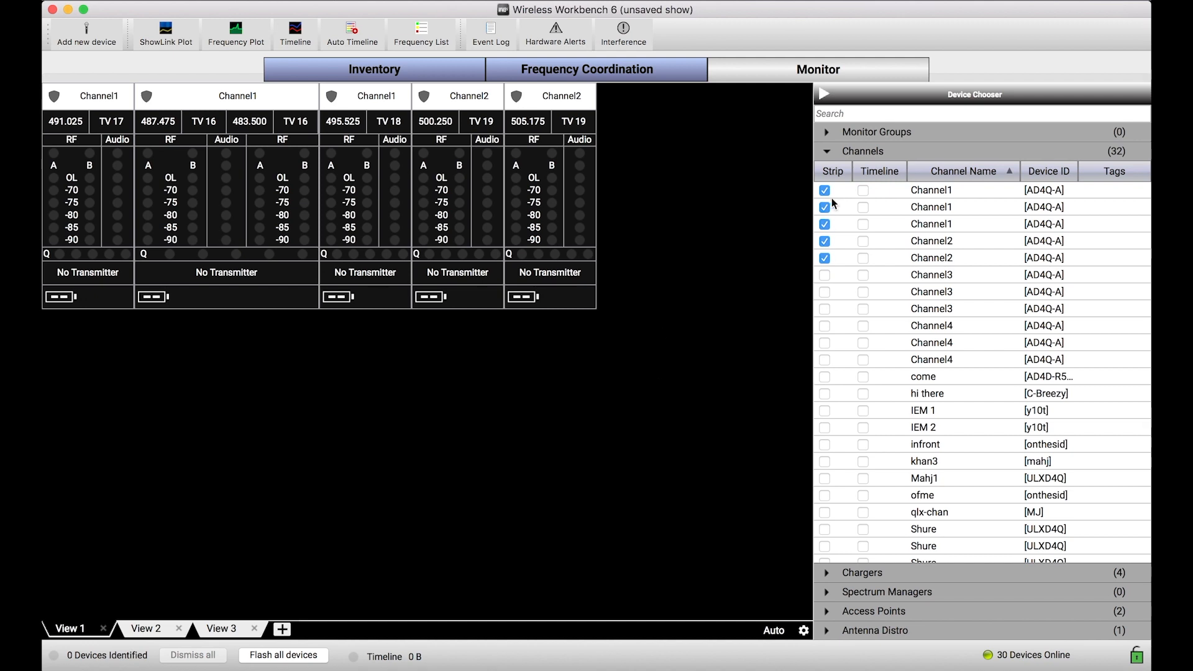
{"action": "mouse_move", "coordinate": [506, 350]}
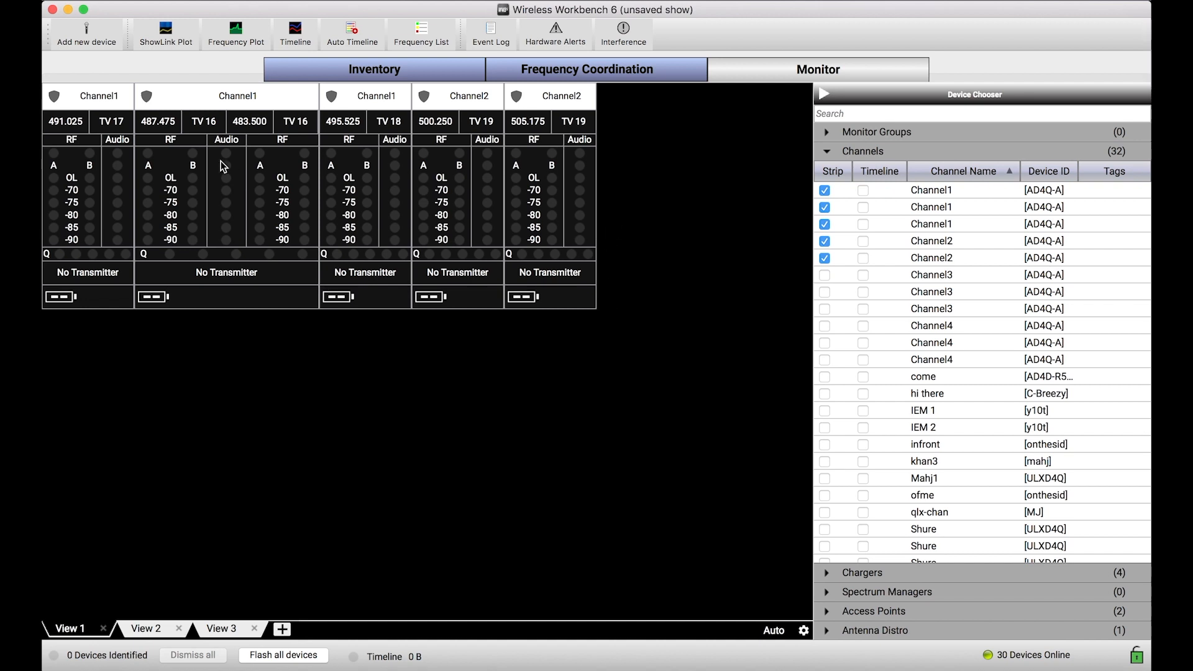
Colour the last Channel2 strip yellow
{"action": "right_click", "coordinate": [537, 169]}
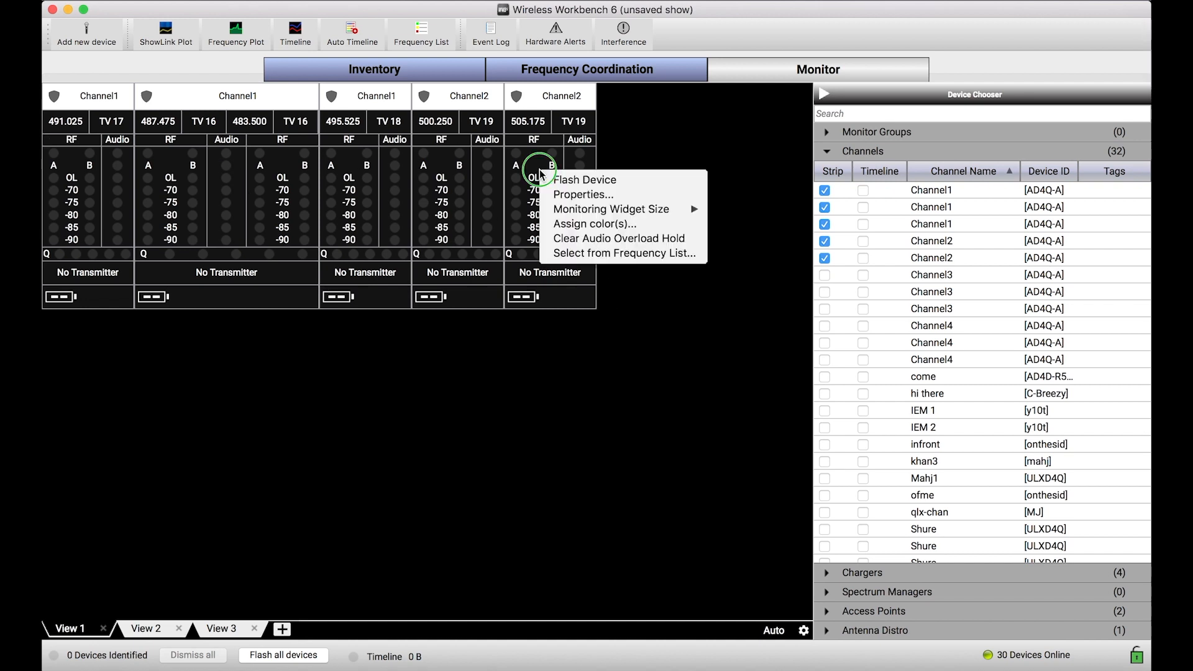
{"action": "mouse_move", "coordinate": [644, 155]}
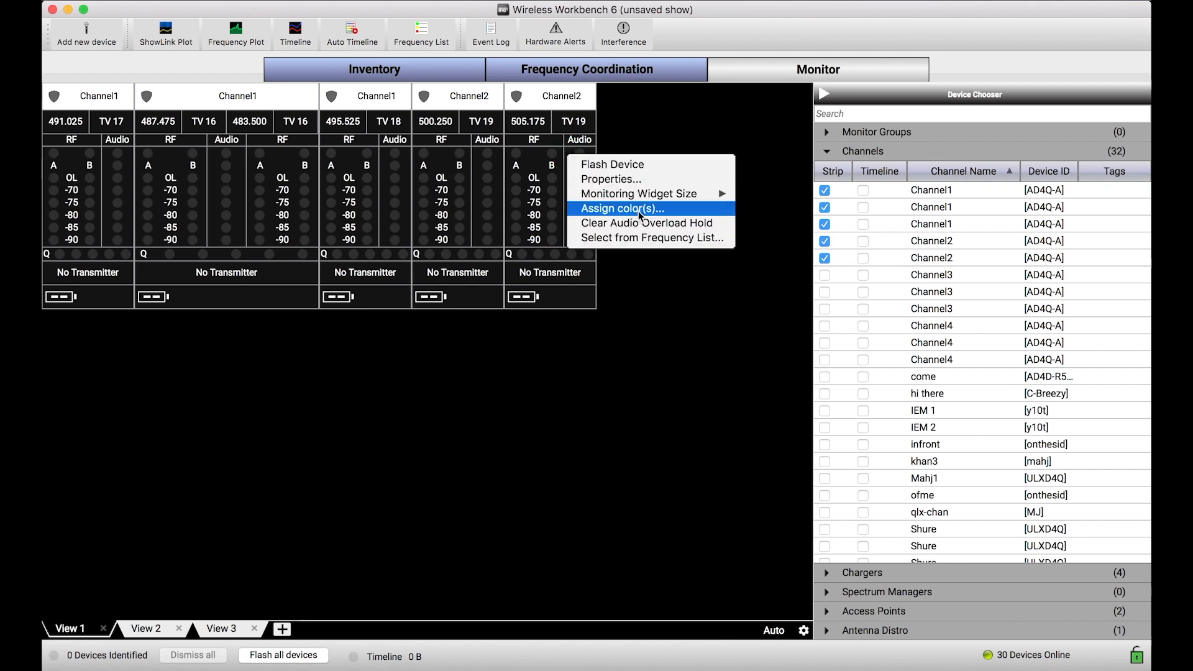
{"action": "left_click", "coordinate": [622, 208]}
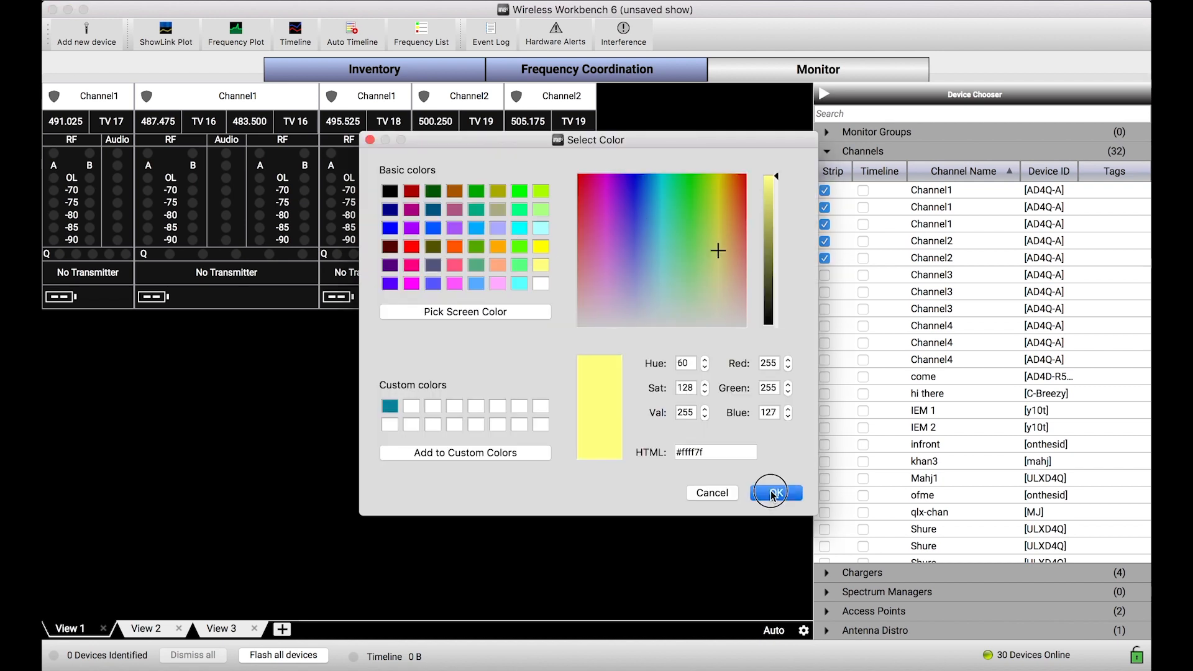
{"action": "left_click", "coordinate": [775, 493]}
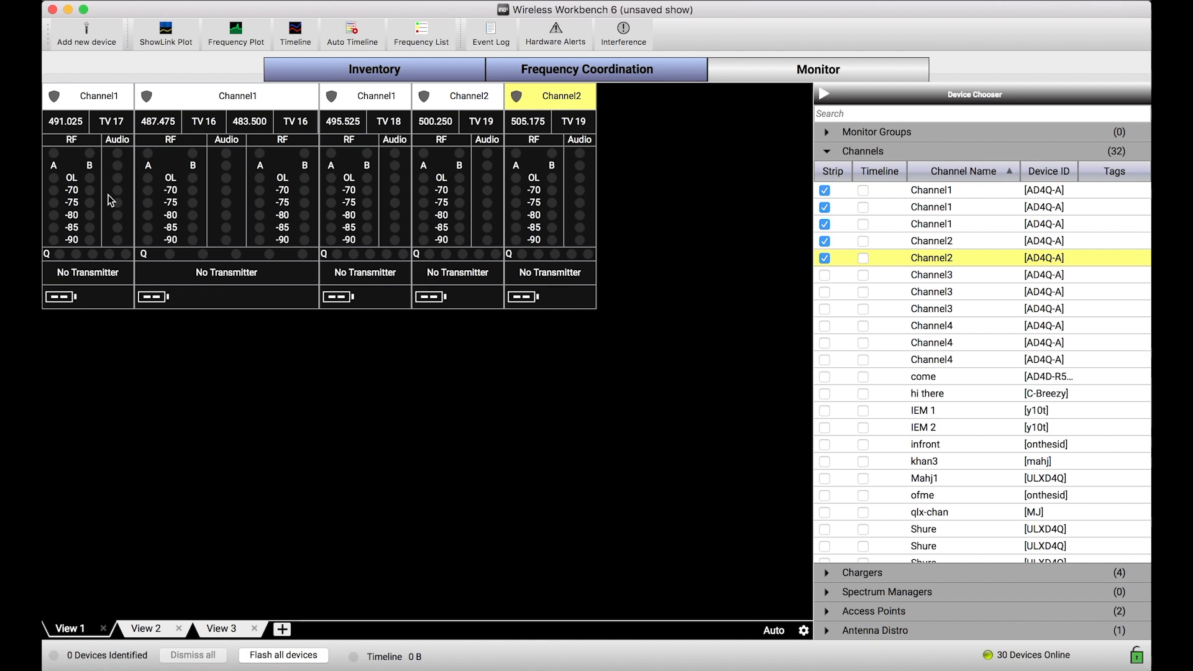
Colour the first Channel1 strip red
{"action": "right_click", "coordinate": [111, 200]}
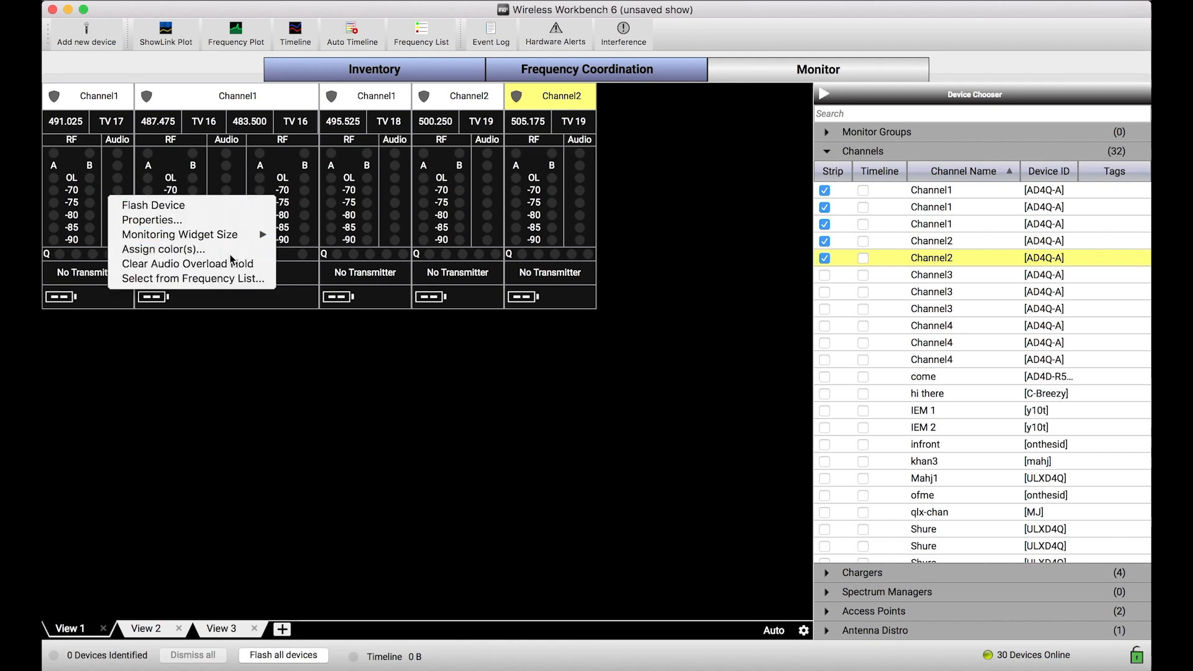
{"action": "left_click", "coordinate": [163, 249]}
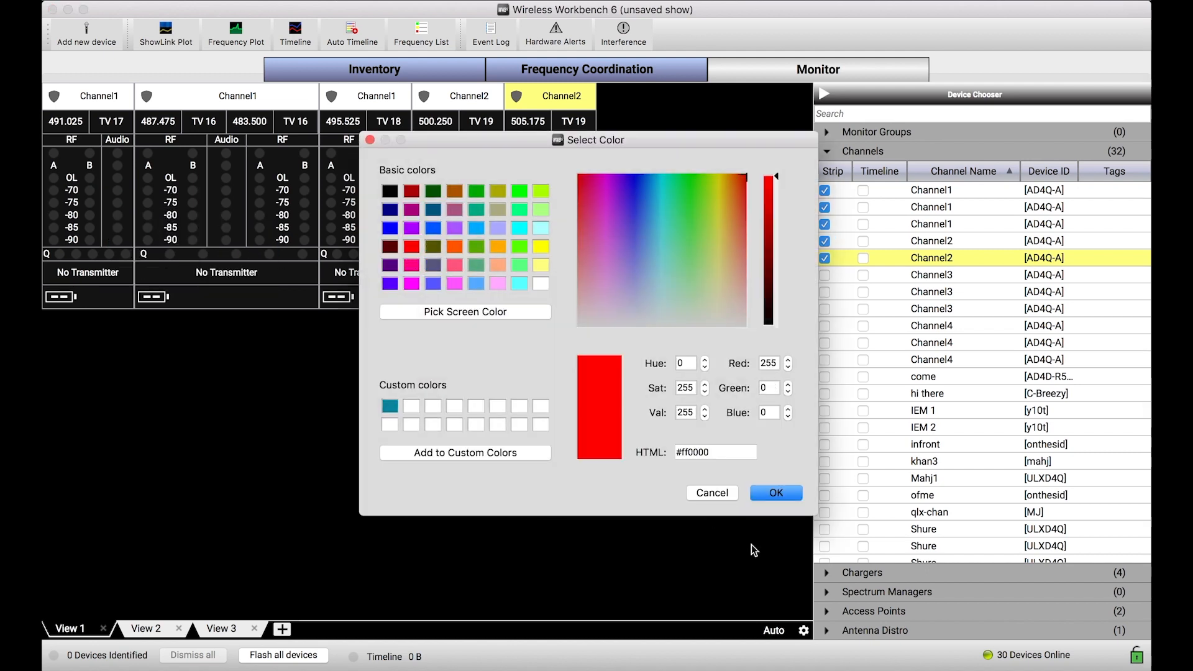
{"action": "left_click", "coordinate": [775, 492]}
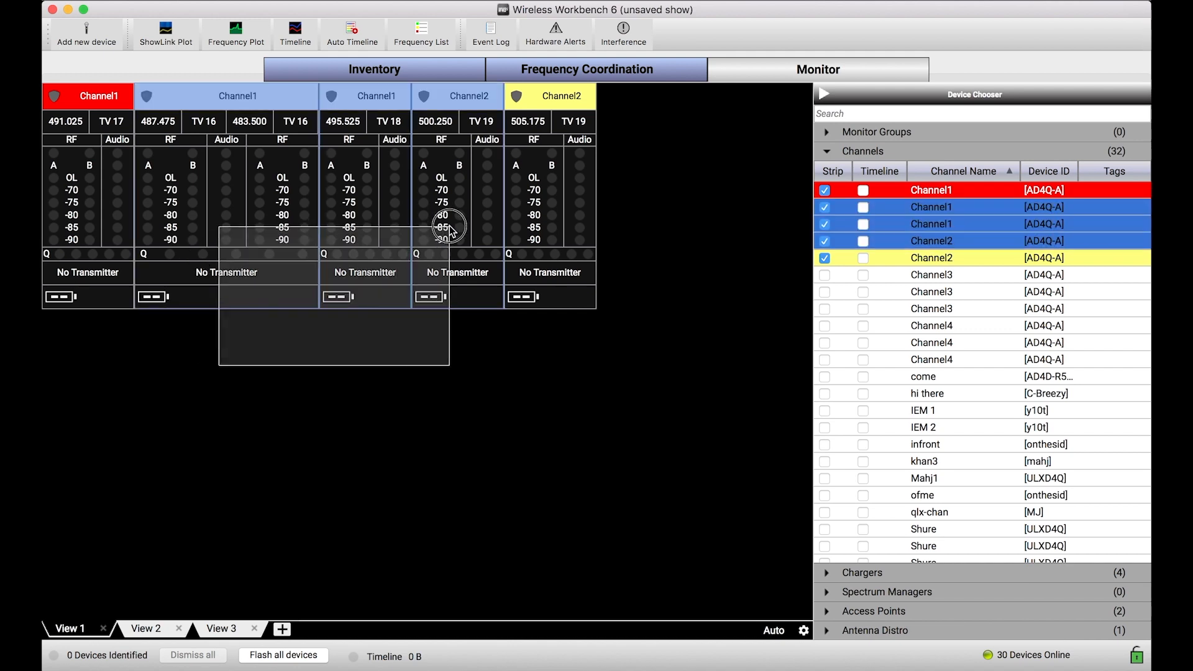
Colour the three grouped middle strips pink
{"action": "right_click", "coordinate": [441, 228]}
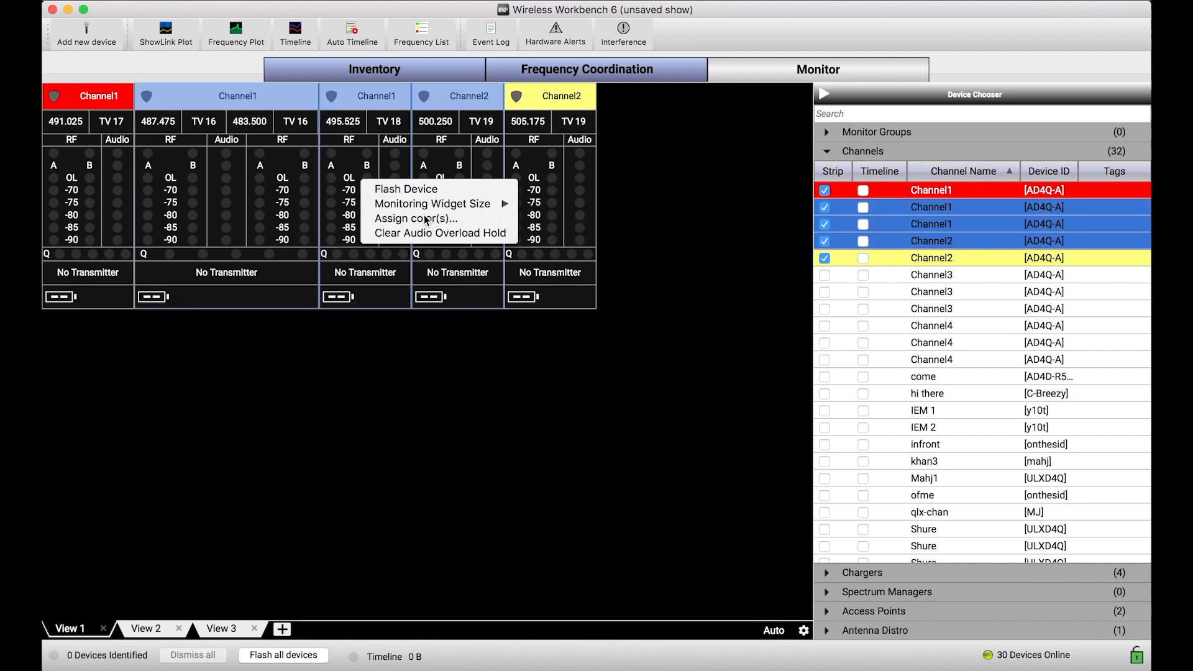
{"action": "left_click", "coordinate": [414, 218]}
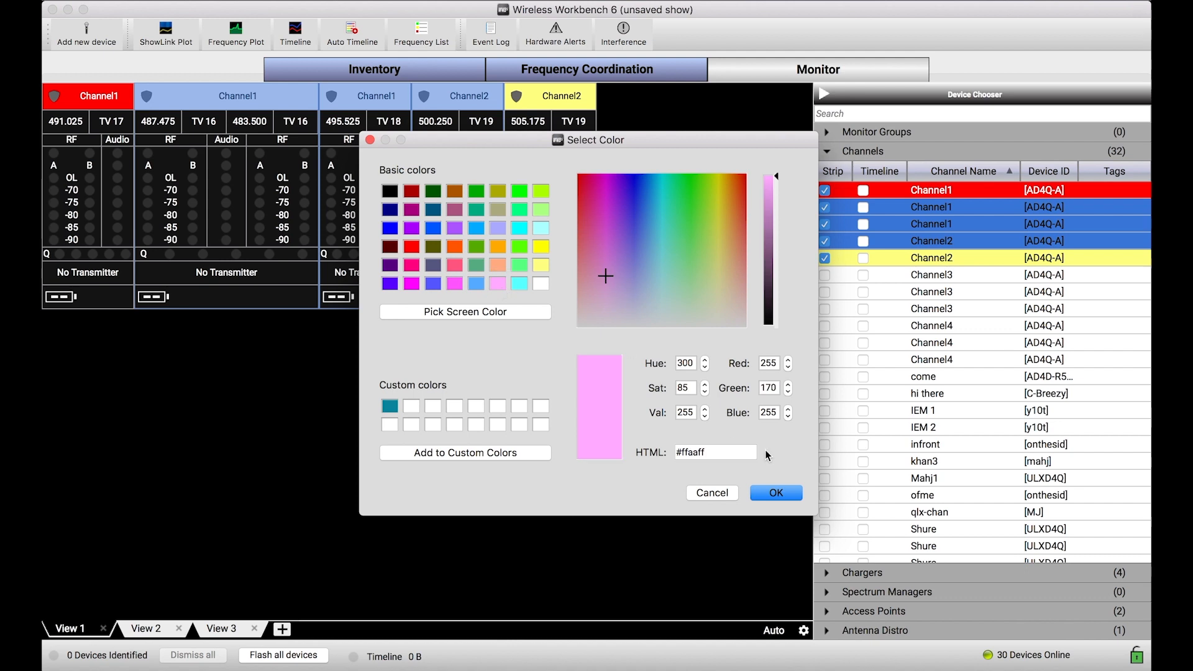
{"action": "left_click", "coordinate": [775, 493]}
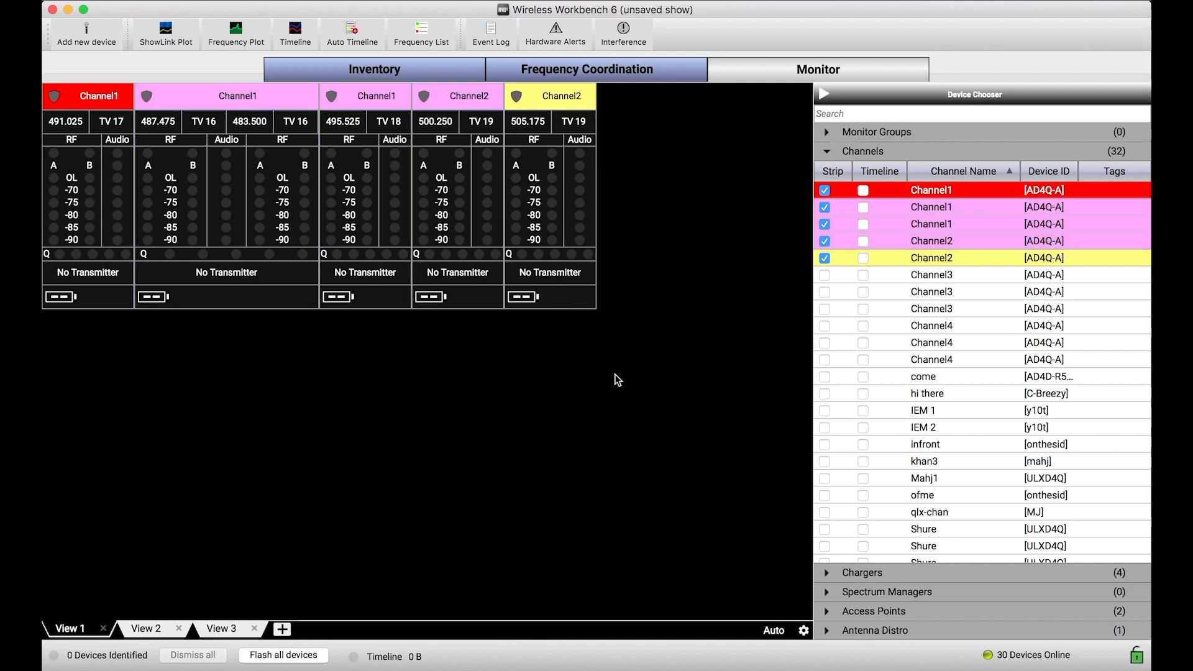
{"action": "mouse_move", "coordinate": [657, 427]}
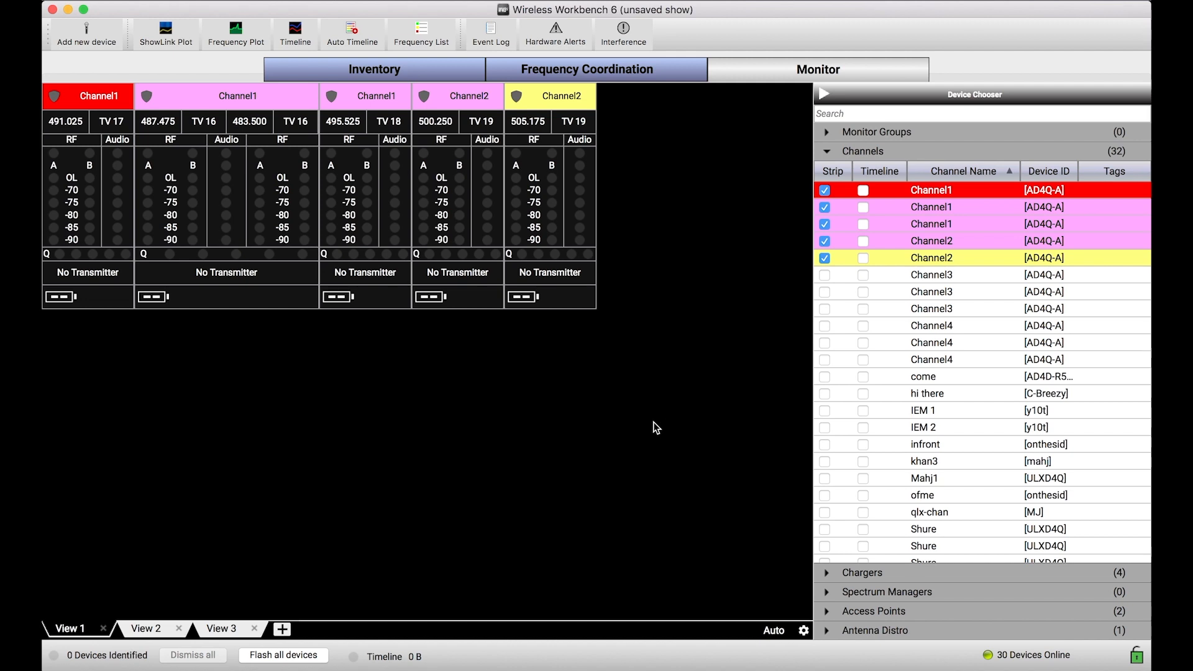
{"action": "mouse_move", "coordinate": [72, 567]}
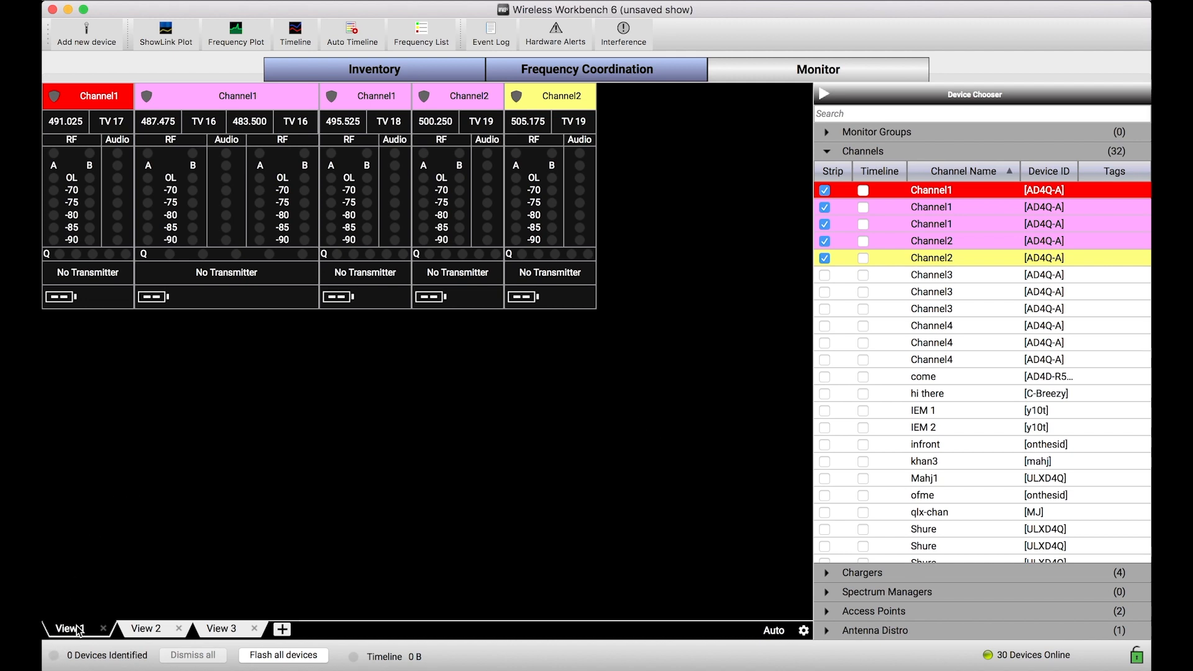
{"action": "mouse_move", "coordinate": [69, 629]}
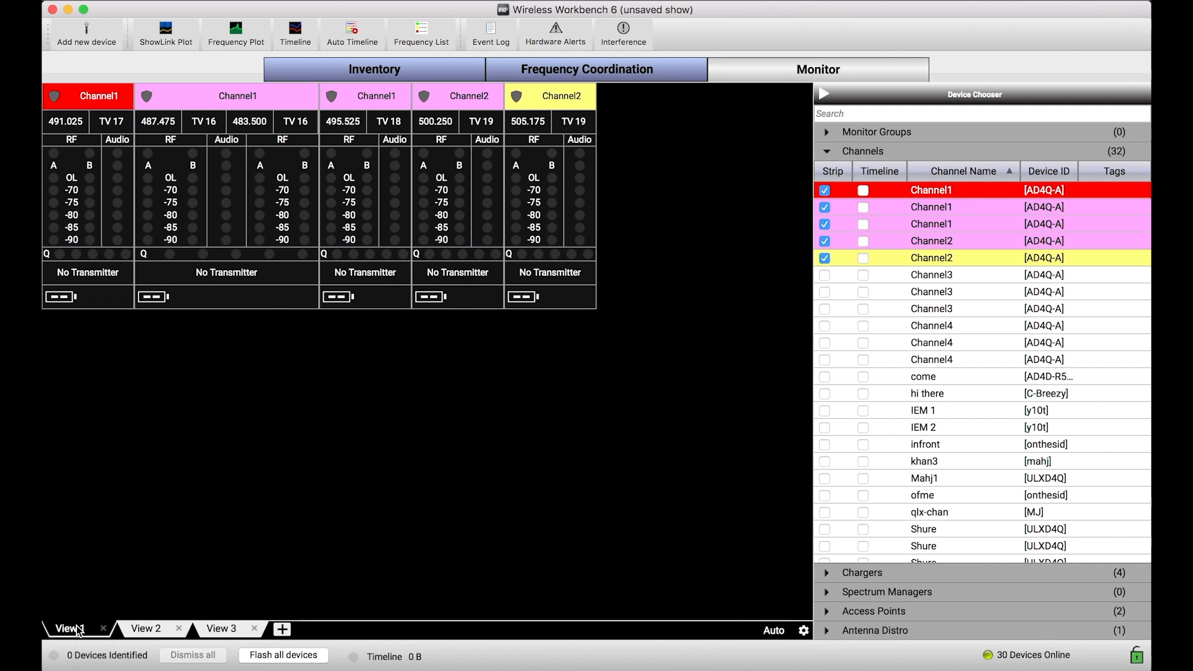
{"action": "mouse_move", "coordinate": [231, 637]}
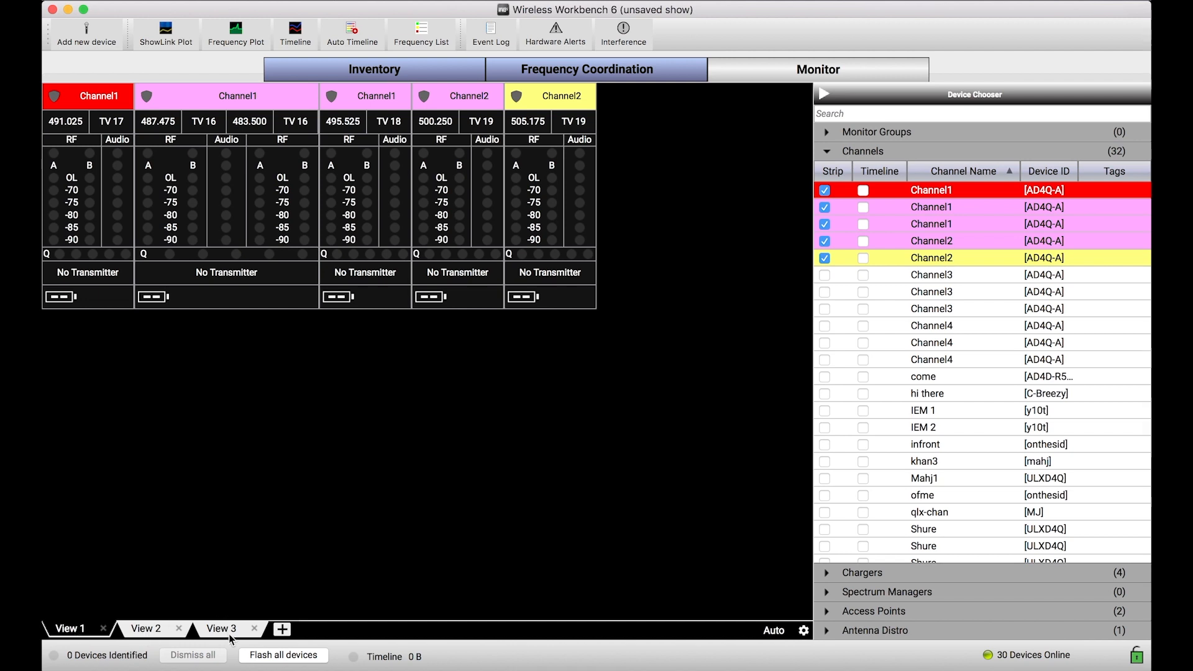
{"action": "mouse_move", "coordinate": [257, 526]}
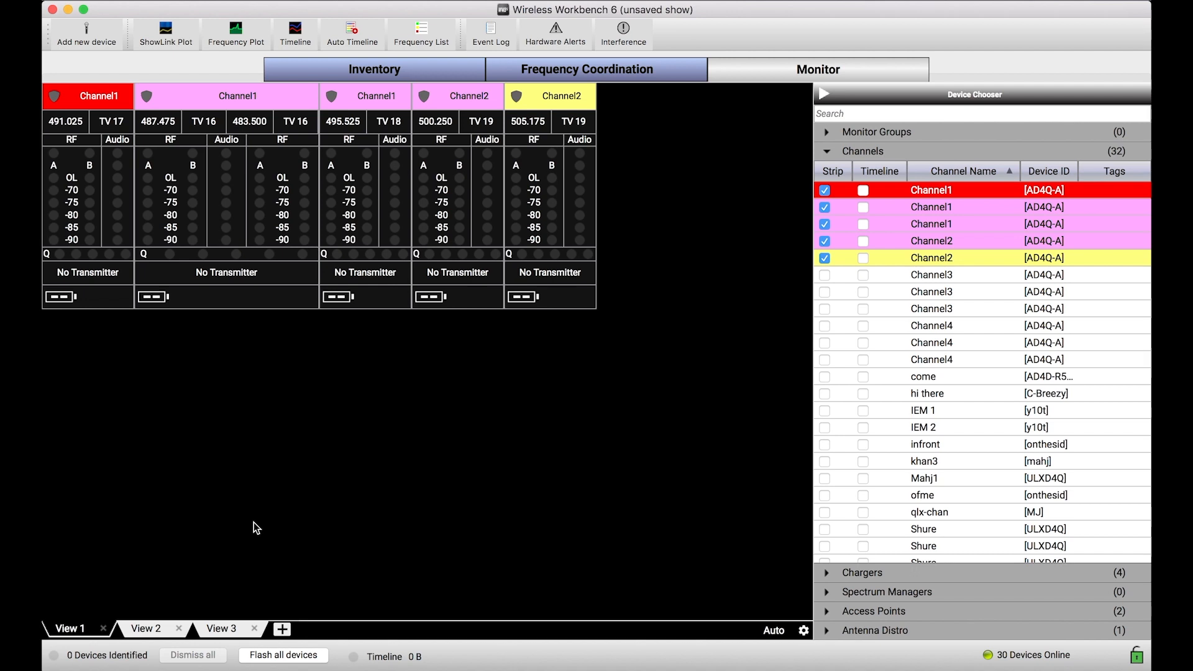
{"action": "mouse_move", "coordinate": [292, 633]}
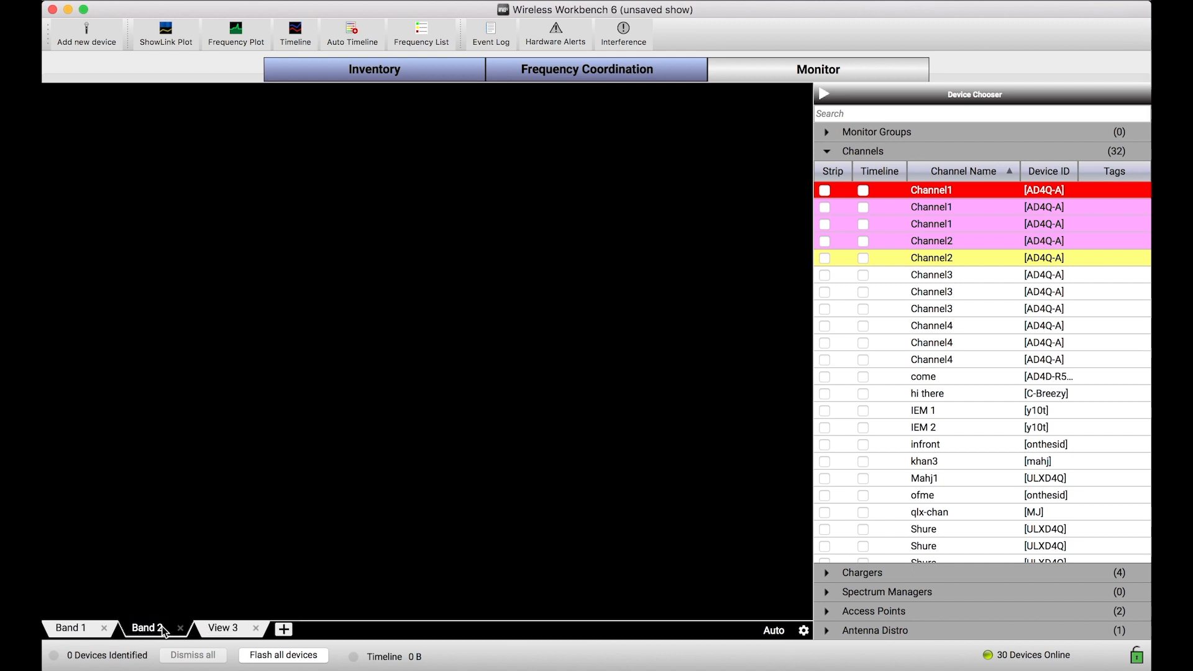
{"action": "mouse_move", "coordinate": [91, 374]}
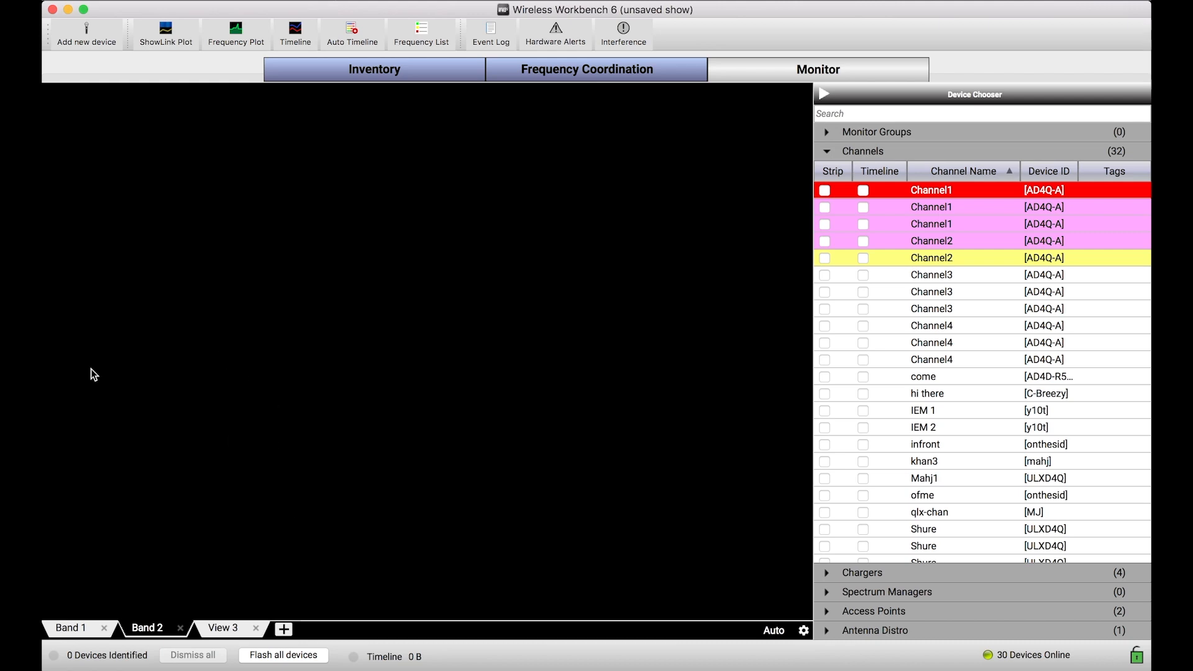
Switch between the Band 1 and Band 2 views, then add a Channel1 strip to Band 2
{"action": "left_click", "coordinate": [70, 627]}
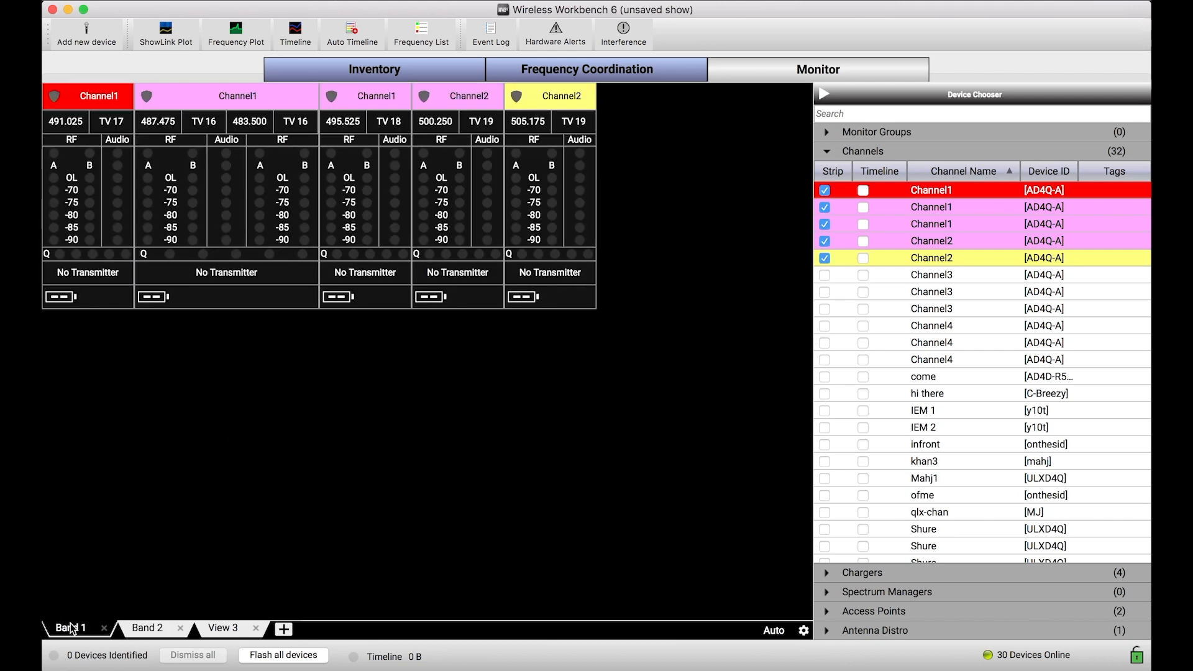
{"action": "left_click", "coordinate": [146, 628]}
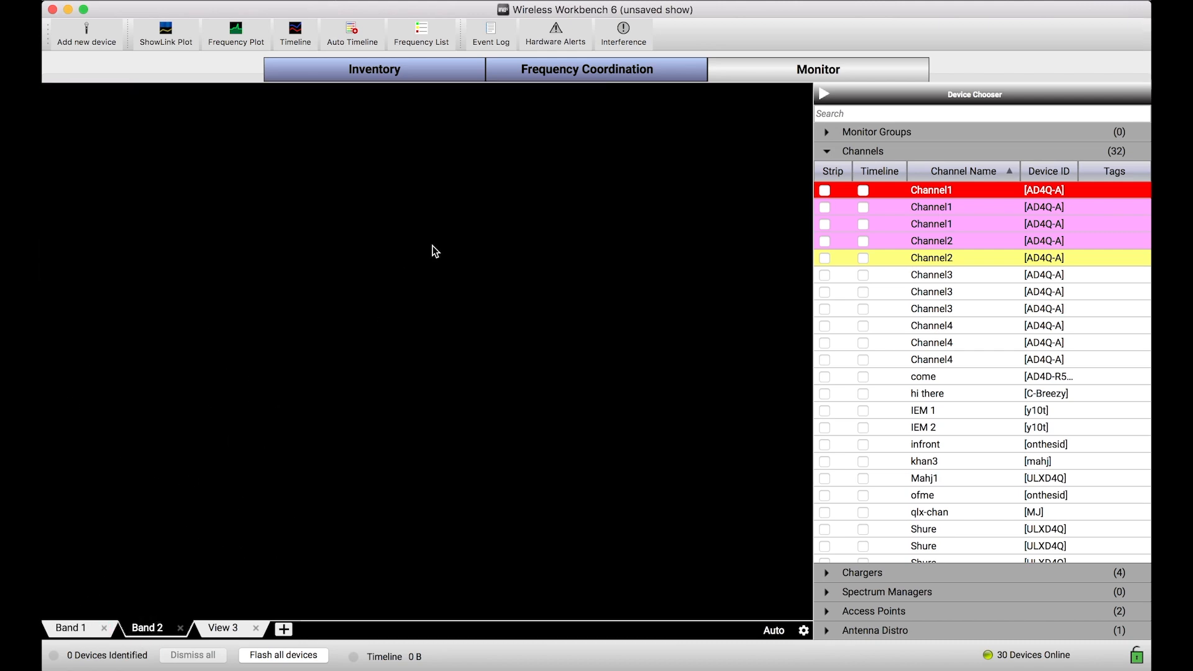
{"action": "mouse_move", "coordinate": [641, 240]}
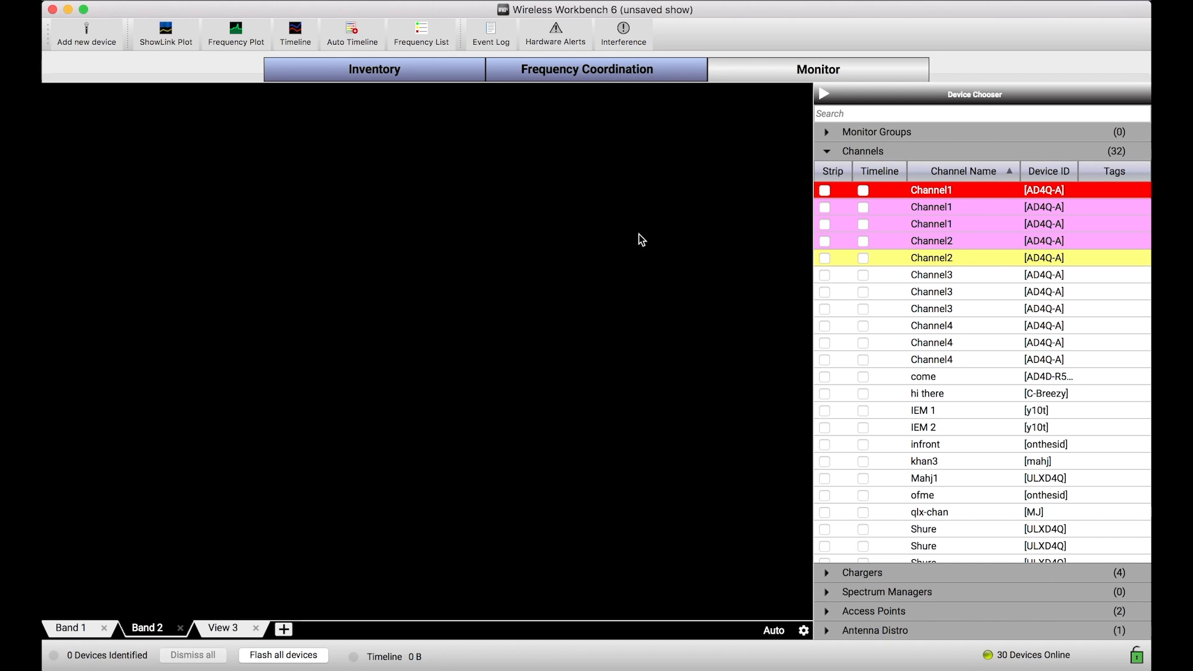
{"action": "mouse_move", "coordinate": [846, 208]}
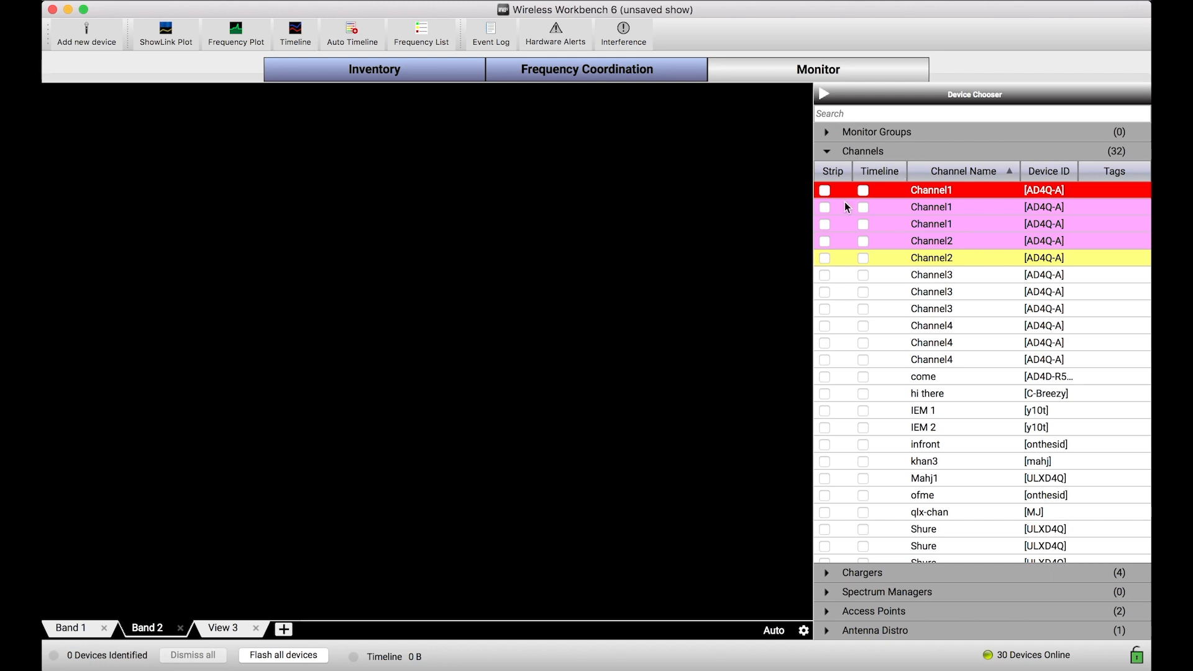
{"action": "mouse_move", "coordinate": [891, 194]}
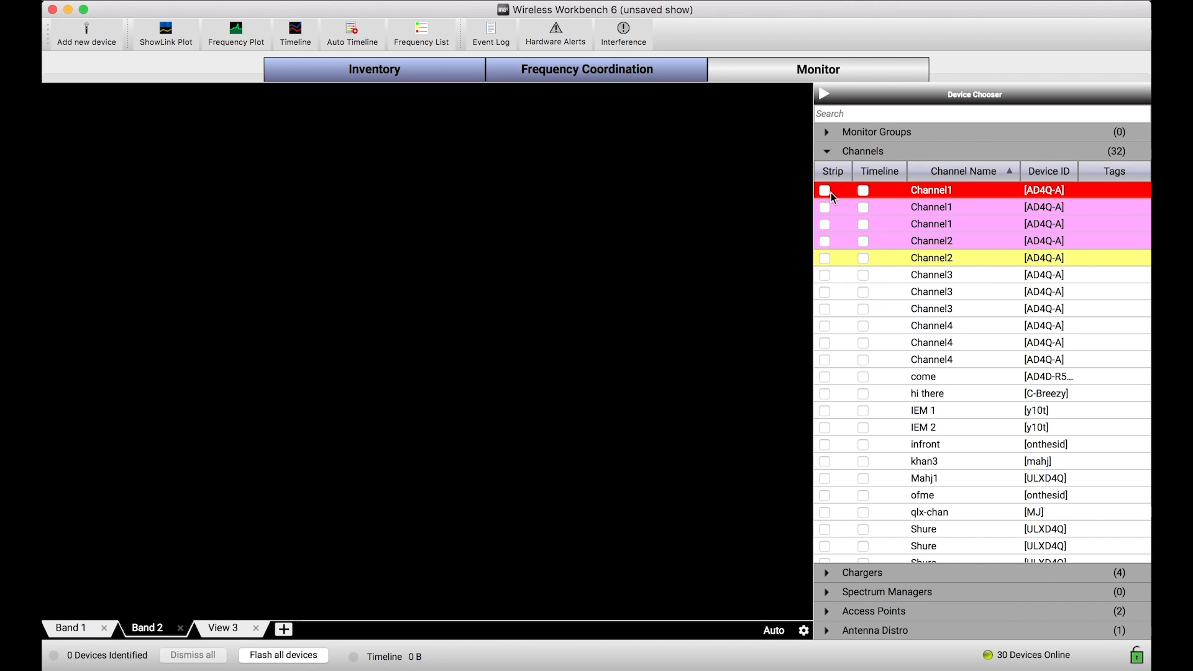
{"action": "left_click", "coordinate": [824, 190]}
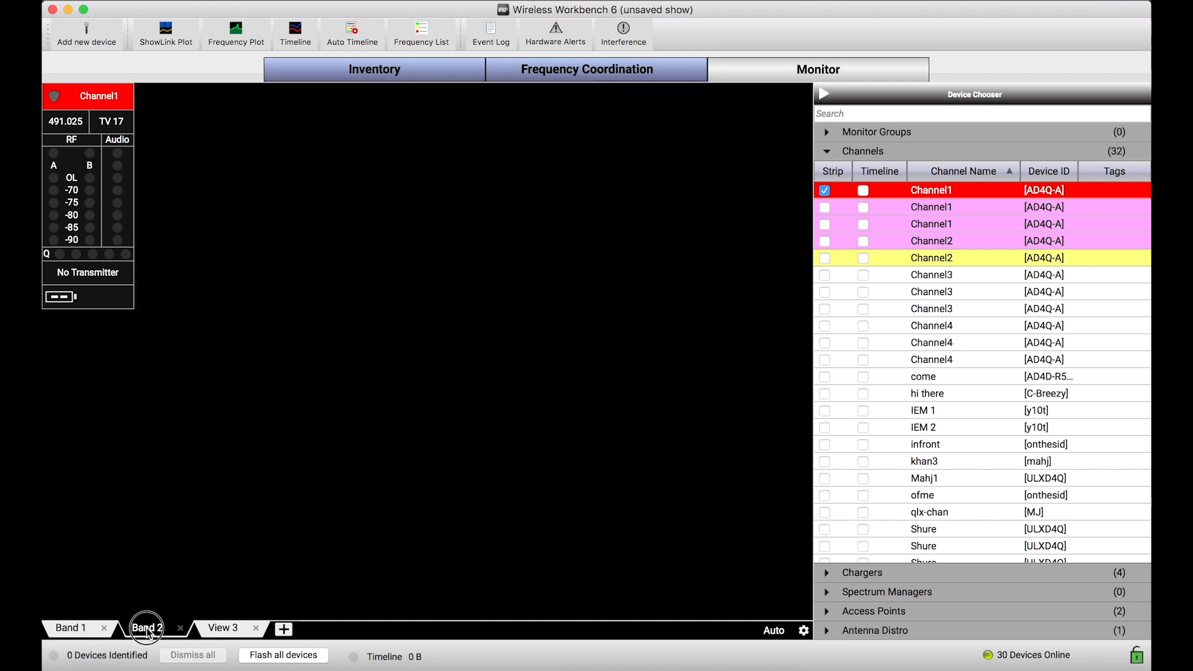
{"action": "mouse_move", "coordinate": [182, 298]}
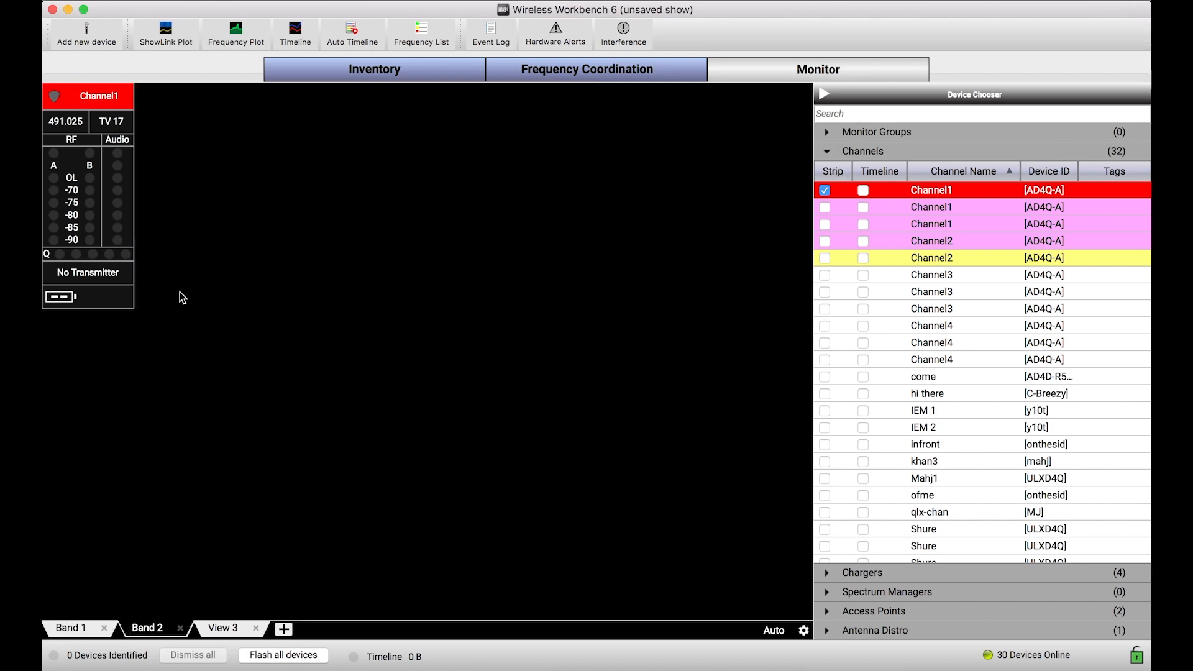
{"action": "mouse_move", "coordinate": [114, 280]}
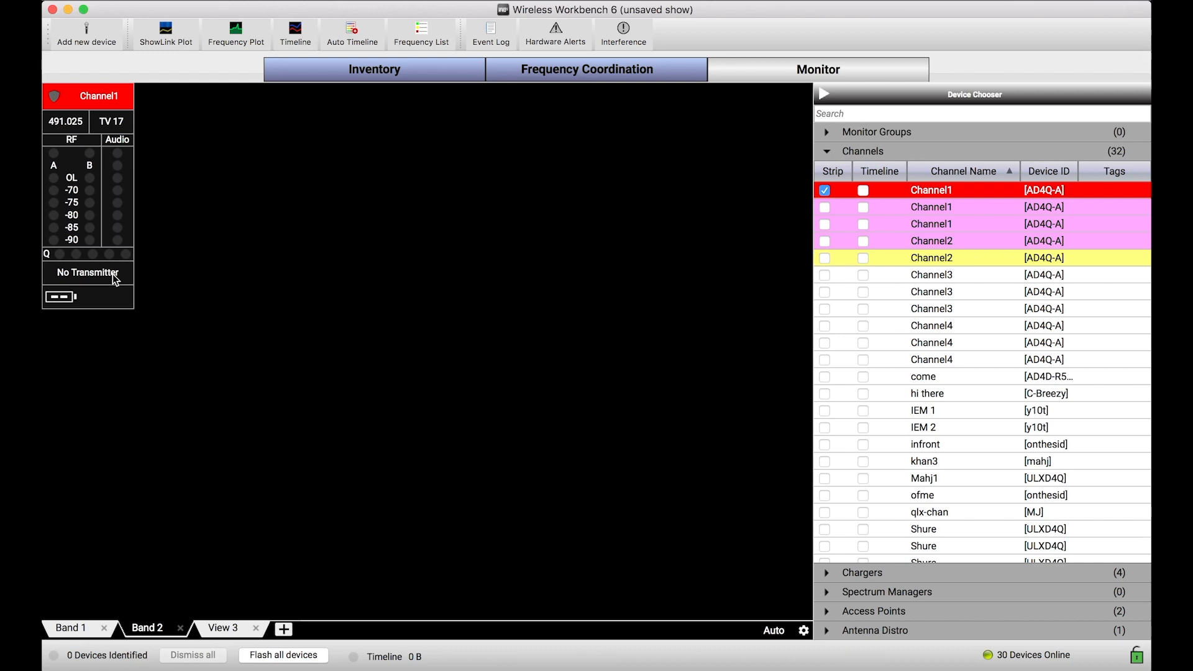
{"action": "mouse_move", "coordinate": [553, 253]}
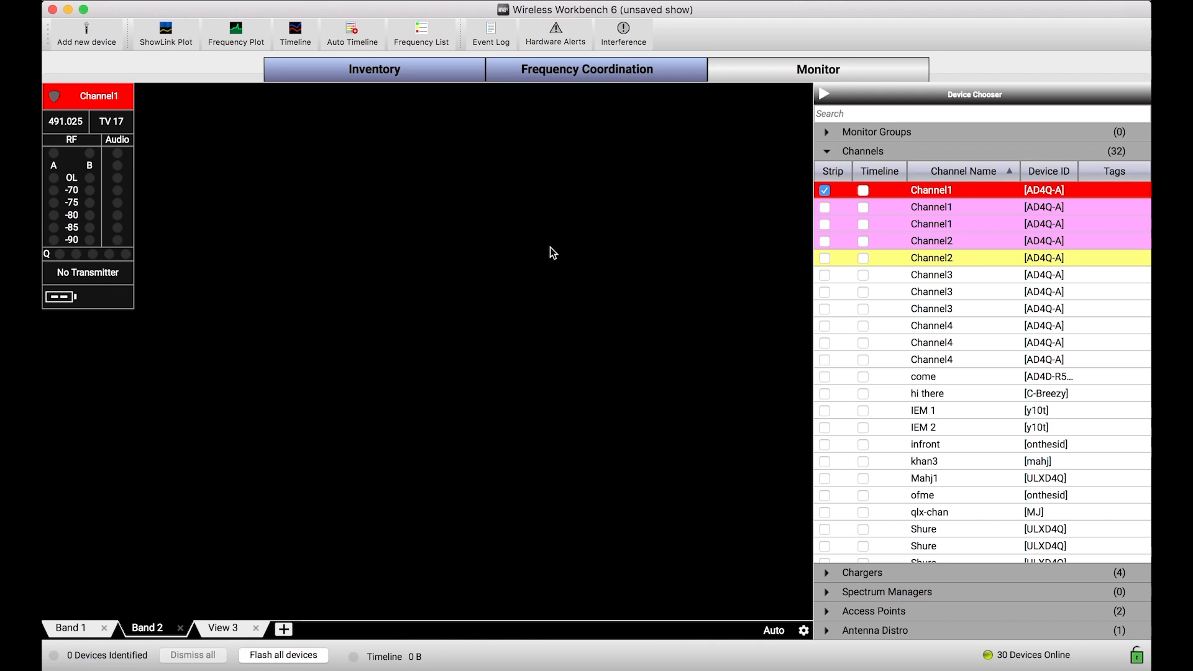
{"action": "mouse_move", "coordinate": [576, 258]}
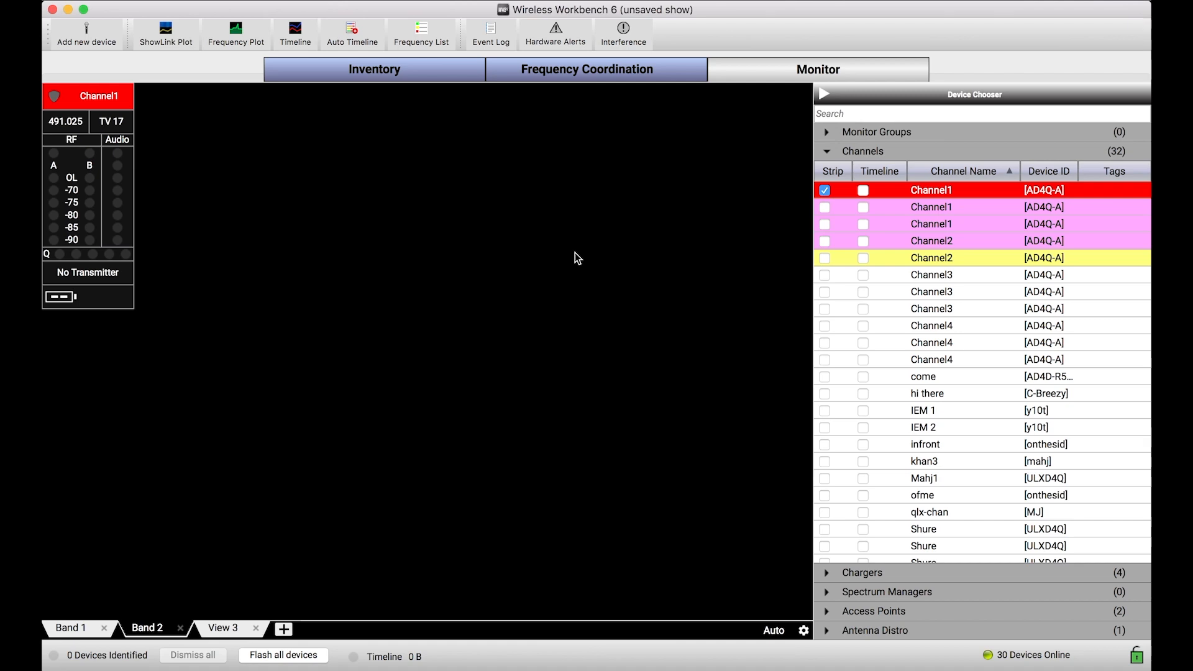
{"action": "mouse_move", "coordinate": [709, 279]}
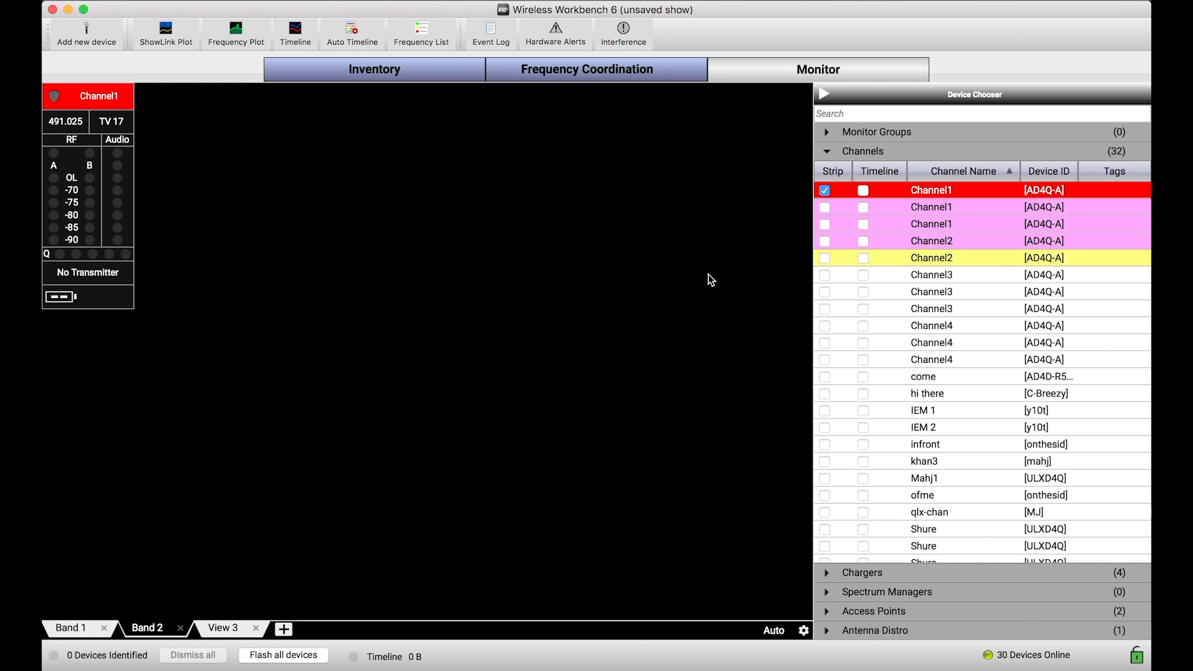
{"action": "mouse_move", "coordinate": [794, 259]}
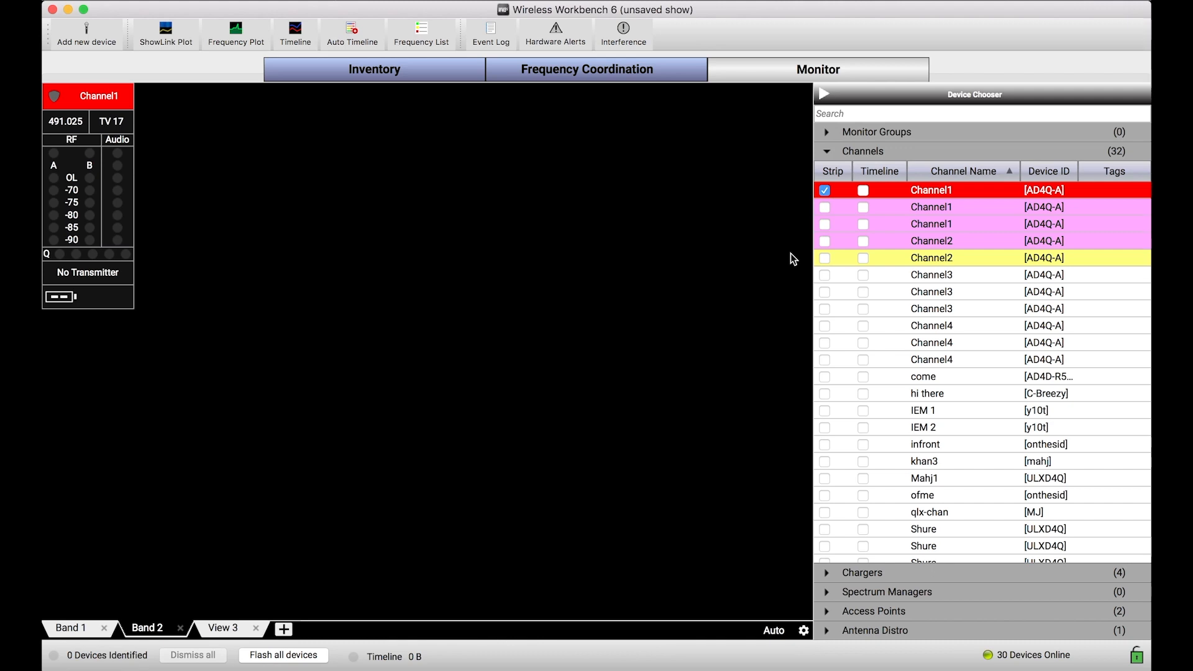
{"action": "mouse_move", "coordinate": [863, 190]}
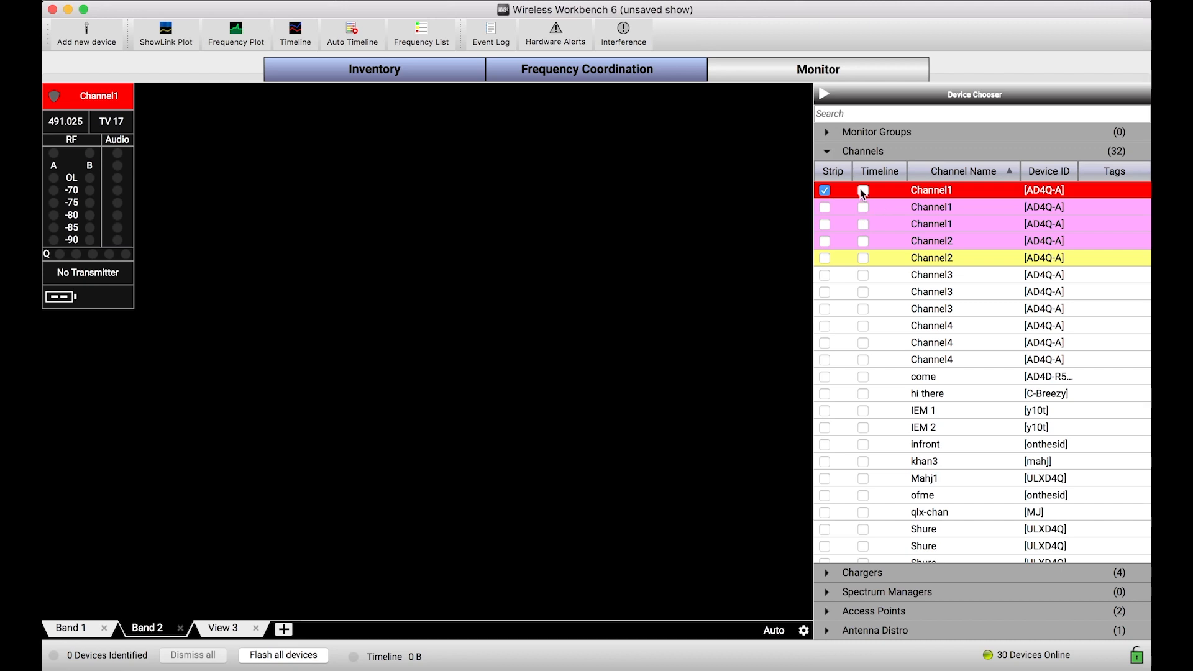
Add Channel1's timeline graphs beside its strip in Band 2
{"action": "left_click", "coordinate": [862, 190]}
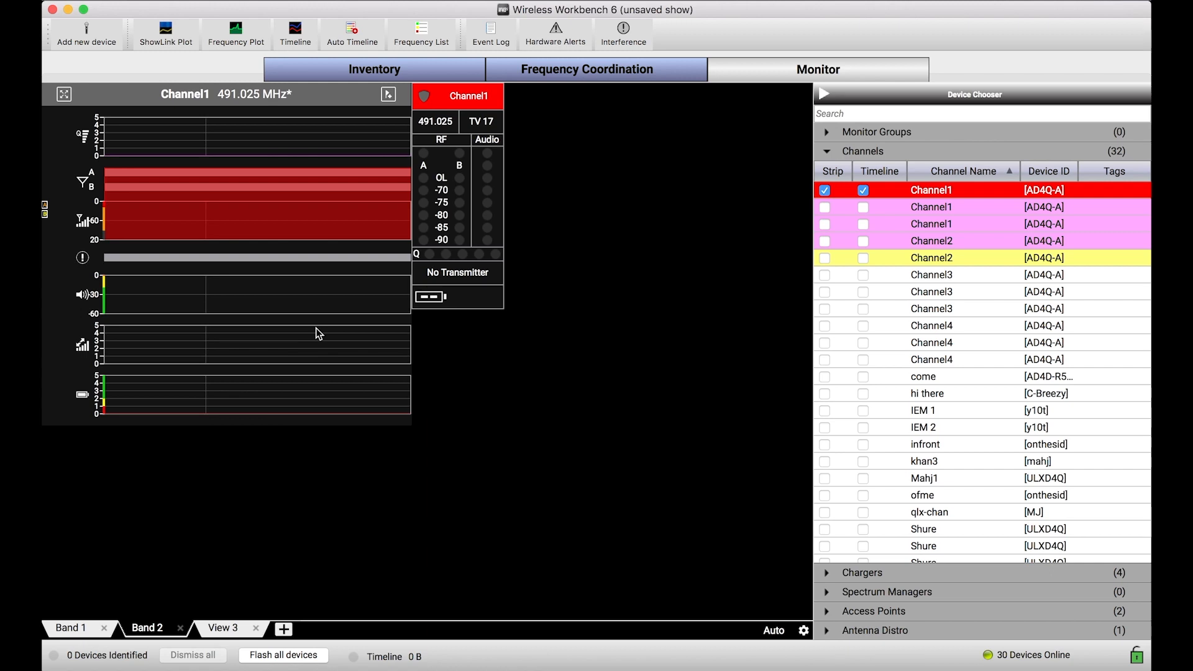
{"action": "mouse_move", "coordinate": [460, 190]}
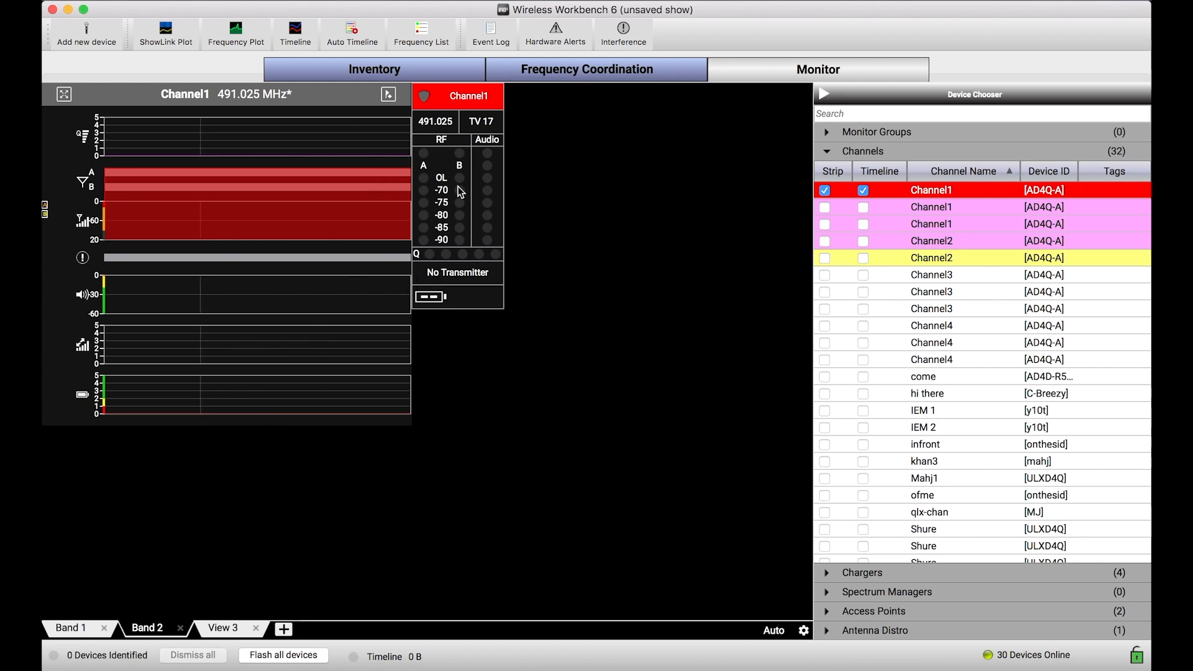
{"action": "mouse_move", "coordinate": [427, 196]}
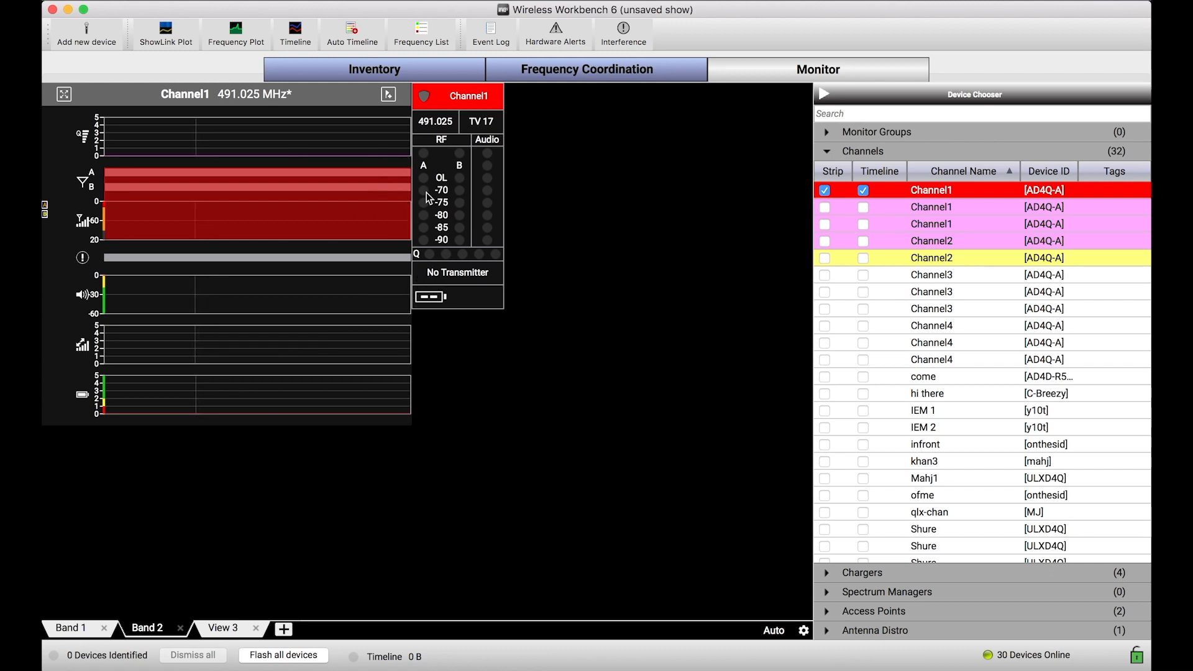
{"action": "mouse_move", "coordinate": [488, 230]}
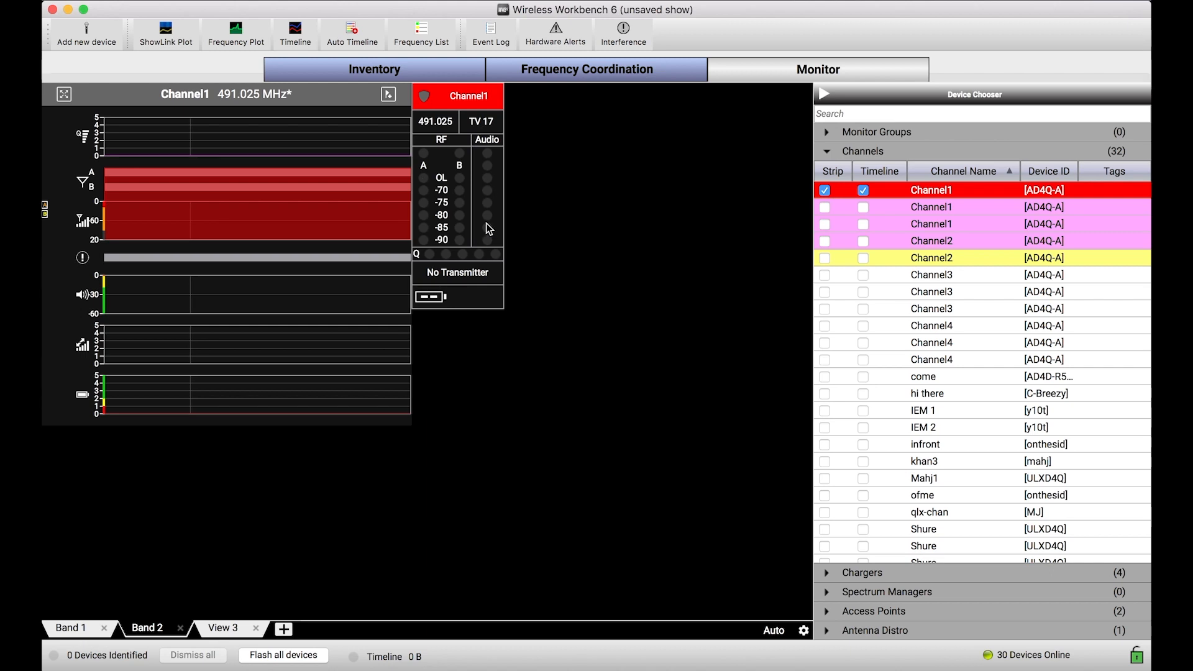
{"action": "mouse_move", "coordinate": [253, 211]}
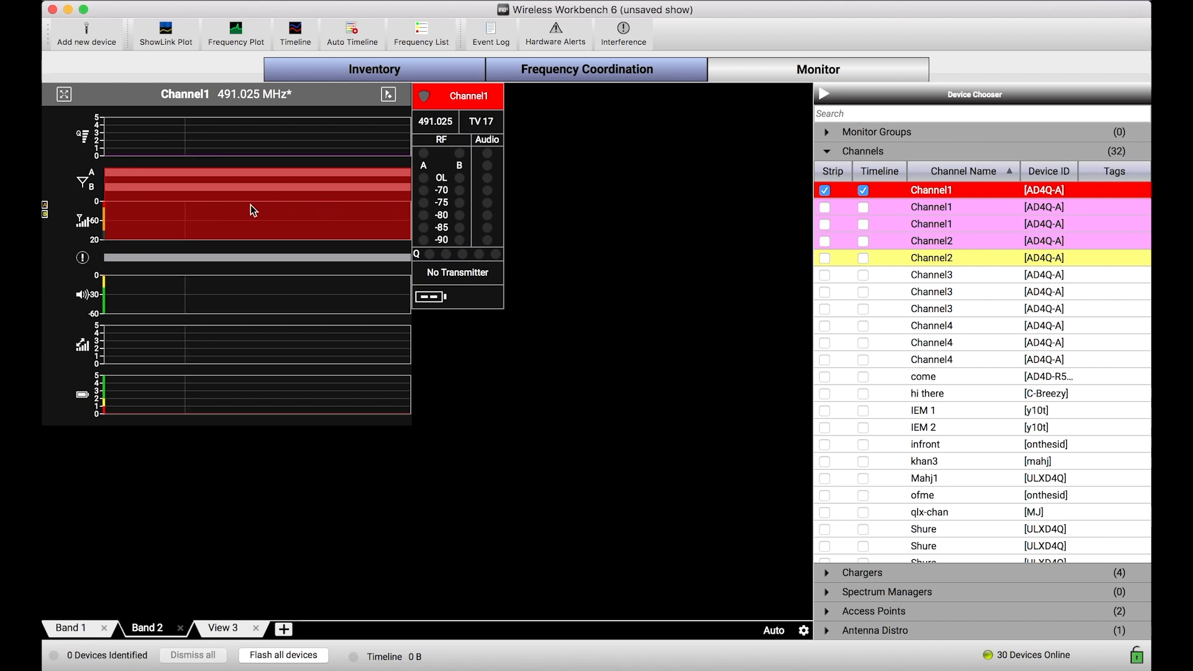
{"action": "mouse_move", "coordinate": [360, 201]}
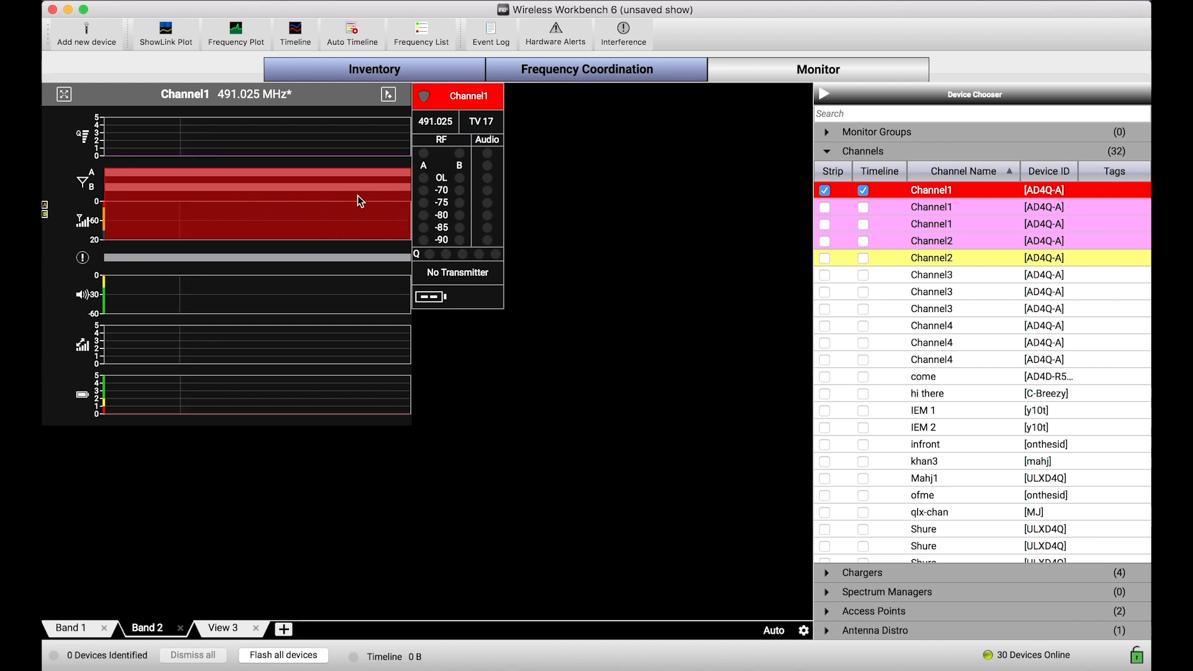
{"action": "mouse_move", "coordinate": [478, 206]}
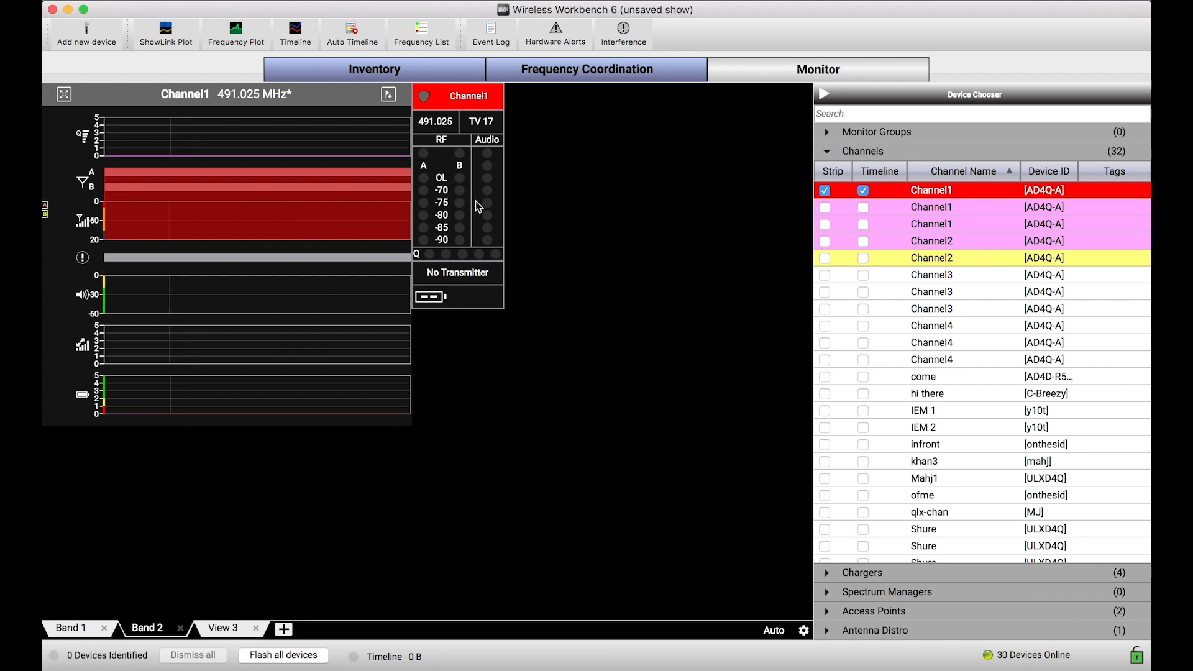
{"action": "mouse_move", "coordinate": [373, 304]}
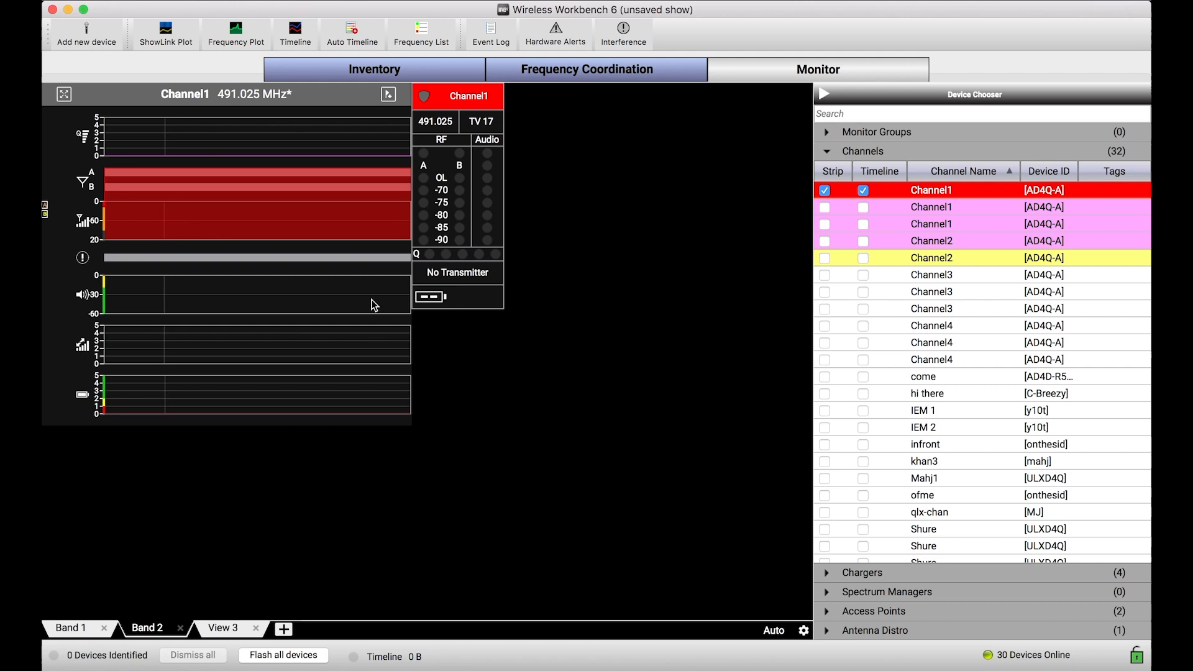
{"action": "mouse_move", "coordinate": [299, 300]}
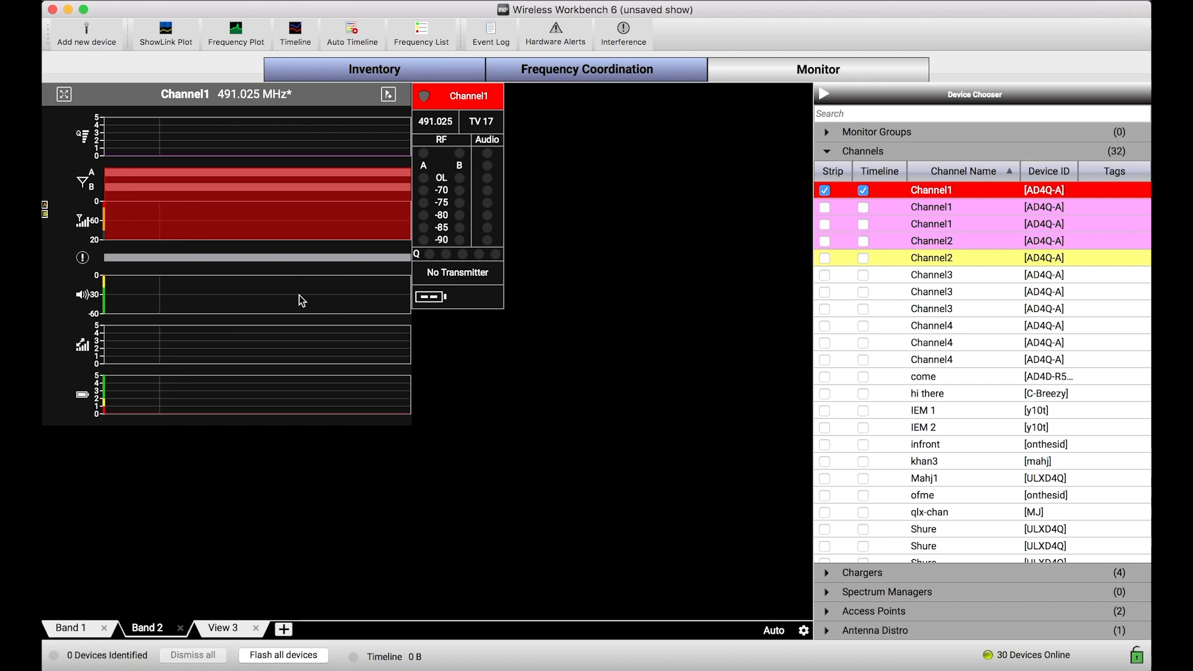
{"action": "mouse_move", "coordinate": [245, 302]}
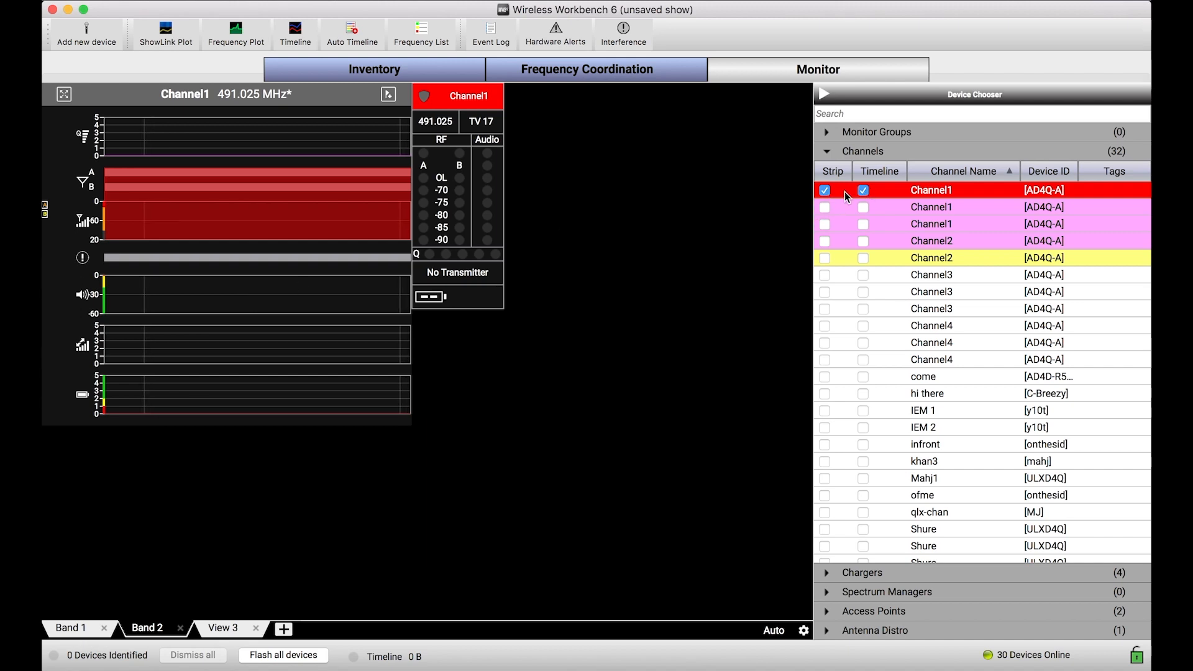
Toggle the Channel1 strip and timeline off and back on in Band 2
{"action": "left_click", "coordinate": [824, 190]}
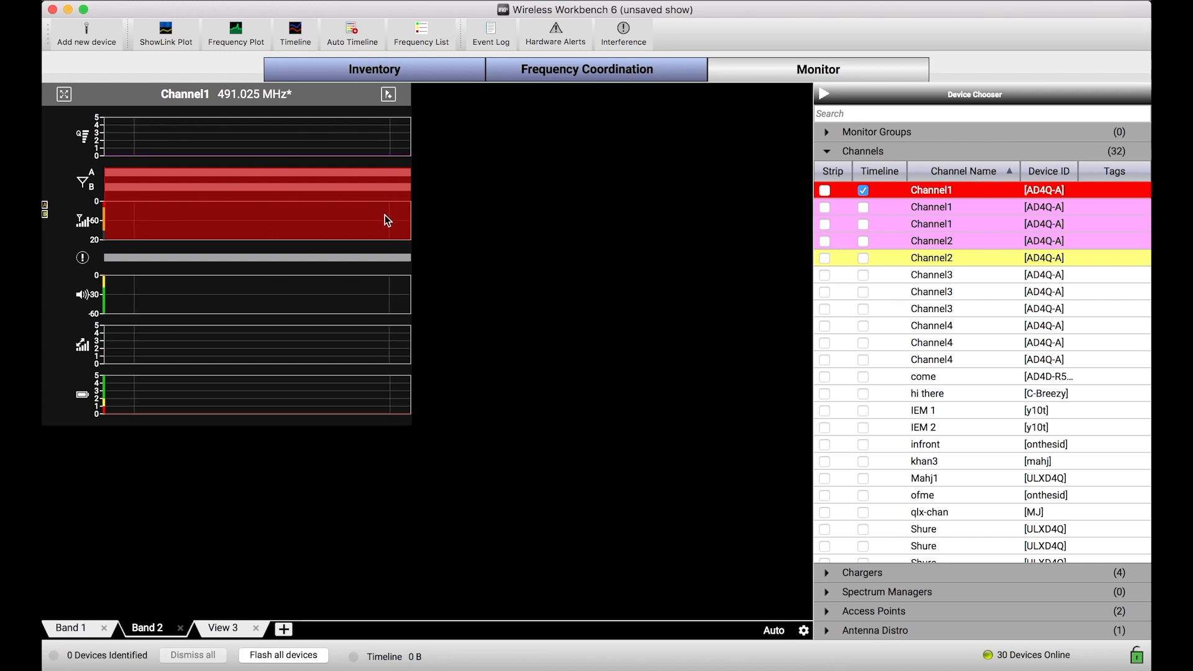
{"action": "left_click", "coordinate": [825, 189]}
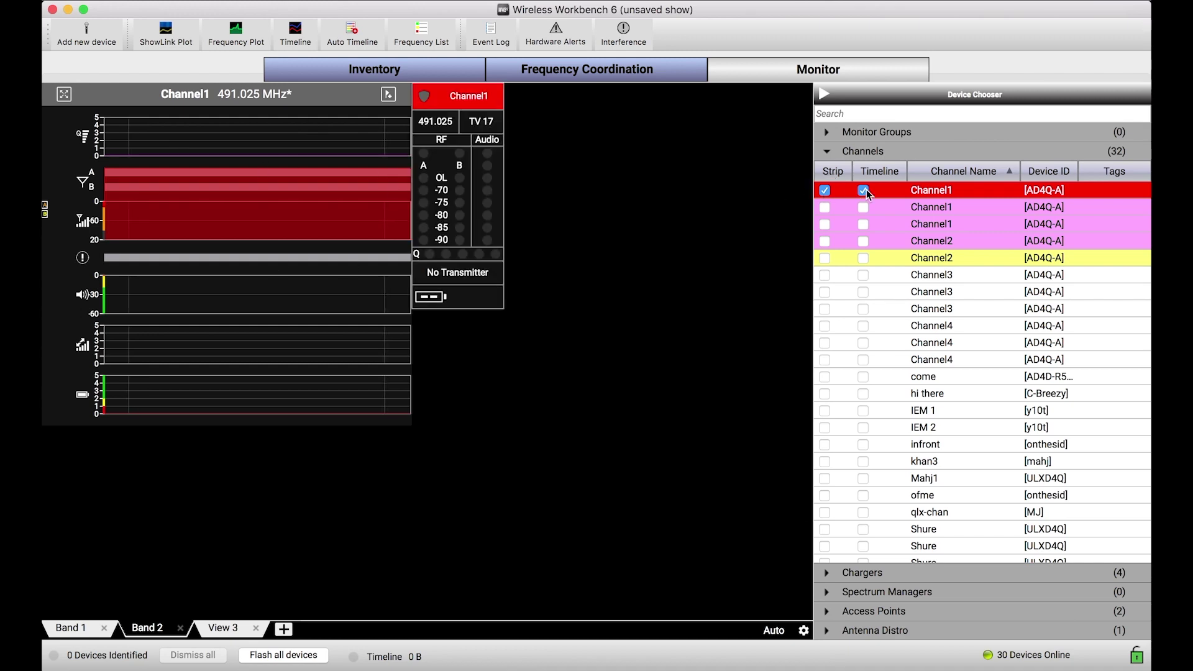
{"action": "left_click", "coordinate": [864, 190]}
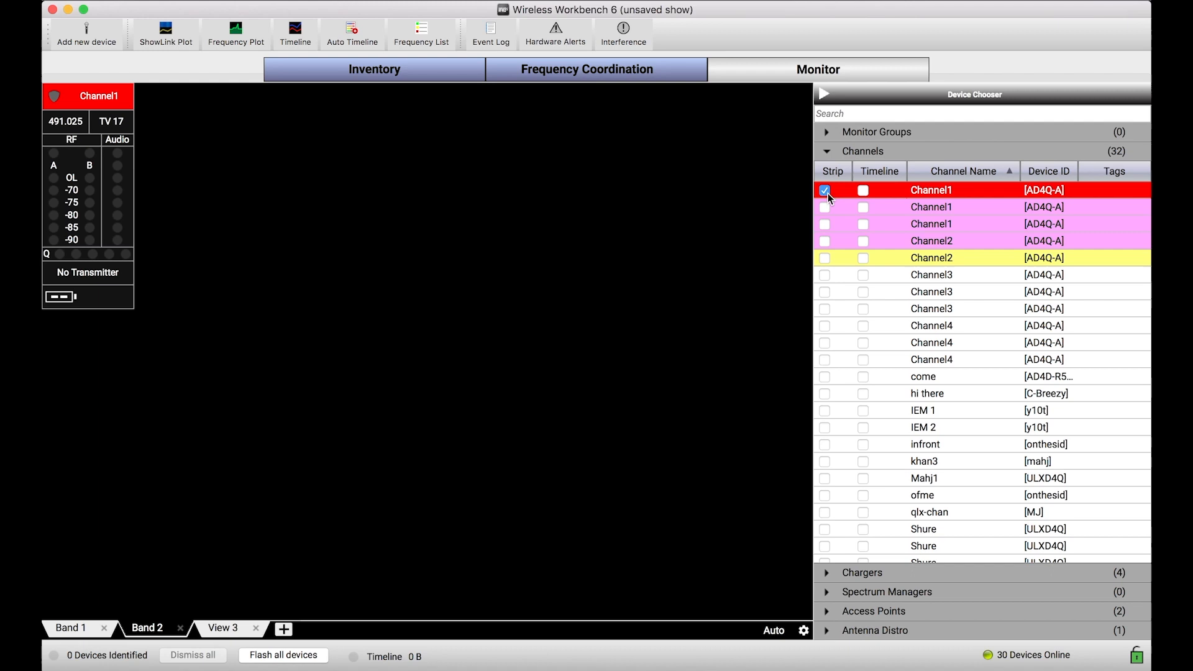
{"action": "left_click", "coordinate": [863, 190]}
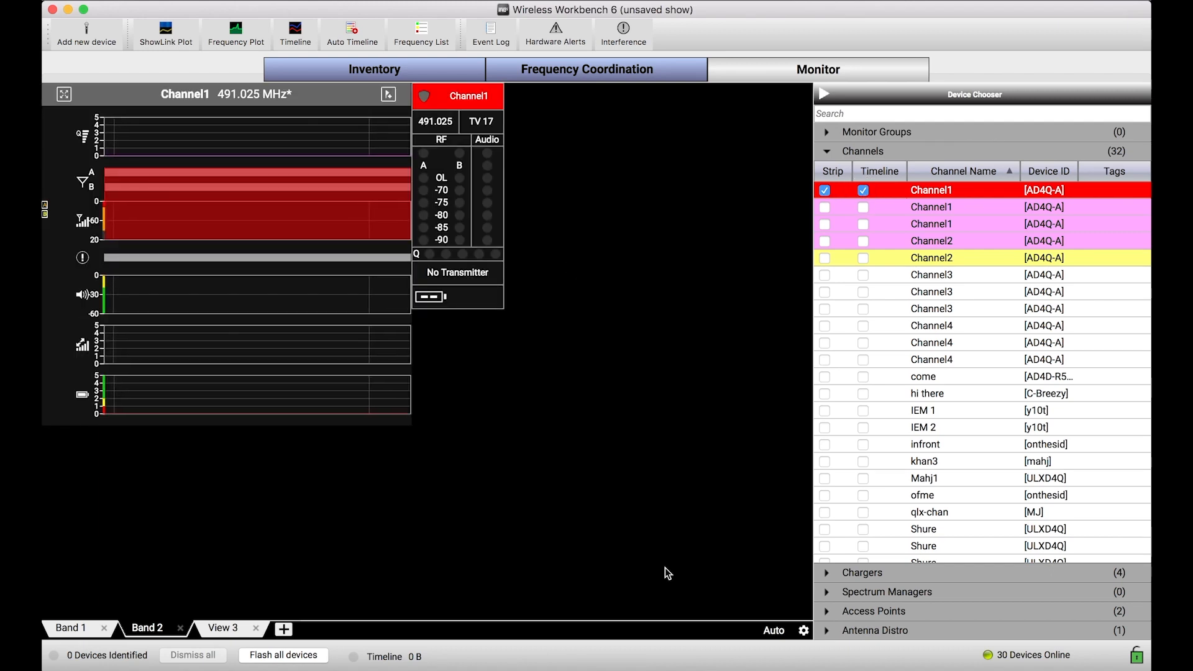
{"action": "mouse_move", "coordinate": [256, 629]}
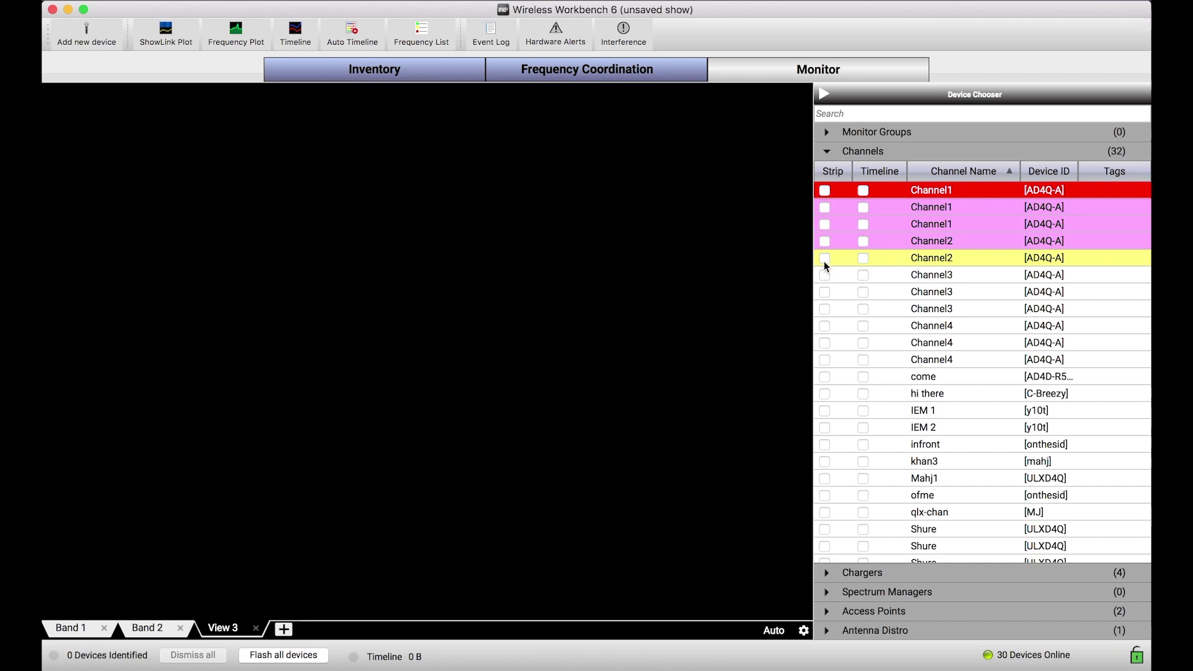
Add a channel strip to View 3 from the Device Chooser
{"action": "left_click", "coordinate": [824, 257]}
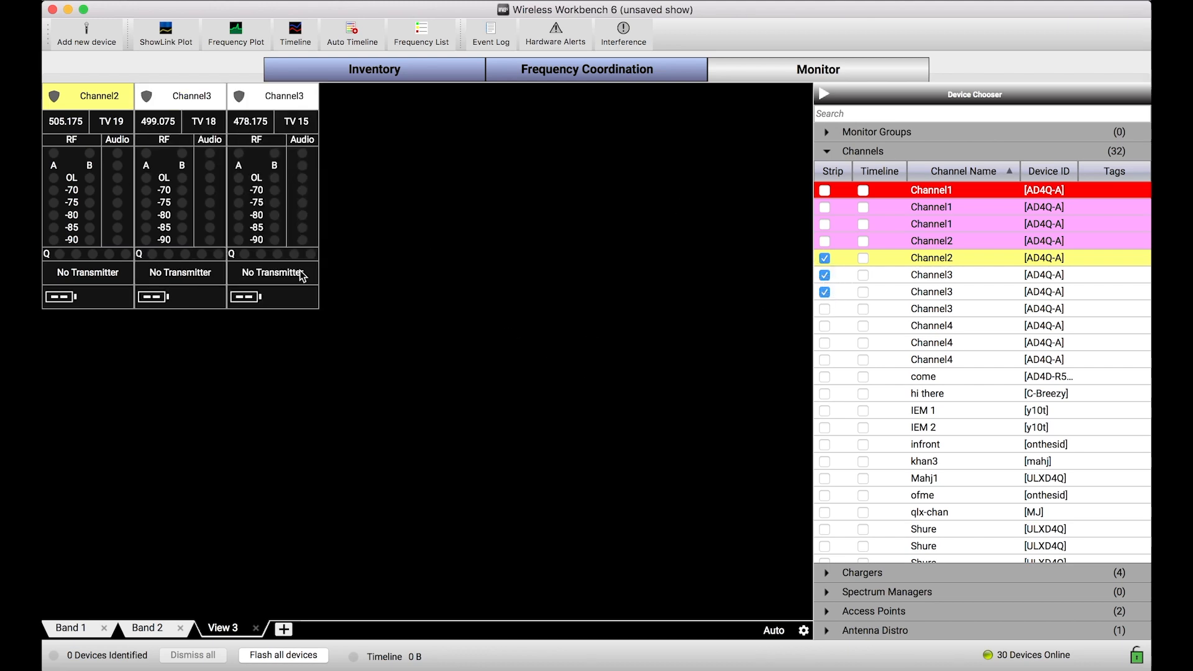
{"action": "mouse_move", "coordinate": [764, 586]}
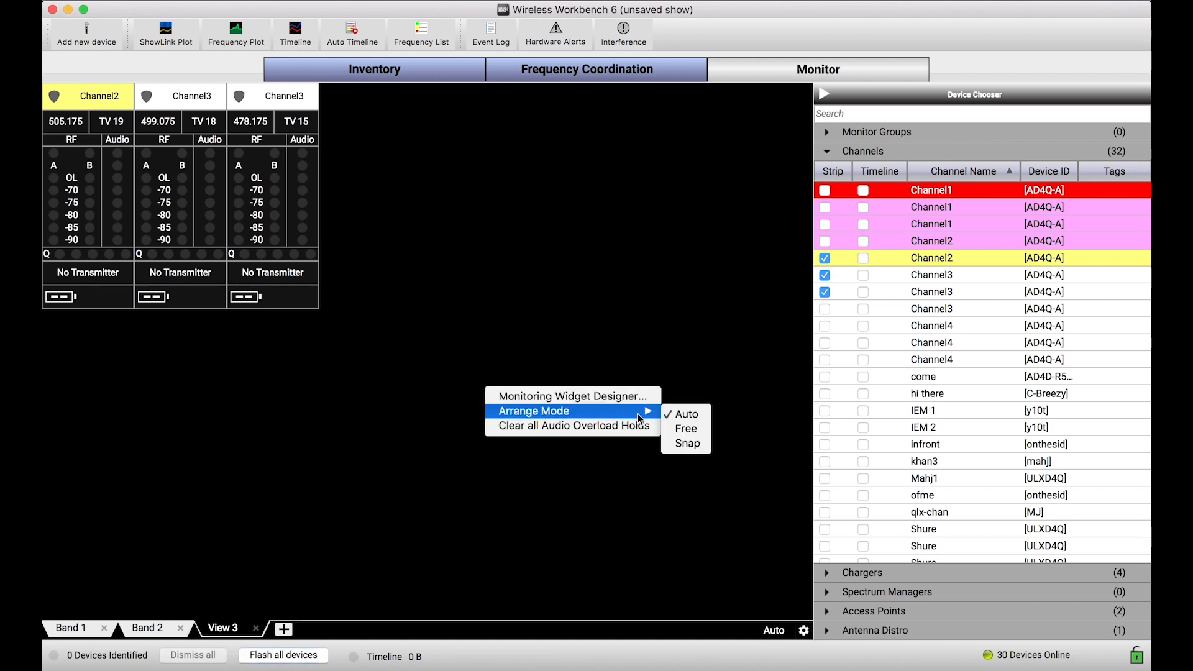
{"action": "mouse_move", "coordinate": [685, 414]}
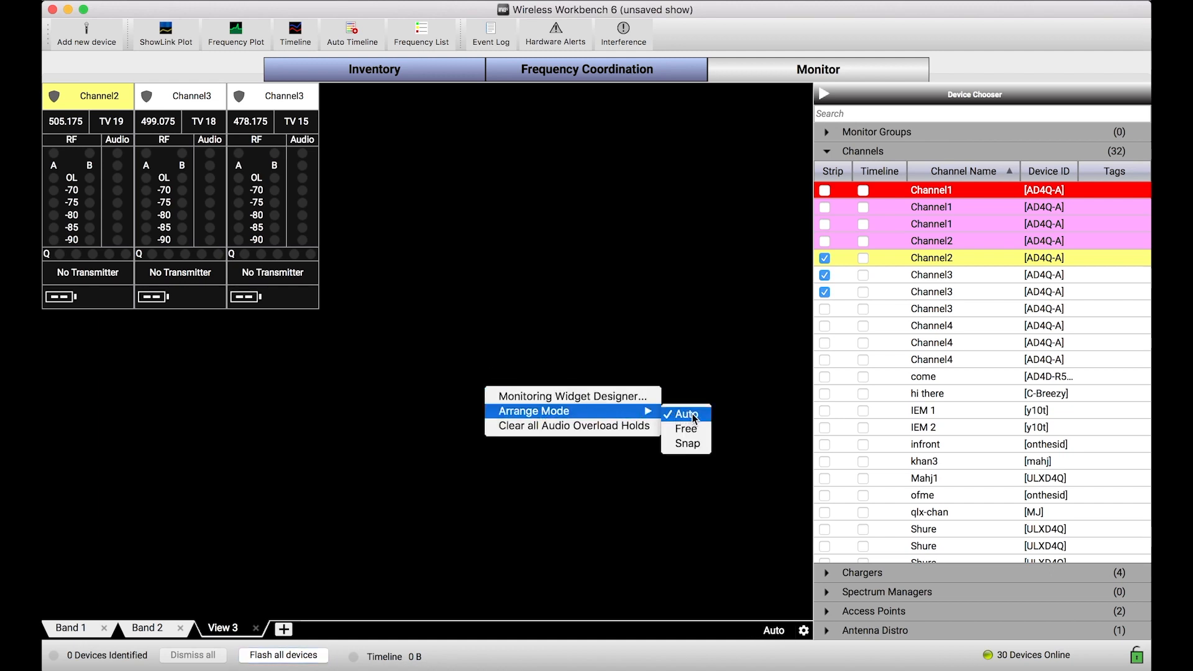
{"action": "mouse_move", "coordinate": [669, 401]}
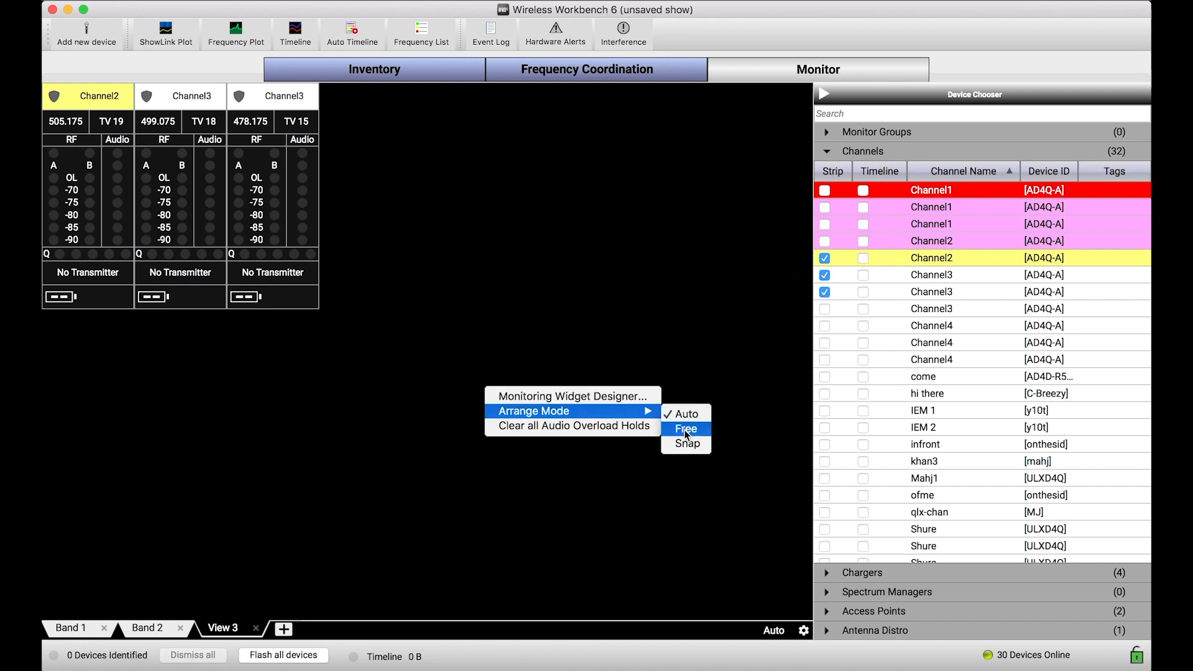
Set View 3's arrange mode to Free
{"action": "left_click", "coordinate": [686, 428]}
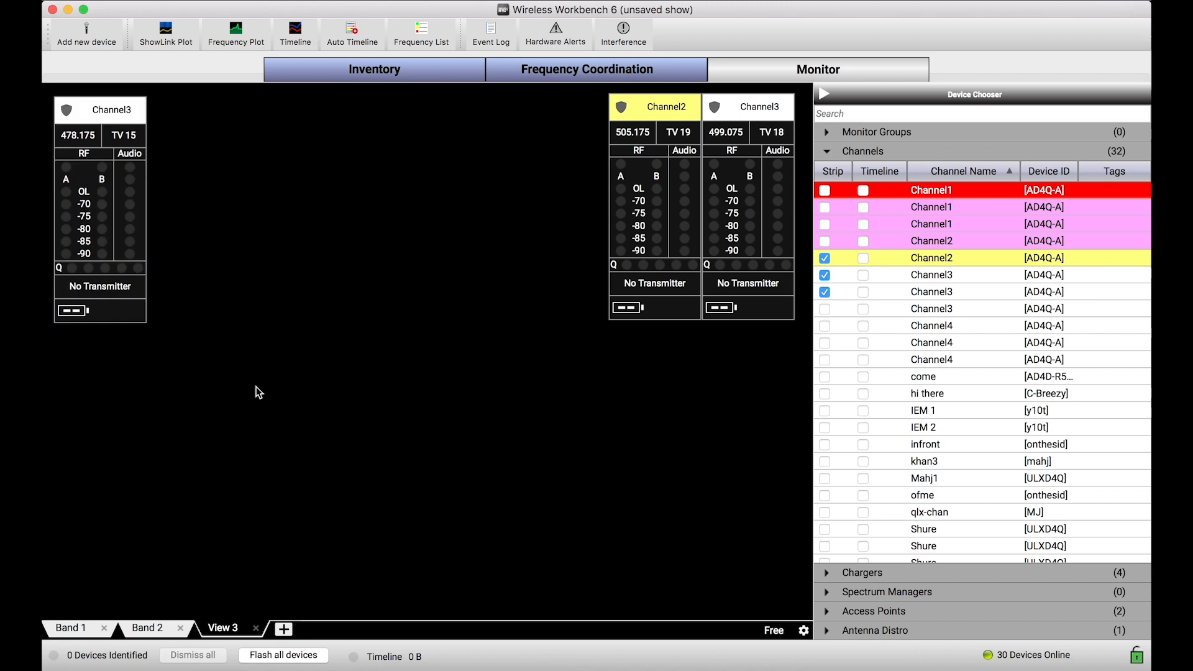
{"action": "mouse_move", "coordinate": [763, 615]}
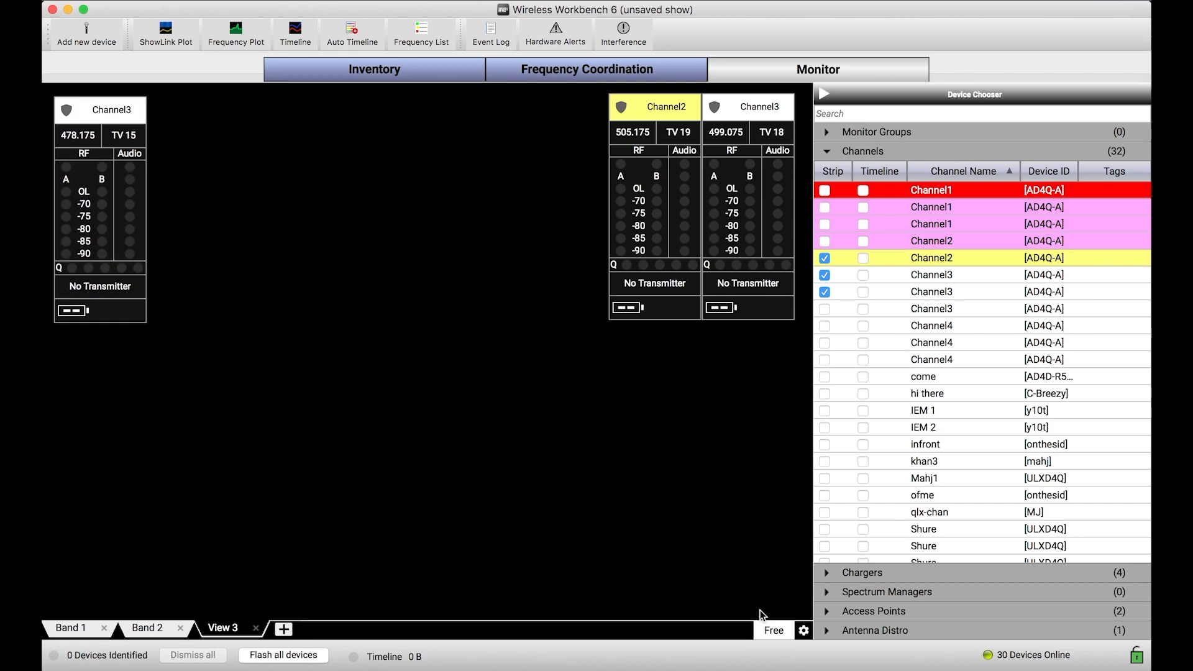
{"action": "mouse_move", "coordinate": [535, 478]}
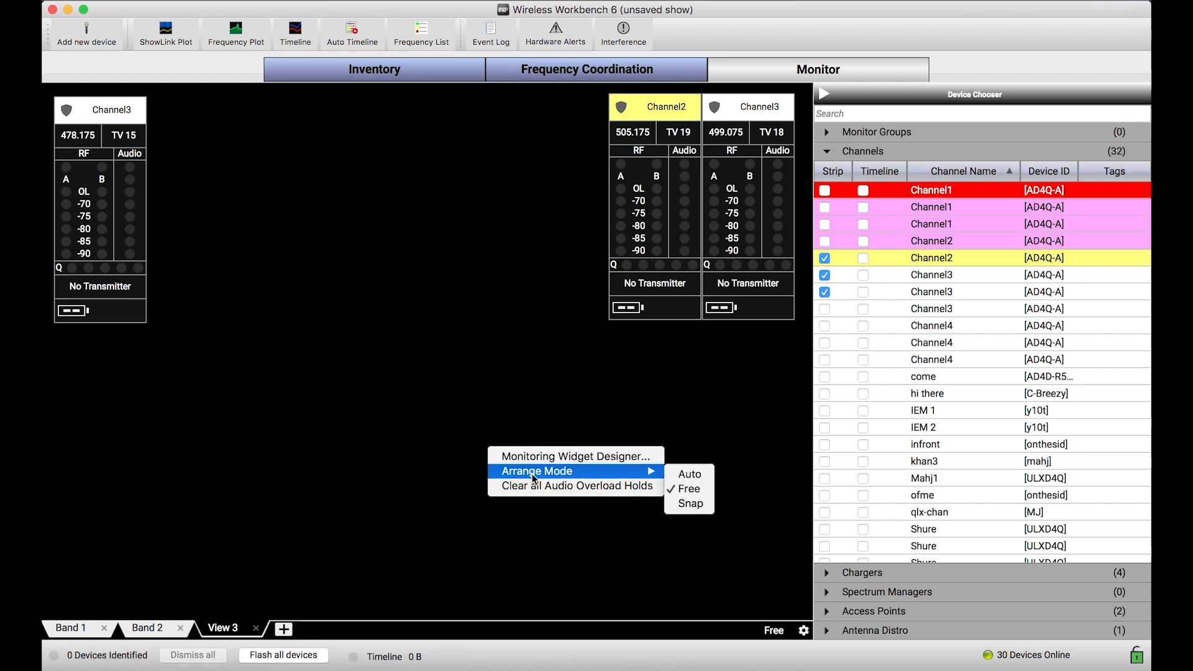
Switch View 3 to Snap arrangement and snap the 499.075 Channel3 strip beside Channel2
{"action": "left_click", "coordinate": [689, 504]}
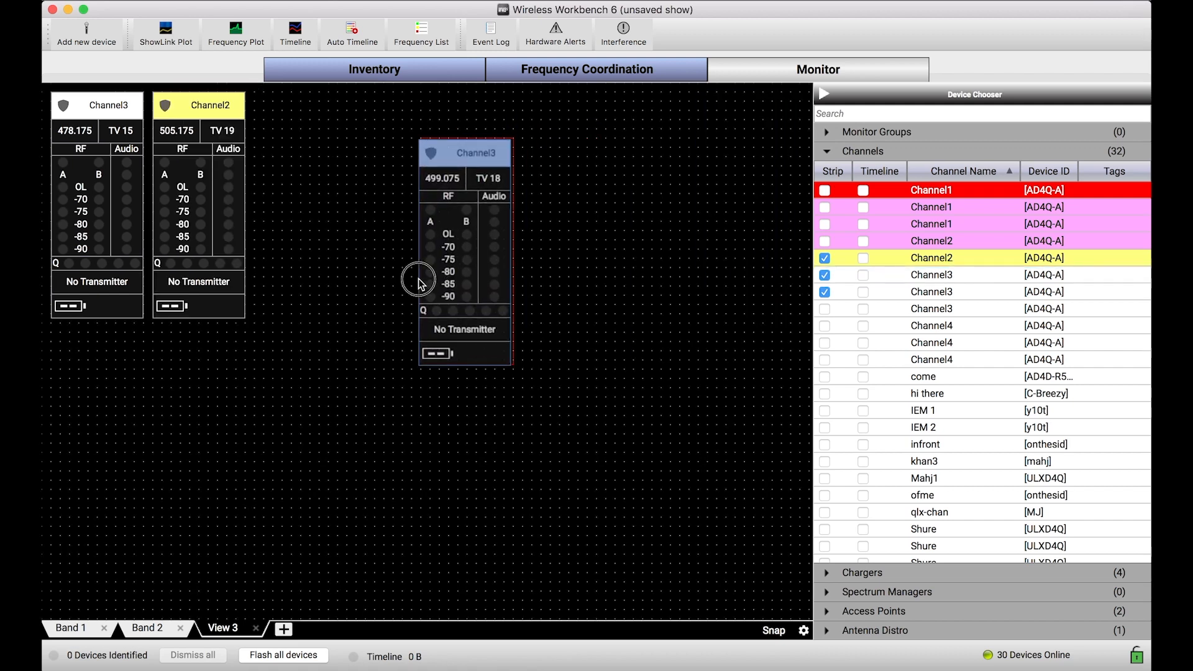
{"action": "left_click_drag", "start_coordinate": [465, 252], "coordinate": [301, 205]}
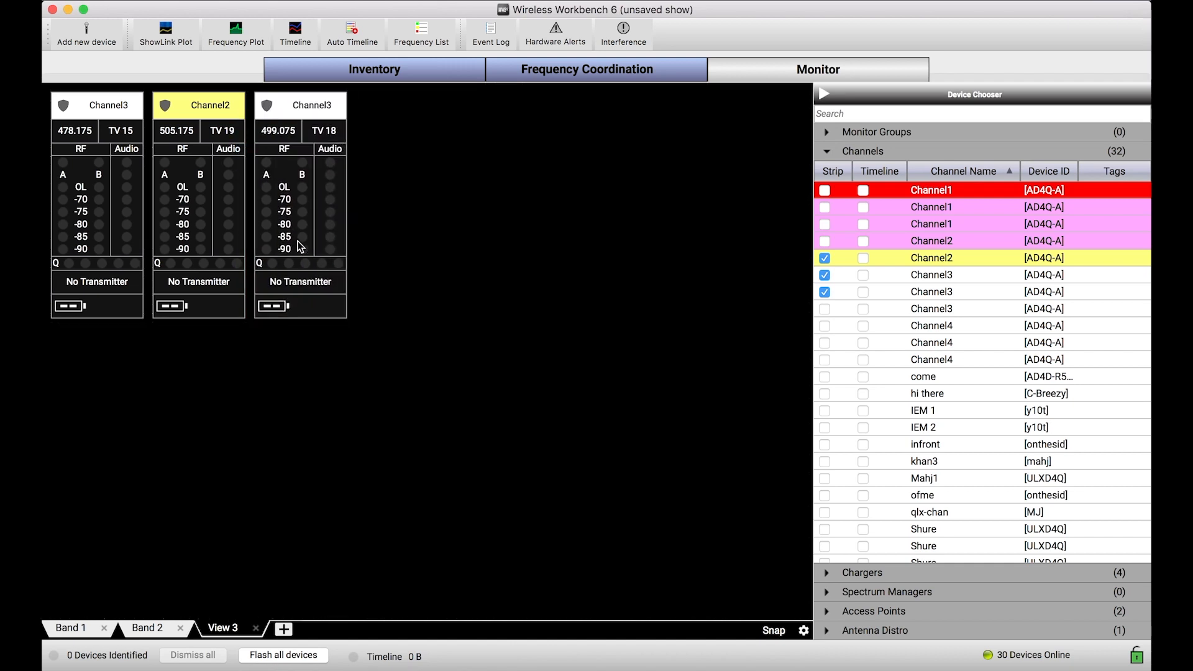
{"action": "mouse_move", "coordinate": [454, 461]}
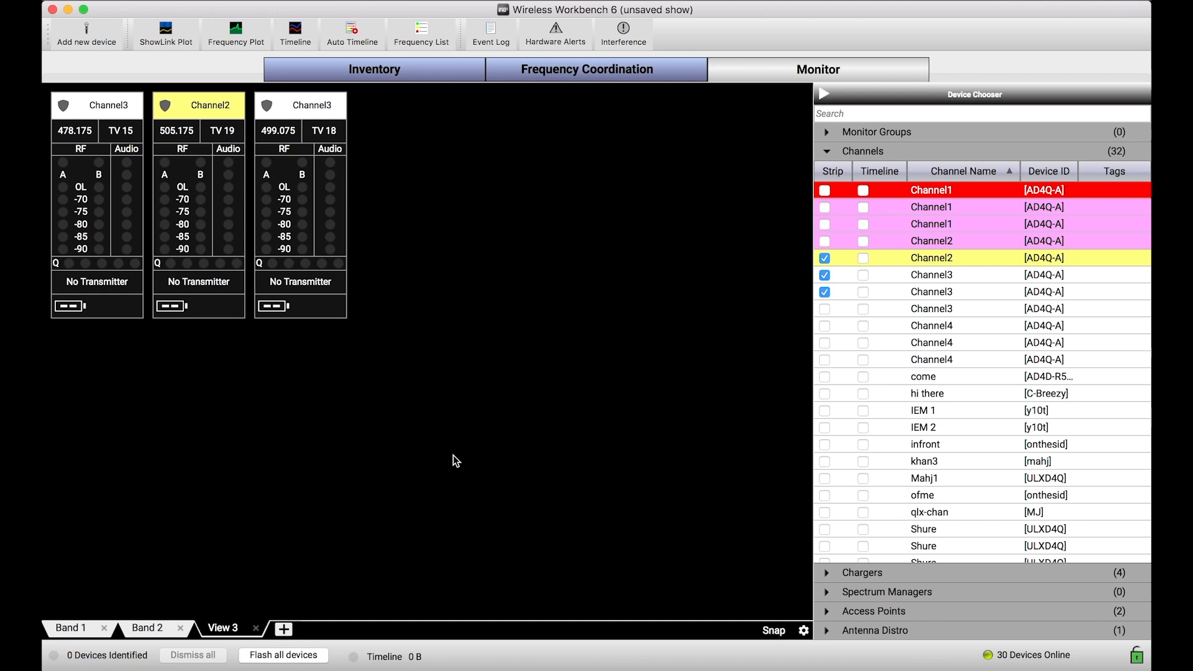
{"action": "mouse_move", "coordinate": [316, 232]}
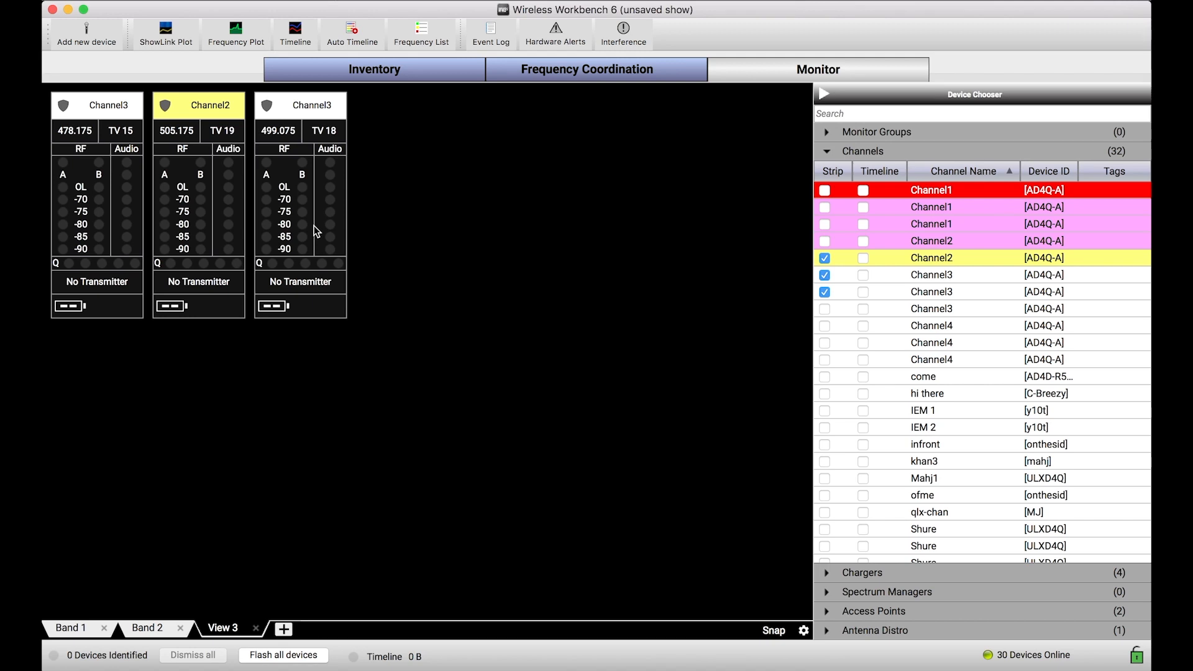
{"action": "mouse_move", "coordinate": [303, 188]}
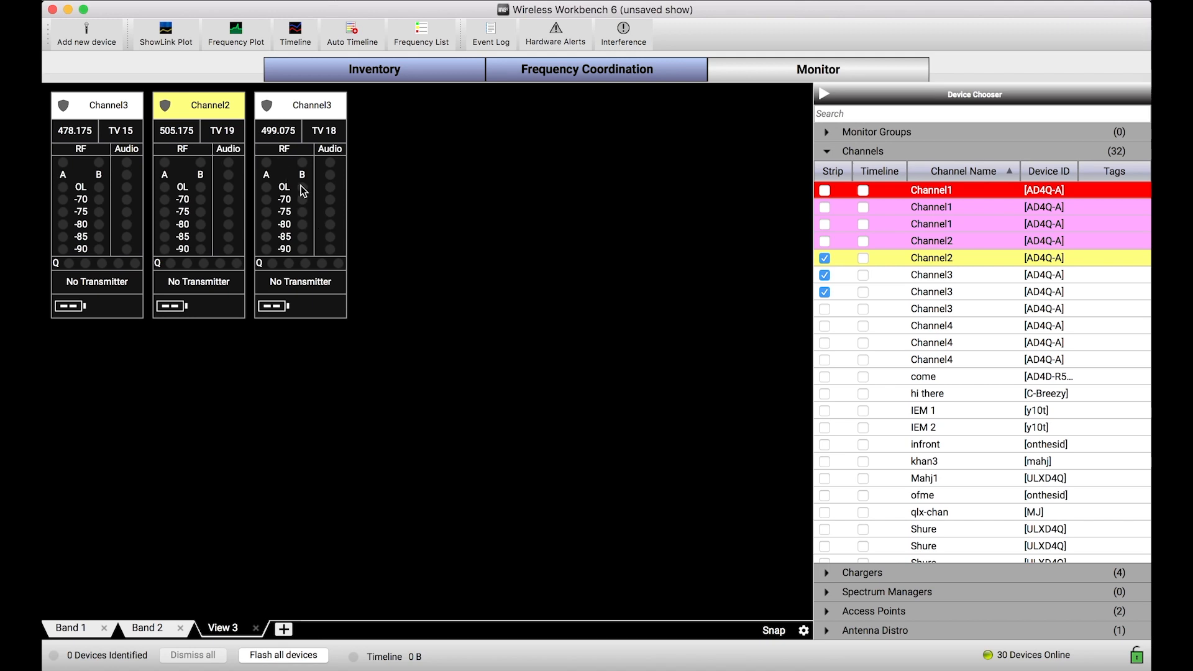
Size the 499.075 Channel3 strip Large, and shrink the 478.175 Channel3 and Channel2 strips to Tiny
{"action": "right_click", "coordinate": [301, 189]}
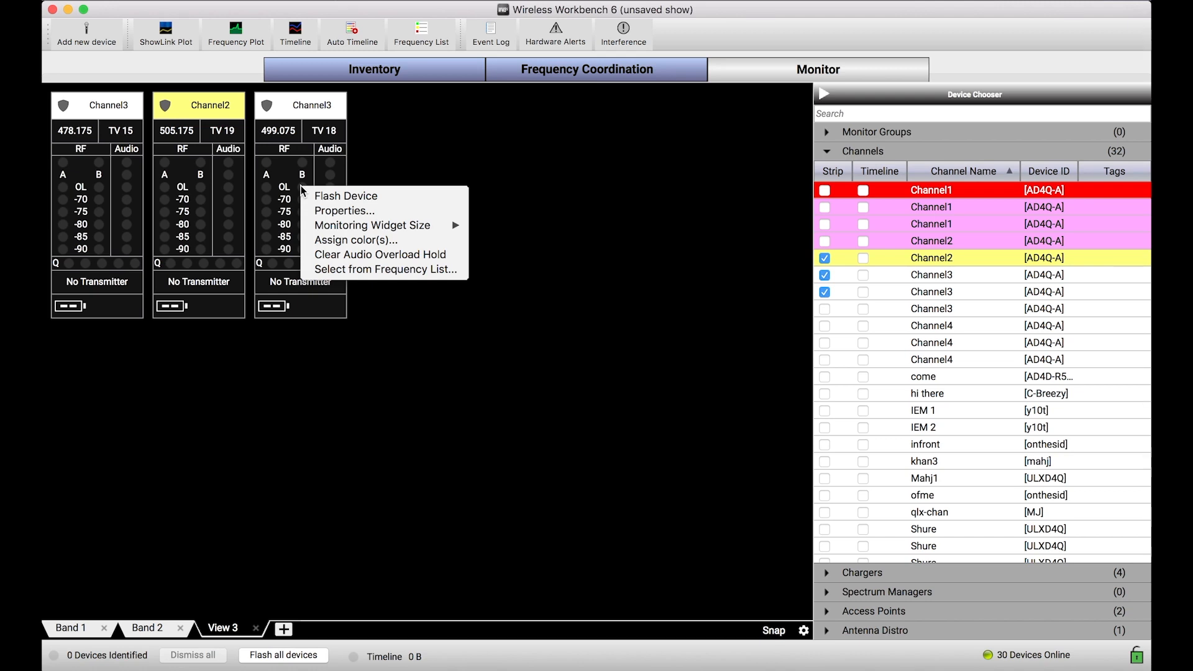
{"action": "mouse_move", "coordinate": [373, 225]}
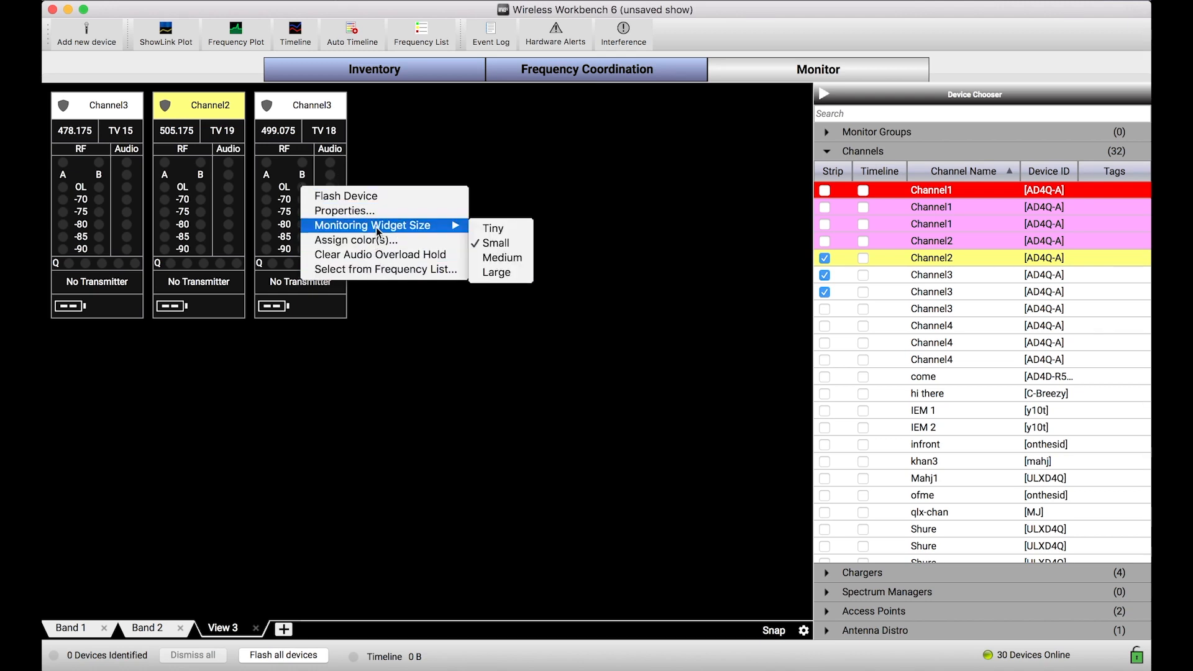
{"action": "mouse_move", "coordinate": [404, 234]}
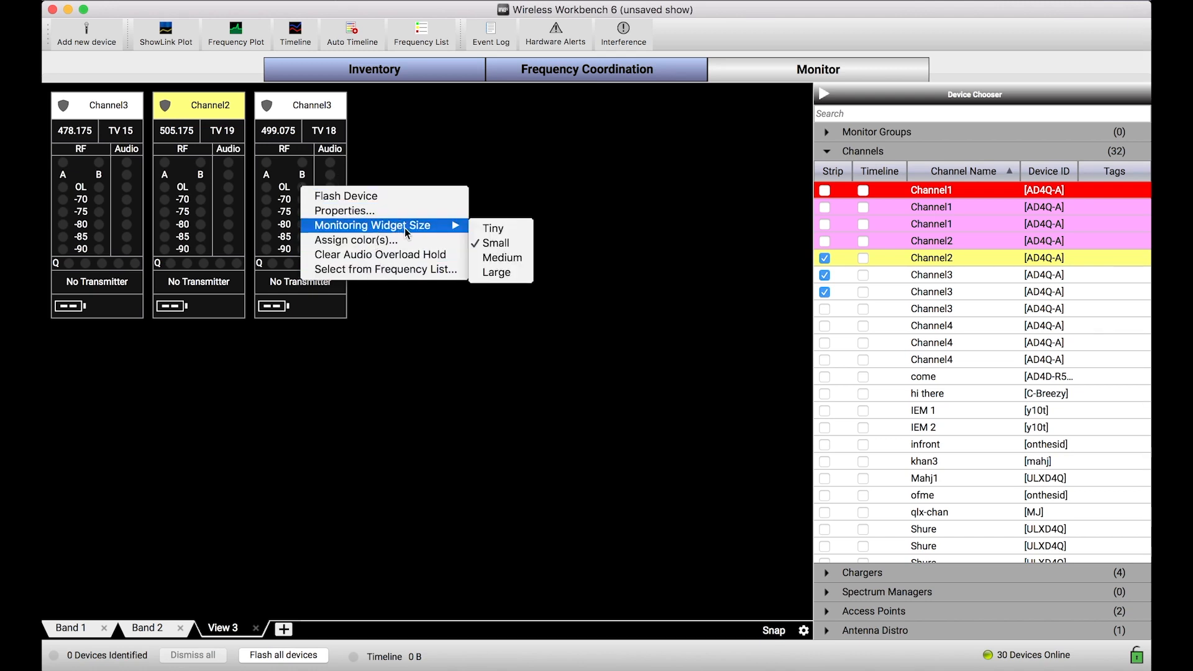
{"action": "mouse_move", "coordinate": [494, 243]}
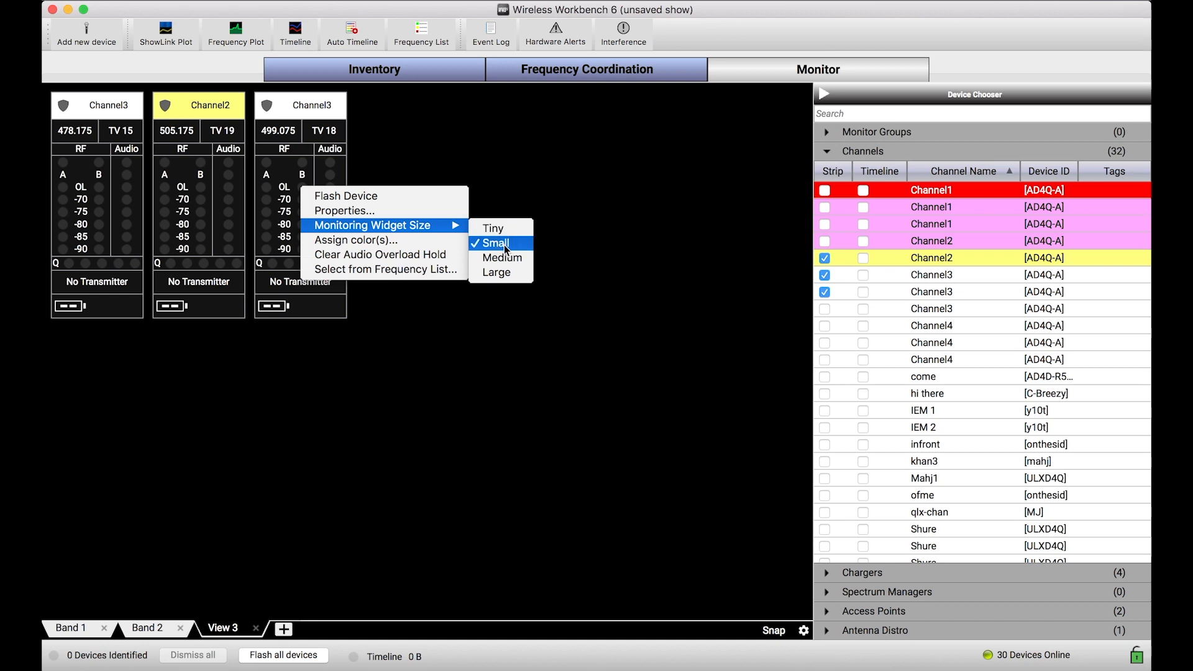
{"action": "mouse_move", "coordinate": [493, 228]}
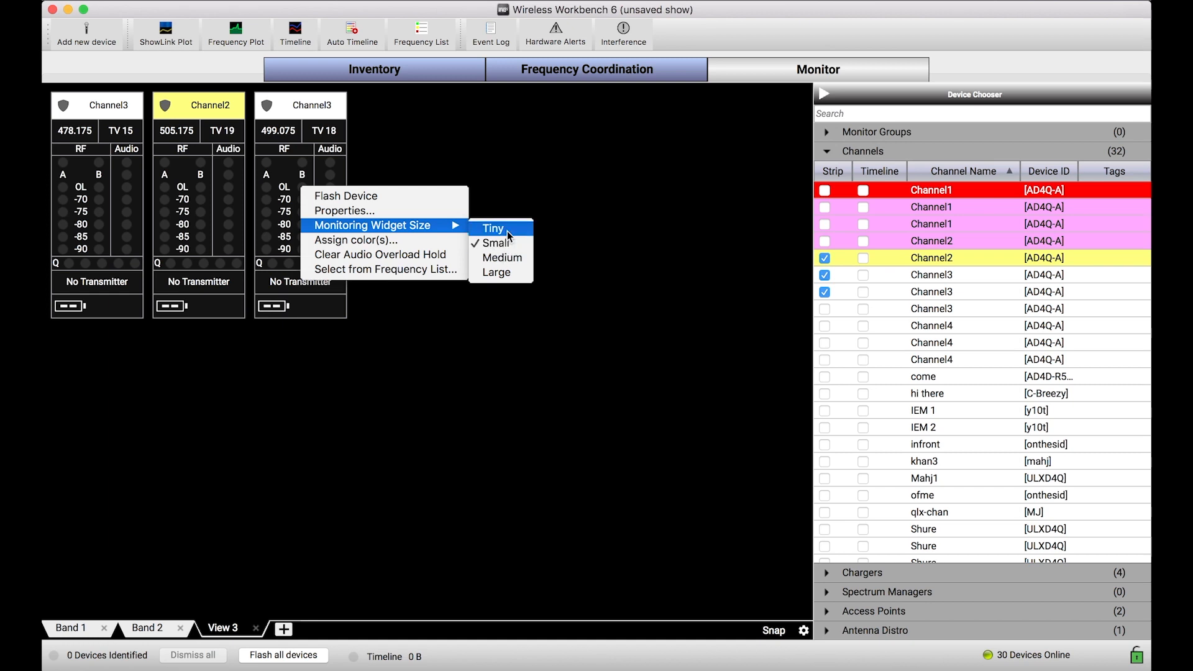
{"action": "mouse_move", "coordinate": [499, 272]}
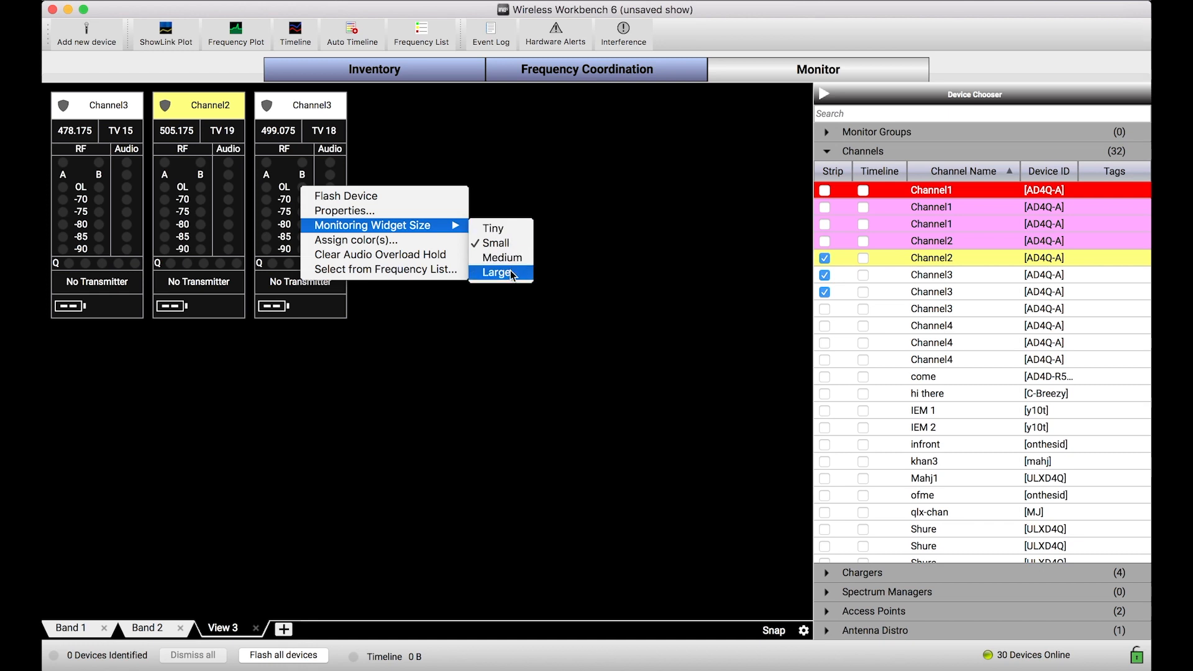
{"action": "left_click", "coordinate": [498, 273]}
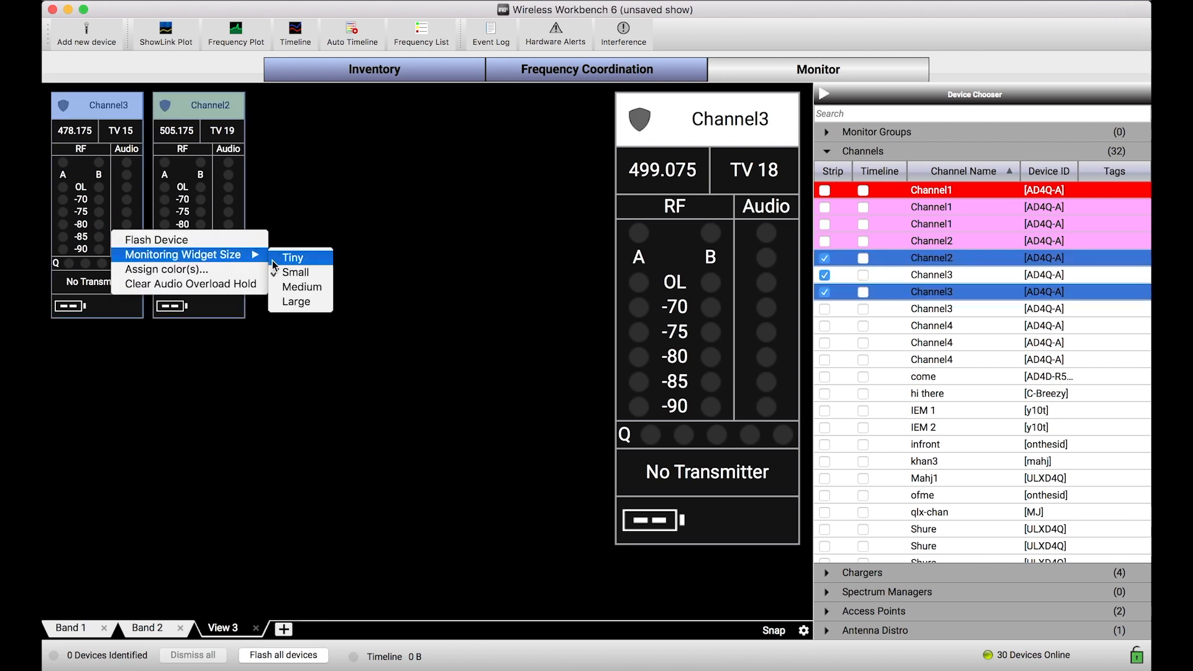
{"action": "left_click", "coordinate": [293, 258]}
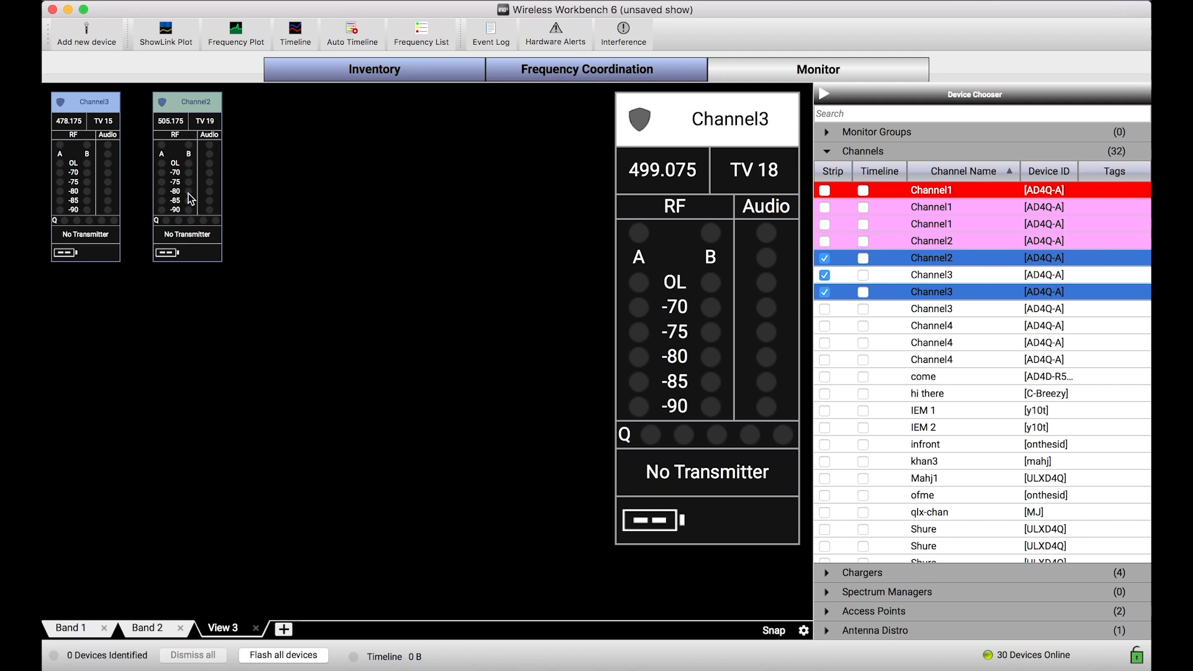